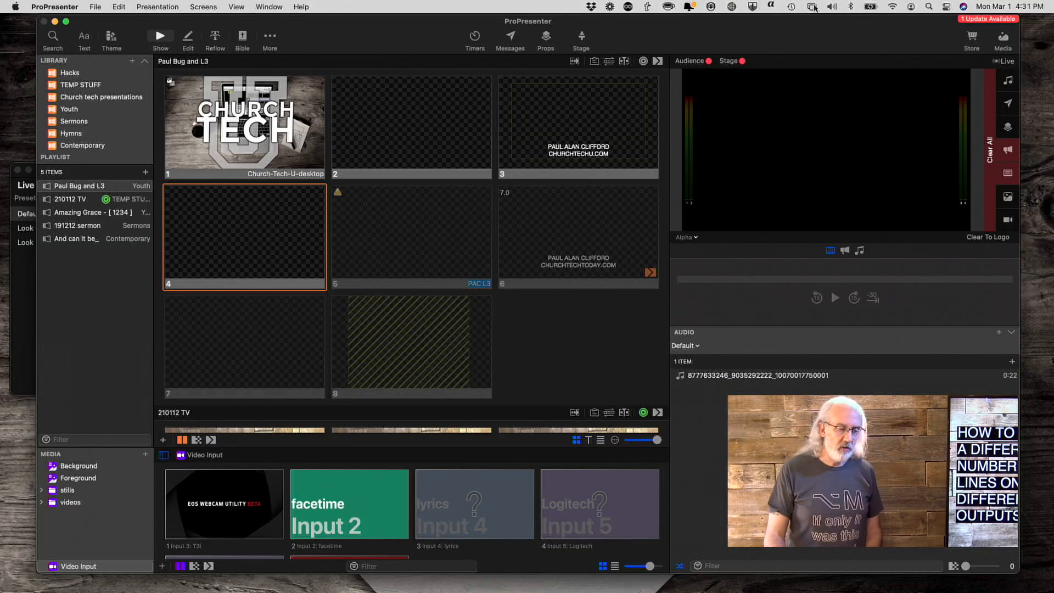
{"action": "mouse_move", "coordinate": [658, 103]}
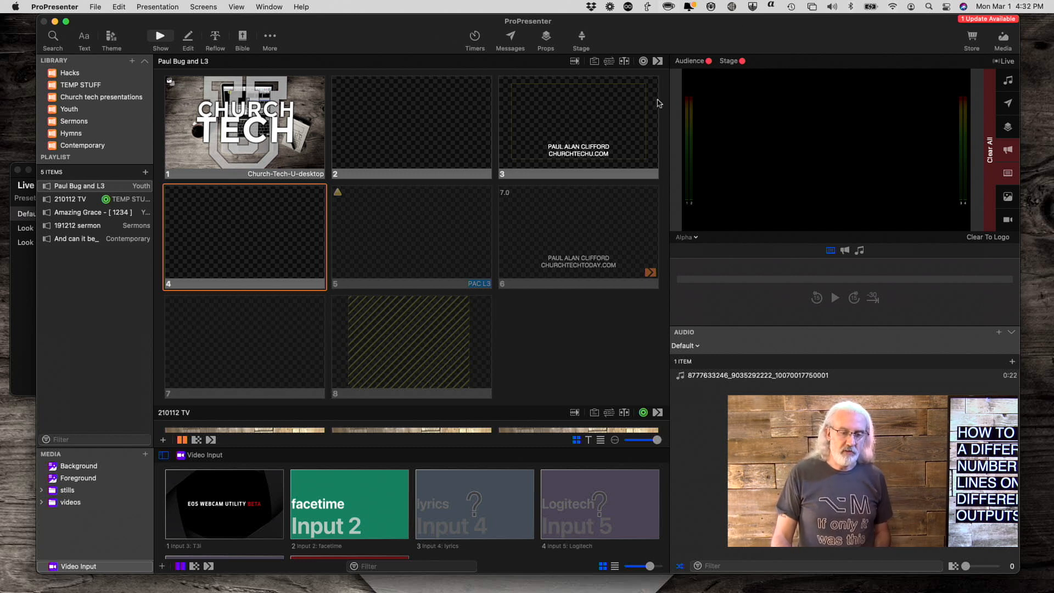
{"action": "mouse_move", "coordinate": [540, 184]}
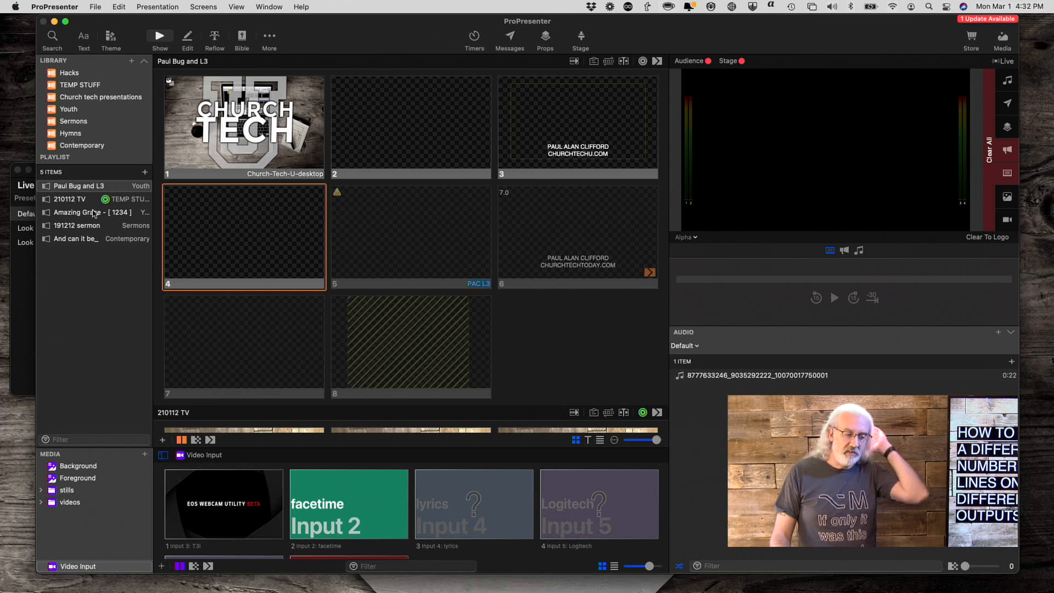
- Load 'Amazing Grace - [1234]' from the playlist so its verse slides fill the grid
{"action": "left_click", "coordinate": [81, 212]}
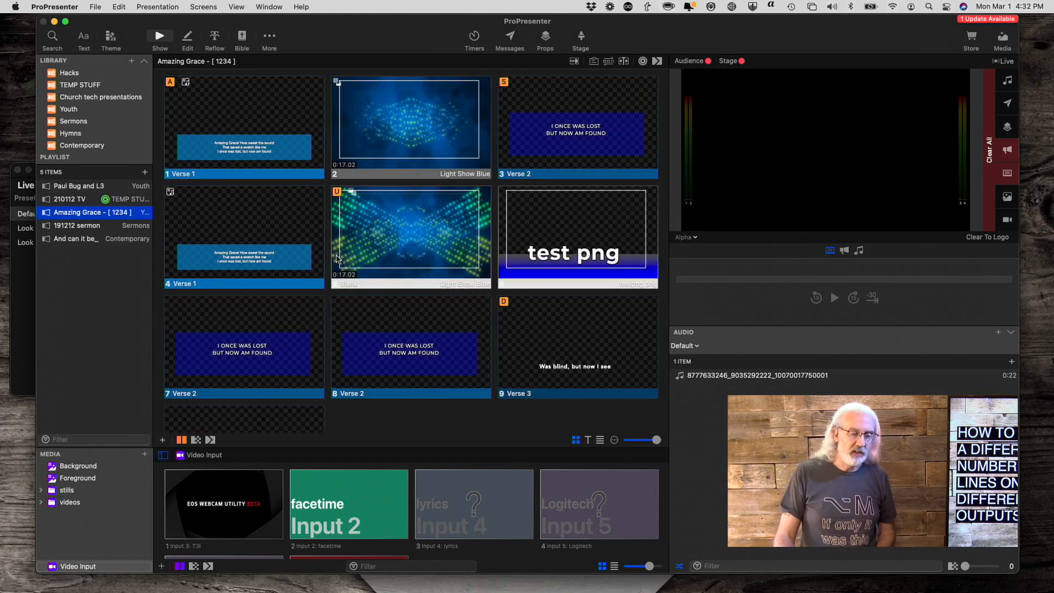
{"action": "mouse_move", "coordinate": [389, 168]}
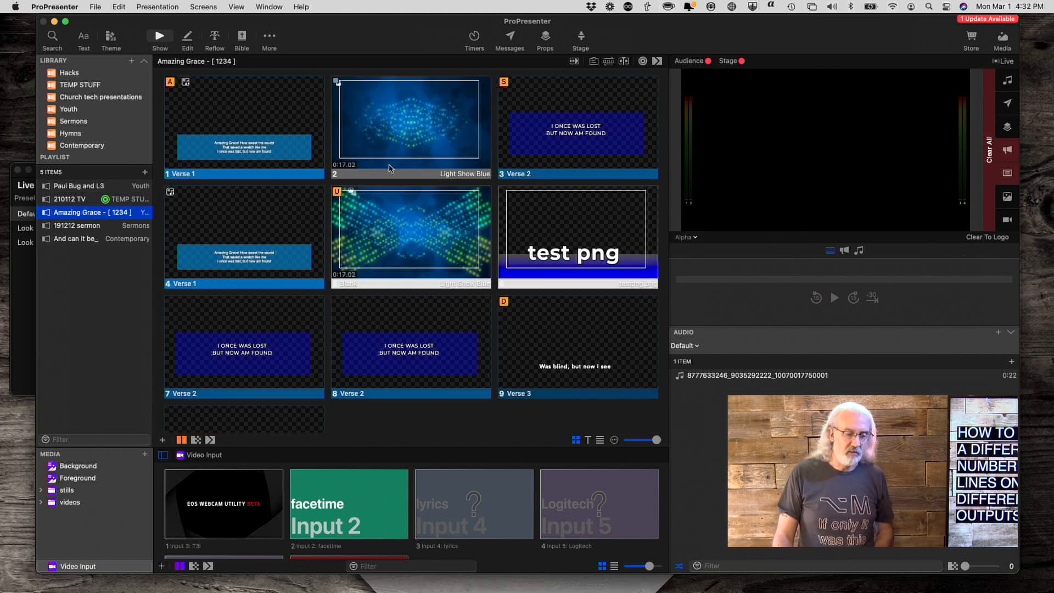
{"action": "mouse_move", "coordinate": [298, 156]}
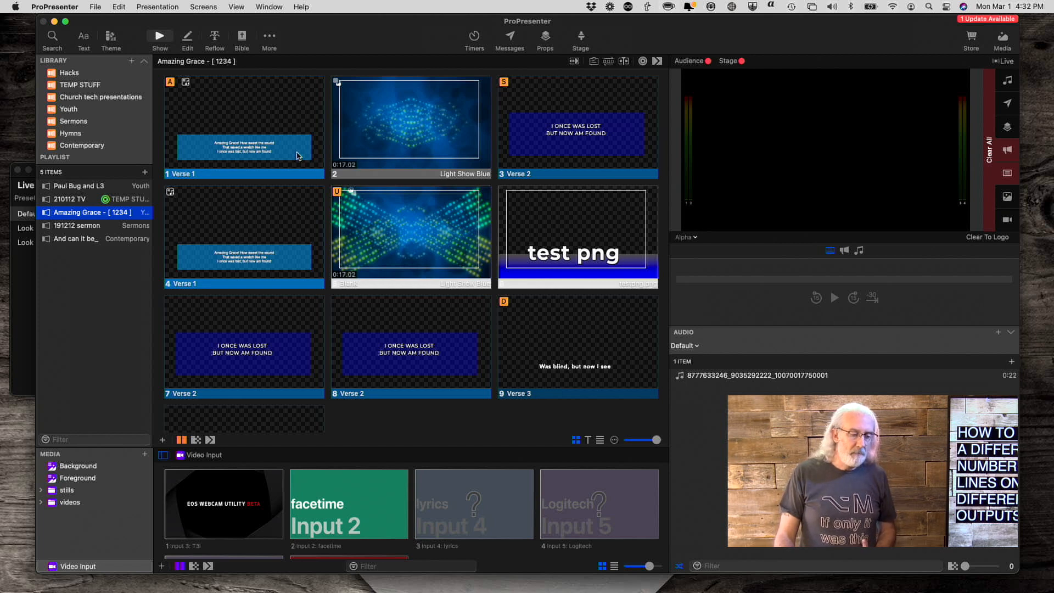
{"action": "scroll", "scroll_direction": "down", "scroll_amount": 3}
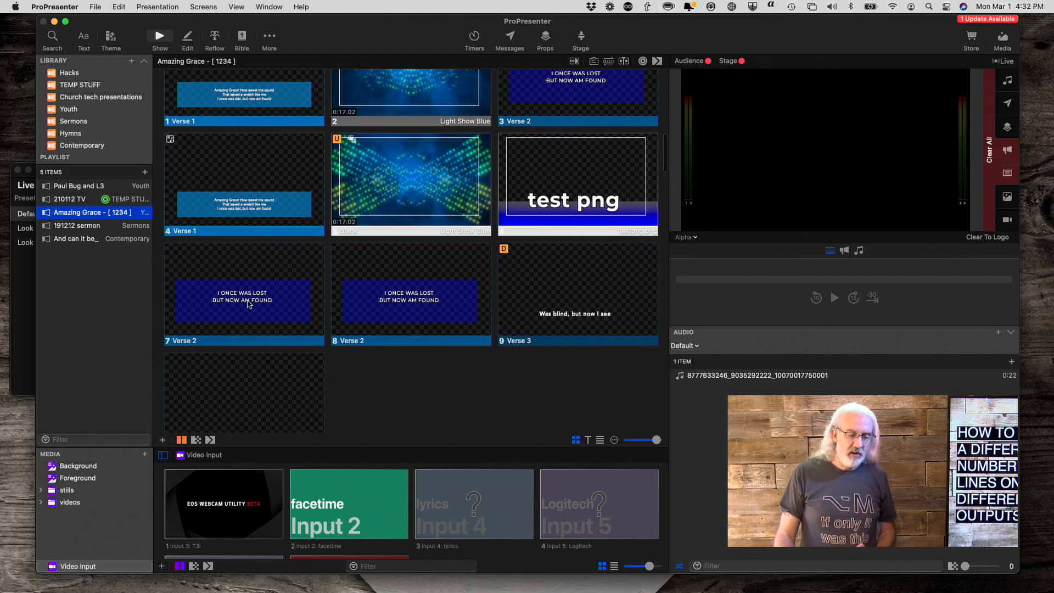
{"action": "scroll", "scroll_direction": "up", "scroll_amount": 3}
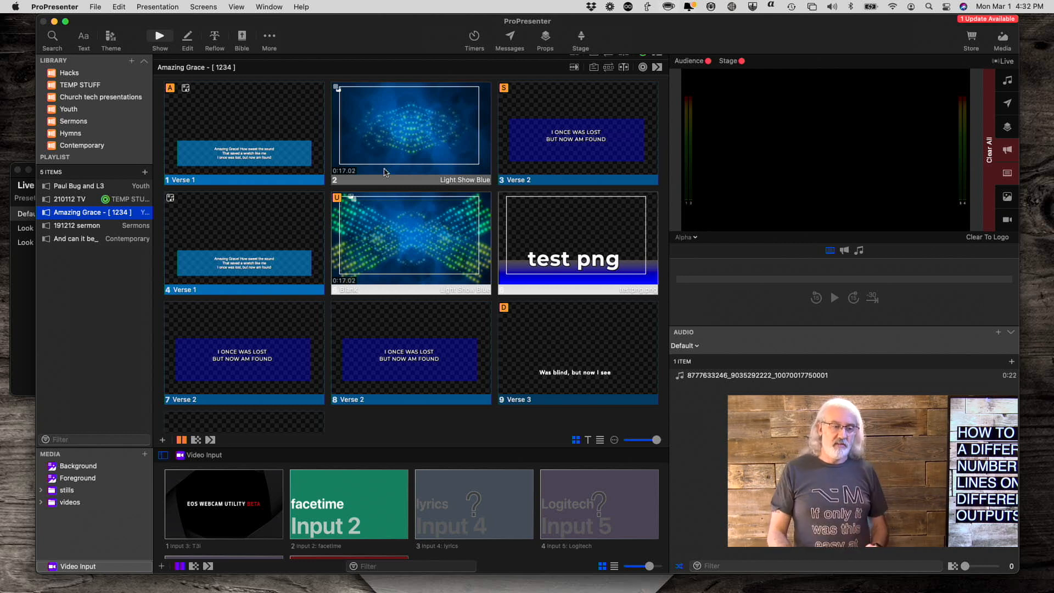
{"action": "mouse_move", "coordinate": [311, 142]}
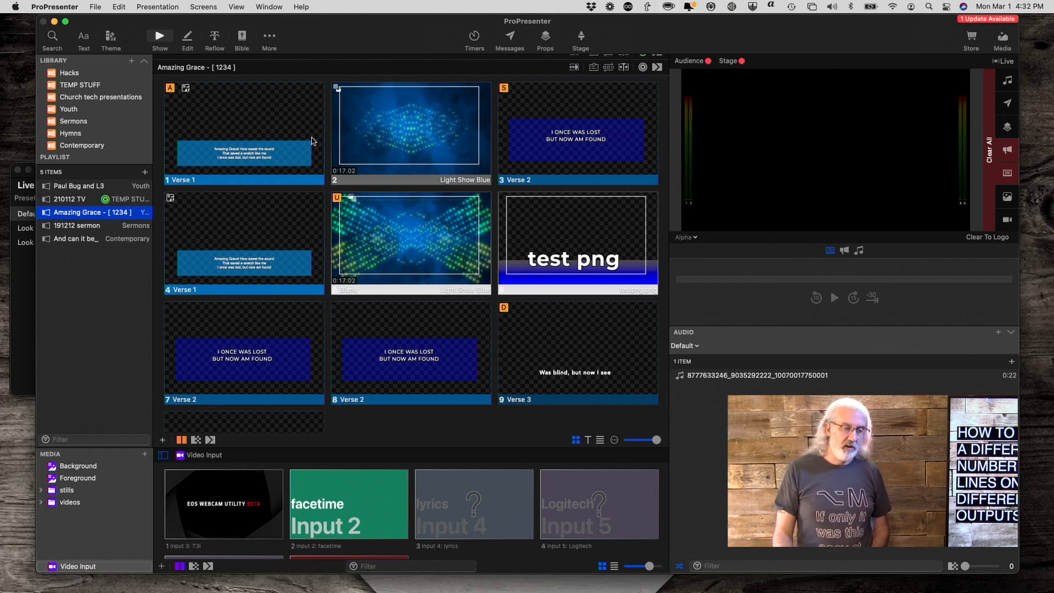
{"action": "mouse_move", "coordinate": [254, 157]}
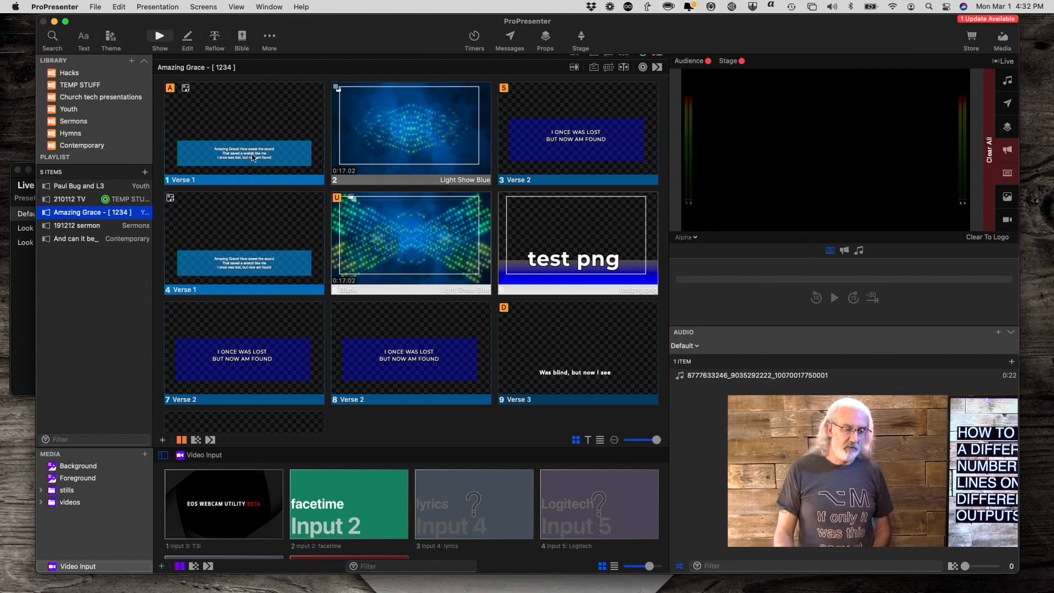
- Edit the Verse 1 slide and put 'but now am found' on its own line after 'lost,'
{"action": "right_click", "coordinate": [244, 127]}
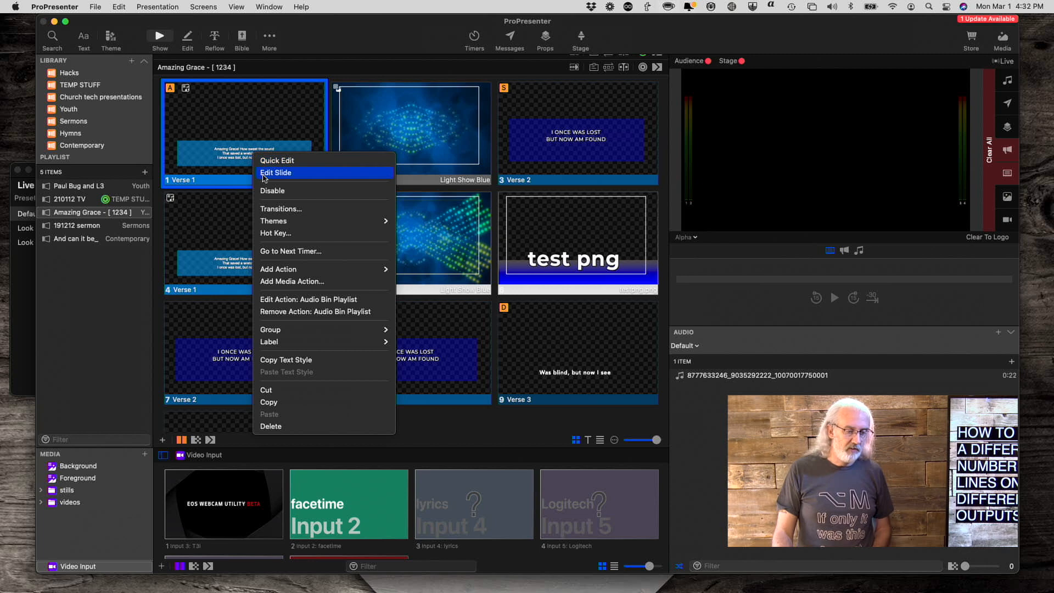
{"action": "left_click", "coordinate": [276, 172]}
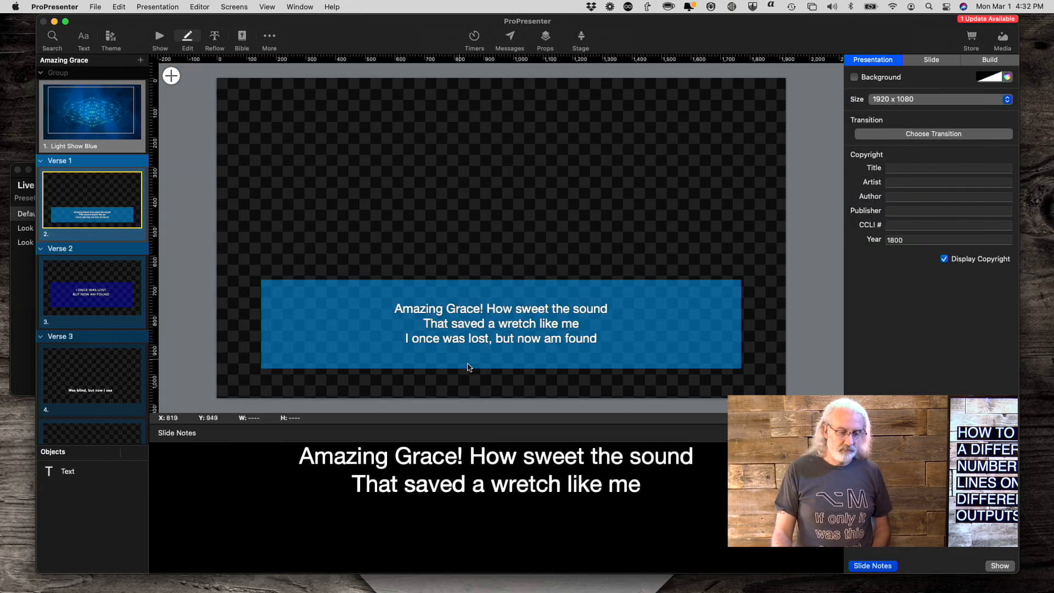
{"action": "mouse_move", "coordinate": [483, 320]}
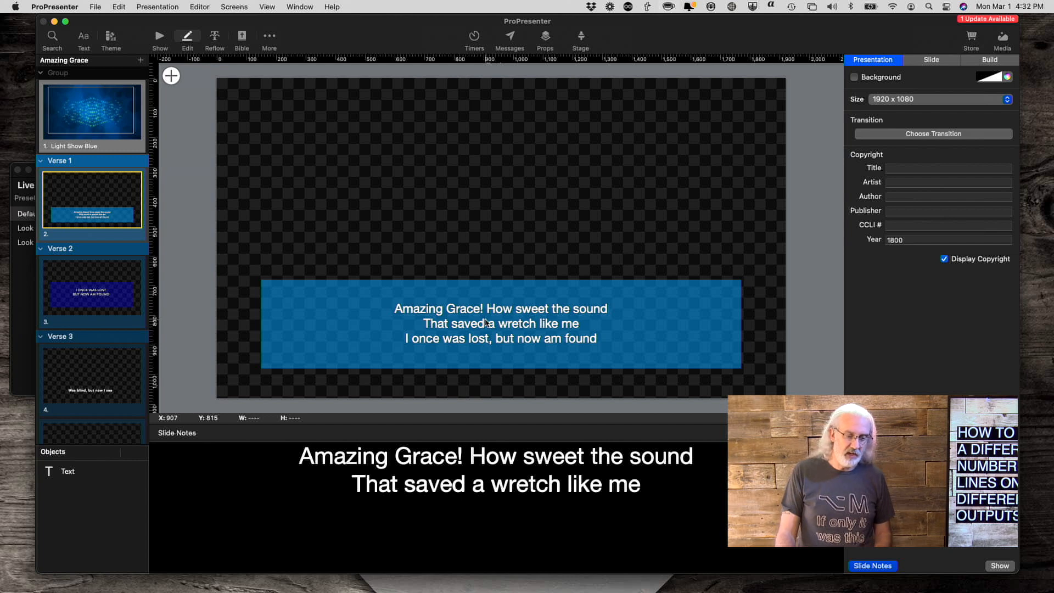
{"action": "mouse_move", "coordinate": [406, 310]}
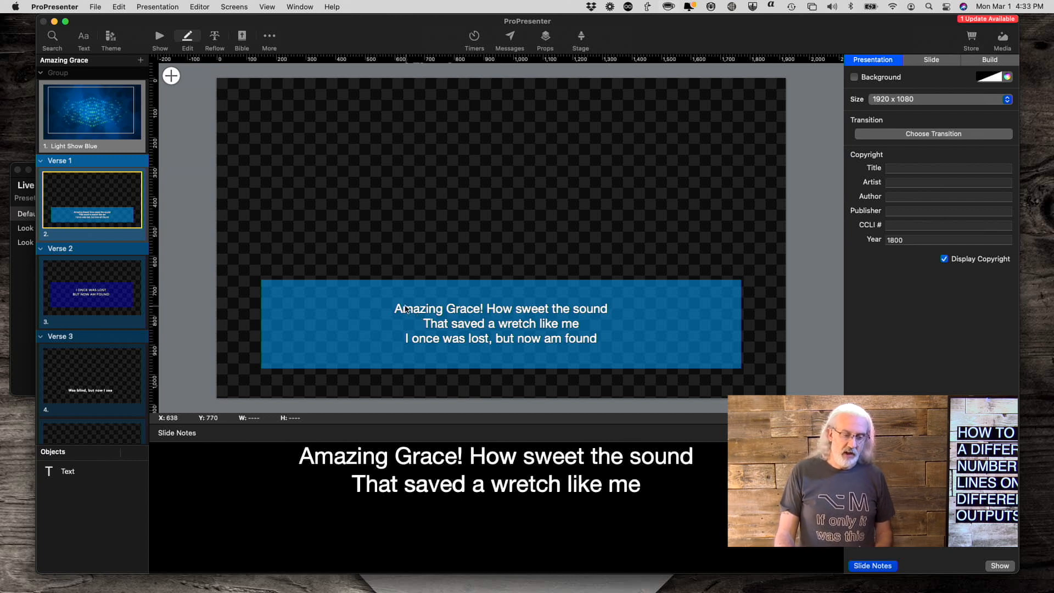
{"action": "mouse_move", "coordinate": [473, 346]}
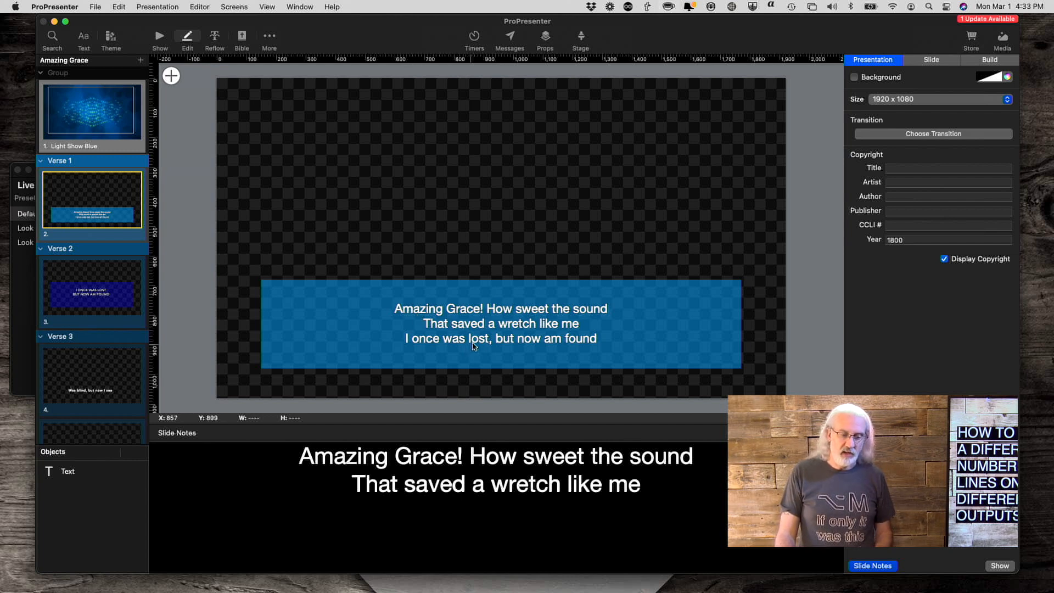
{"action": "left_click", "coordinate": [501, 323]}
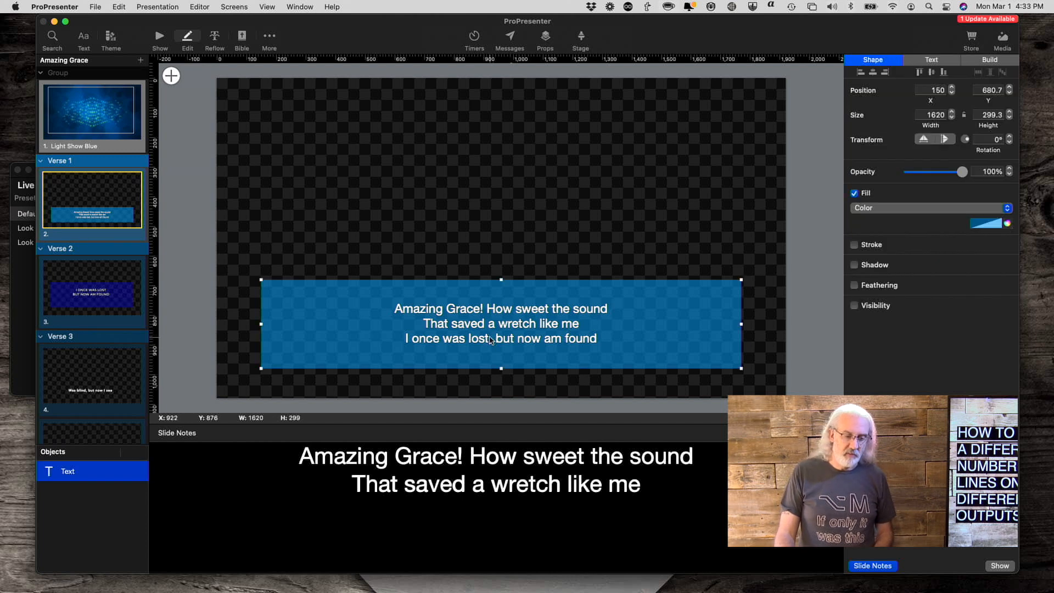
{"action": "left_click", "coordinate": [931, 60]}
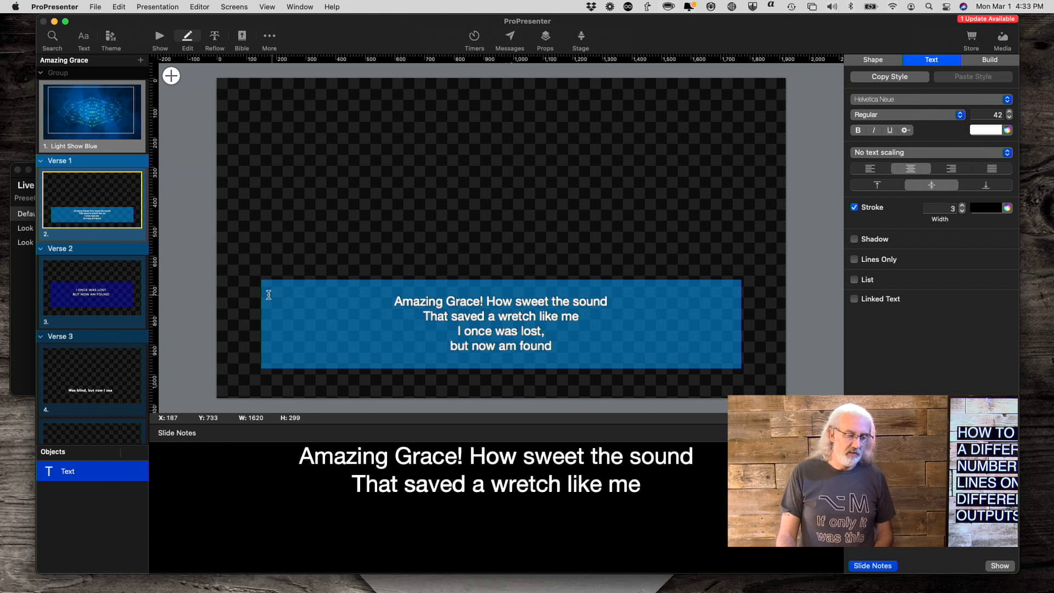
{"action": "mouse_move", "coordinate": [328, 305]}
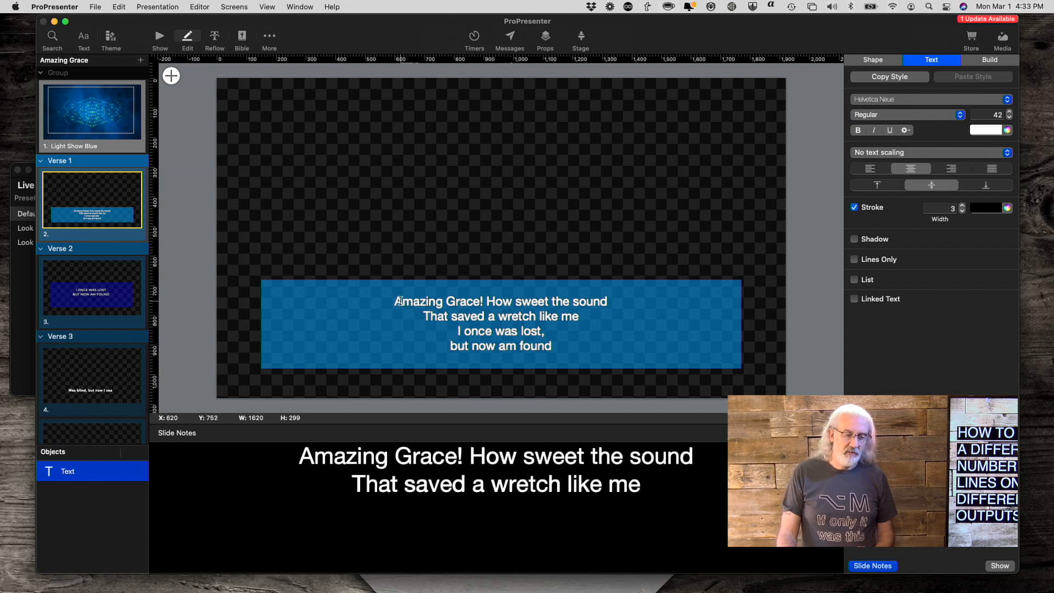
{"action": "mouse_move", "coordinate": [631, 330]}
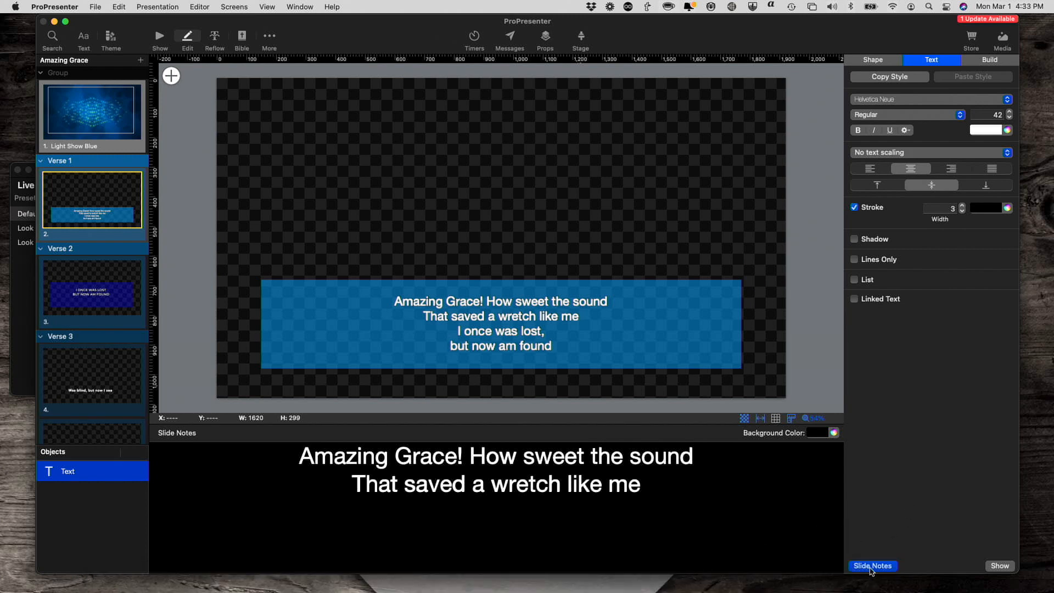
{"action": "left_click", "coordinate": [872, 566]}
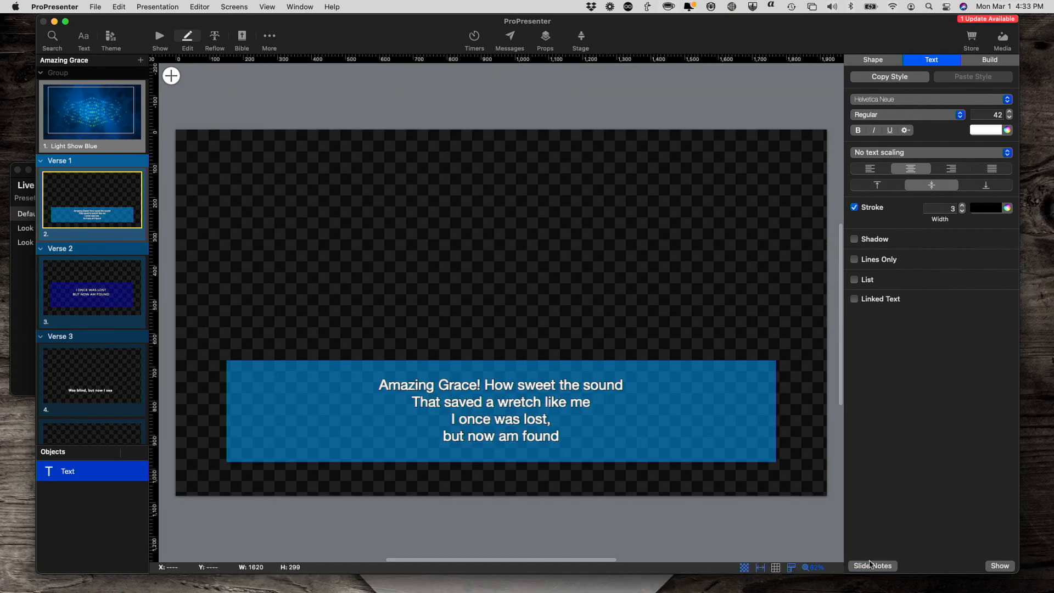
{"action": "left_click", "coordinate": [872, 565]}
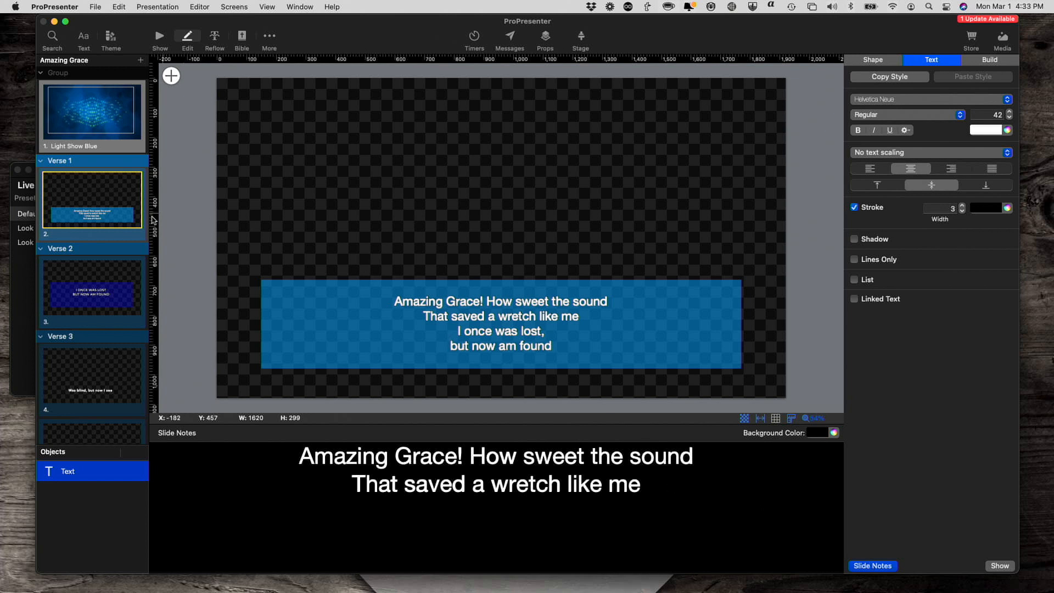
{"action": "left_click", "coordinate": [91, 288]}
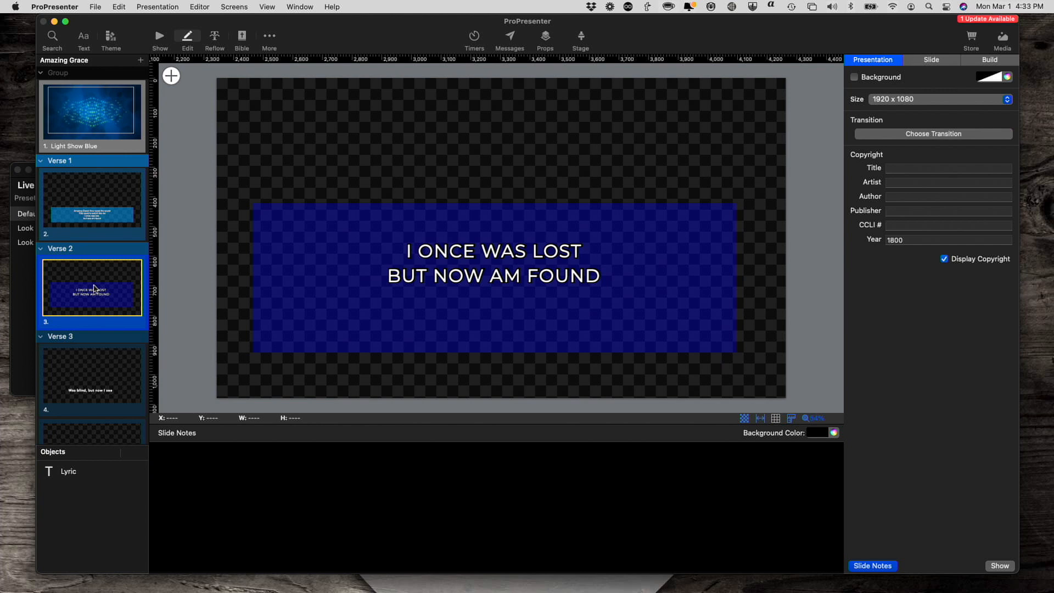
{"action": "left_click", "coordinate": [91, 197]}
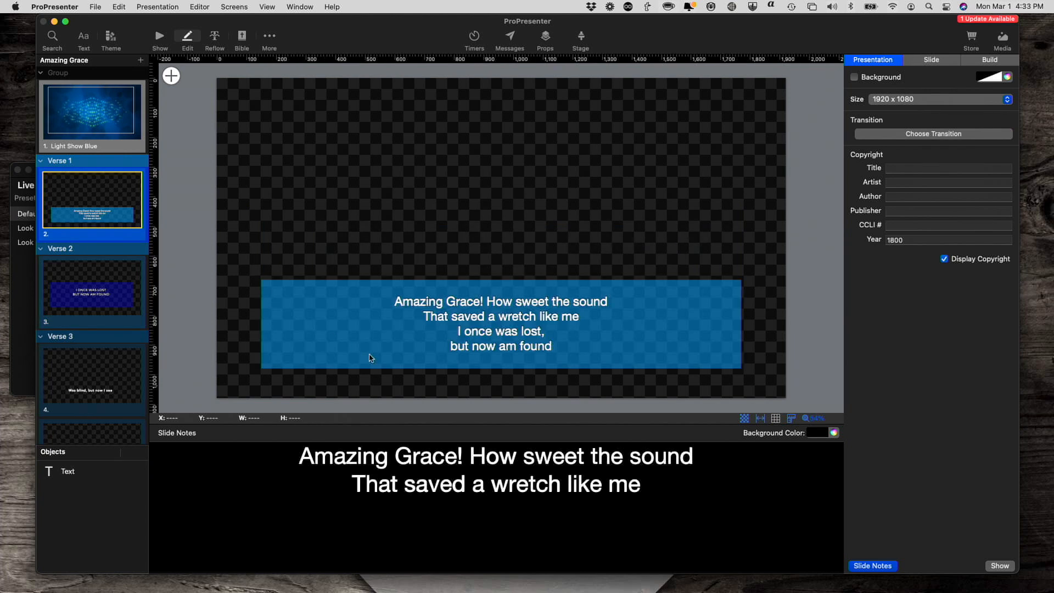
{"action": "mouse_move", "coordinate": [185, 250]}
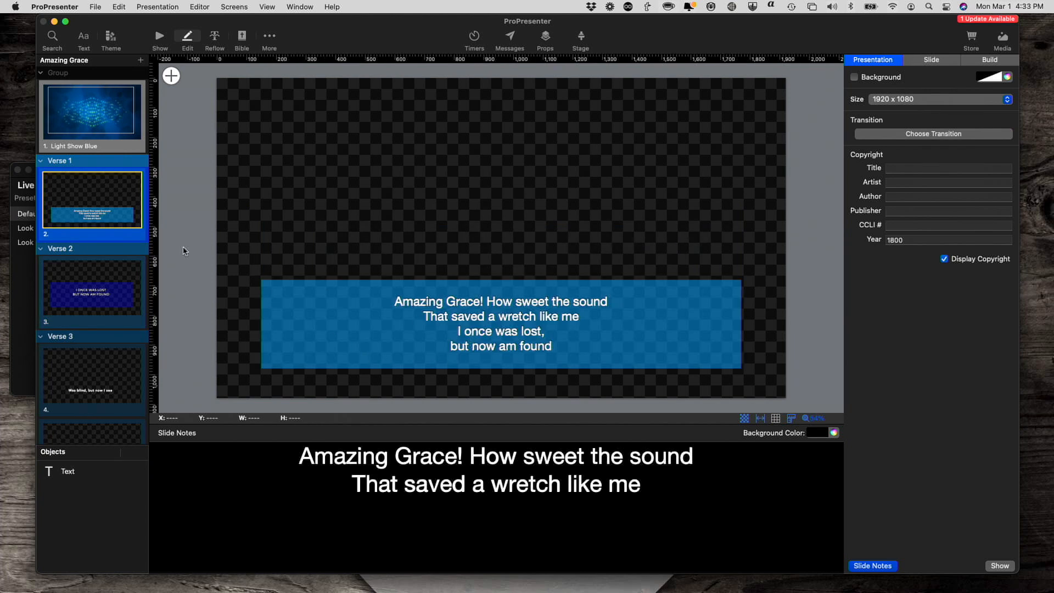
{"action": "left_click", "coordinate": [91, 286]}
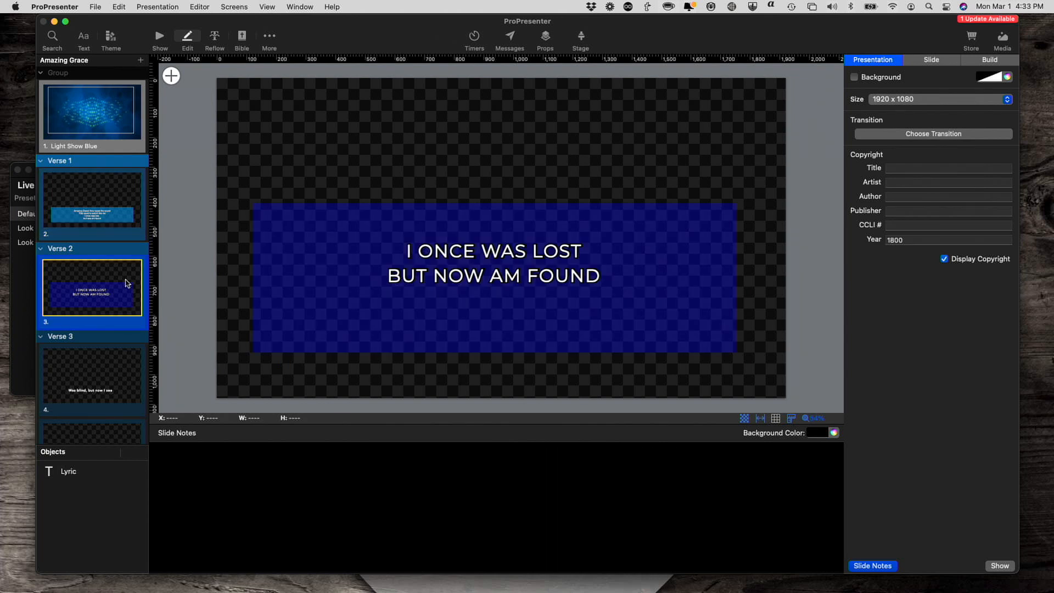
{"action": "mouse_move", "coordinate": [202, 297]}
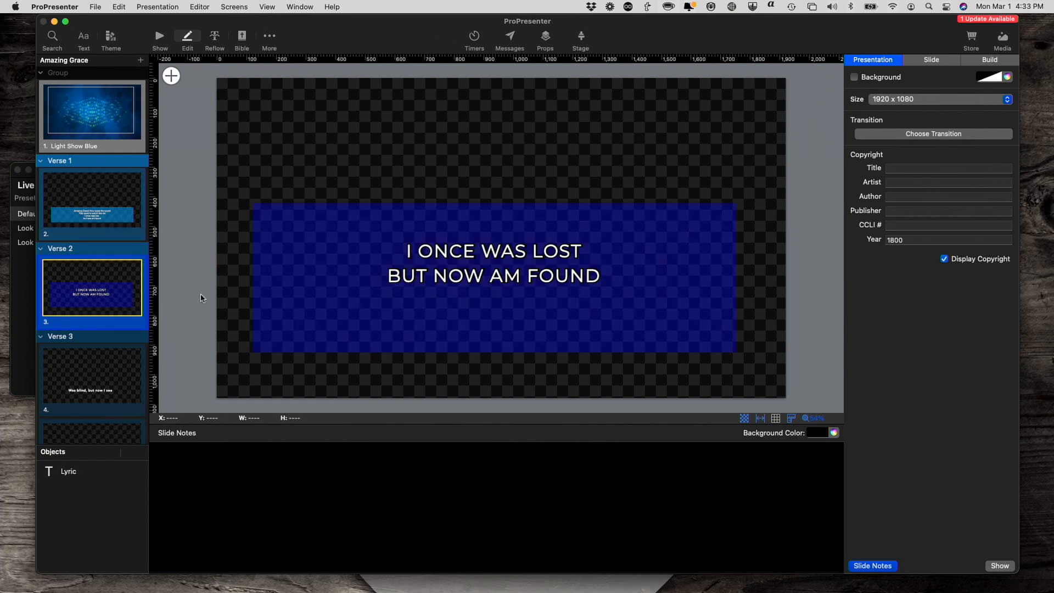
{"action": "left_click", "coordinate": [91, 198]}
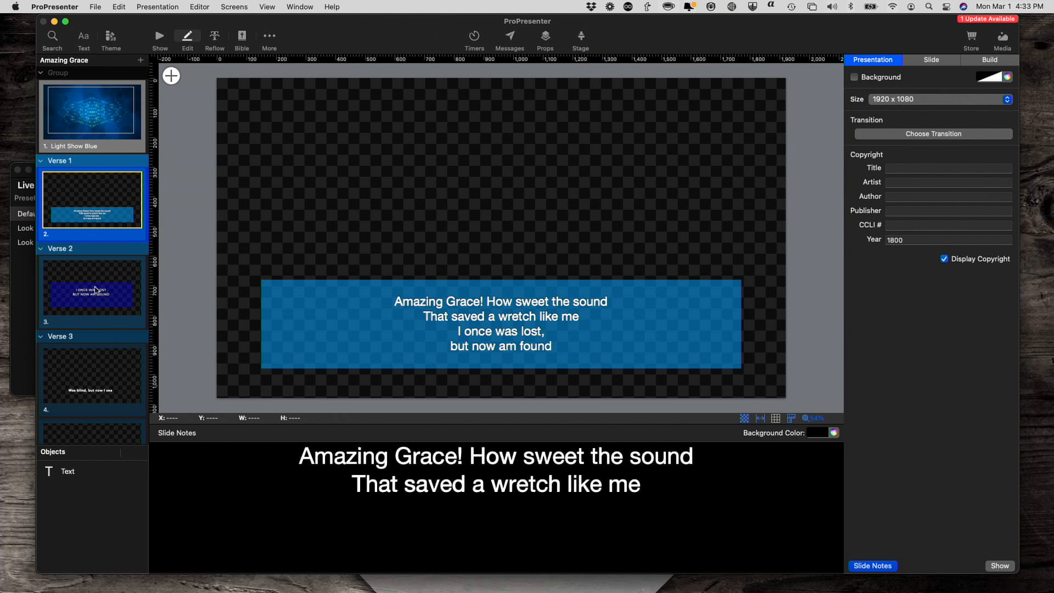
- Copy the Verse 2 lines and paste them at the end of Verse 1's slide notes
{"action": "left_click", "coordinate": [93, 287]}
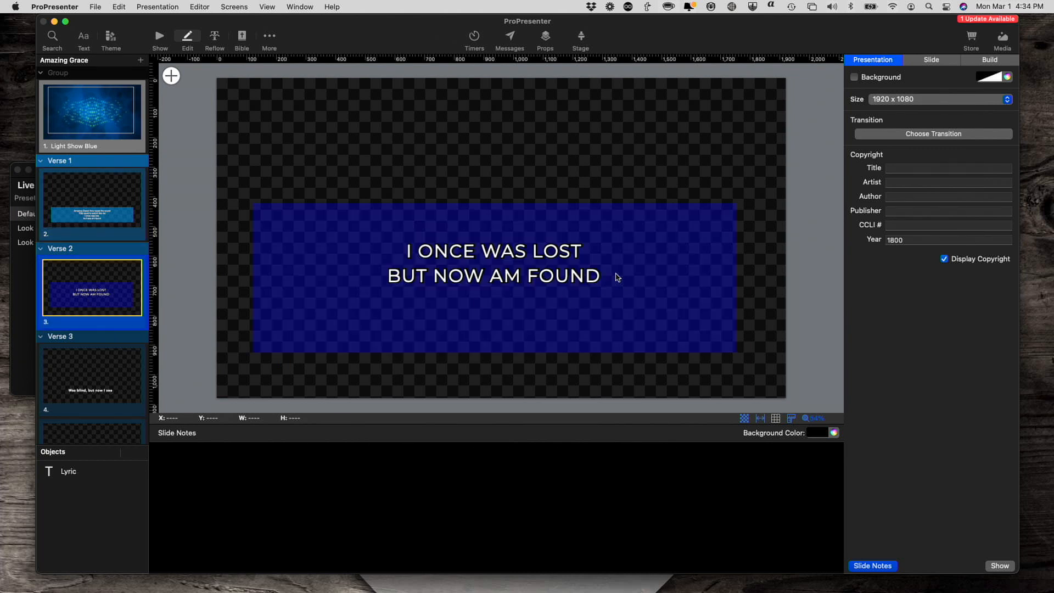
{"action": "left_click", "coordinate": [493, 251]}
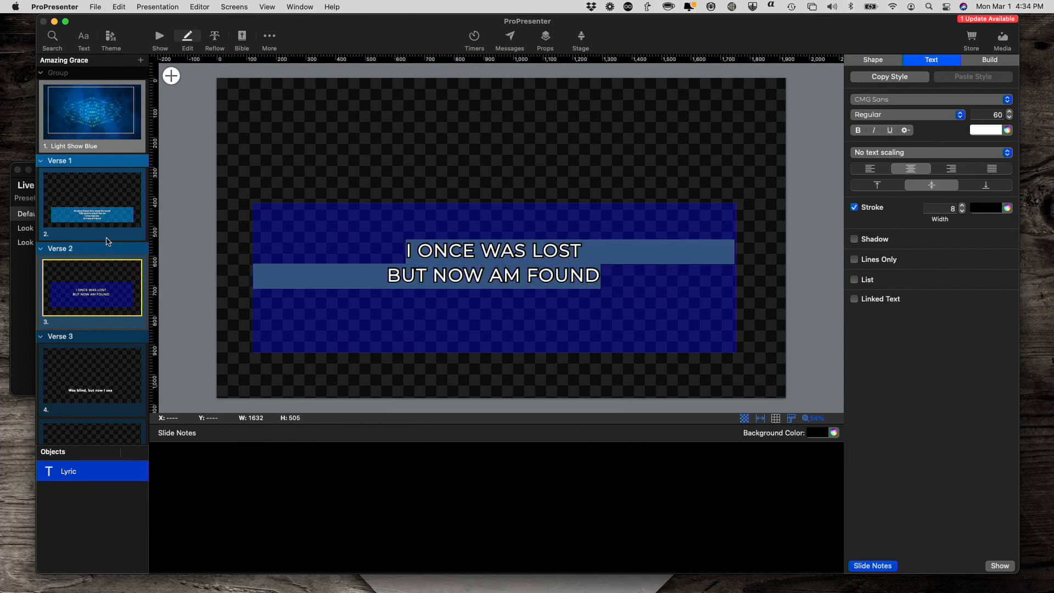
{"action": "mouse_move", "coordinate": [109, 223]}
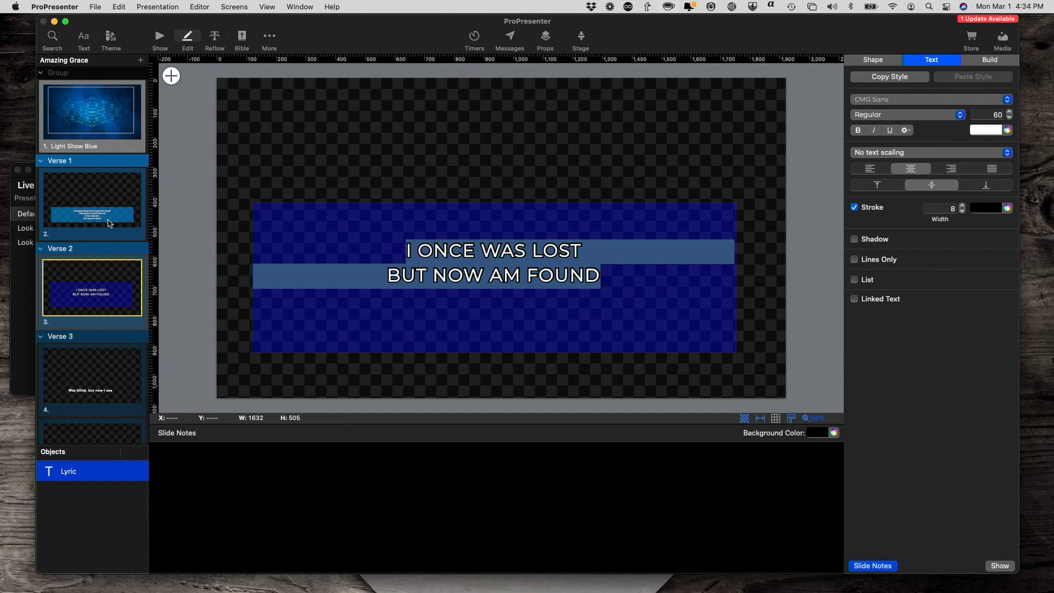
{"action": "left_click", "coordinate": [91, 197]}
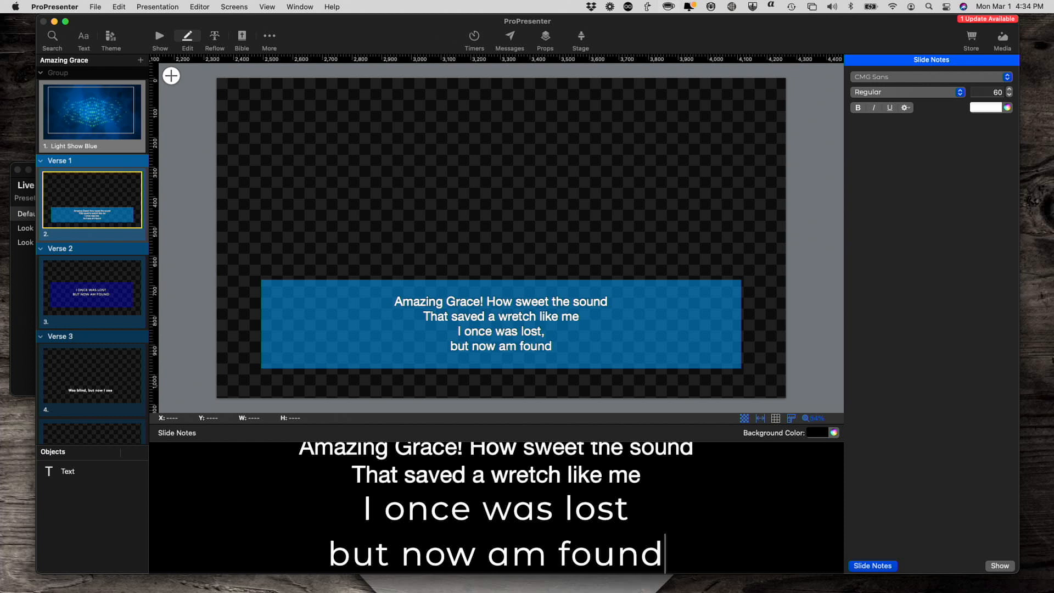
{"action": "left_click", "coordinate": [604, 474]}
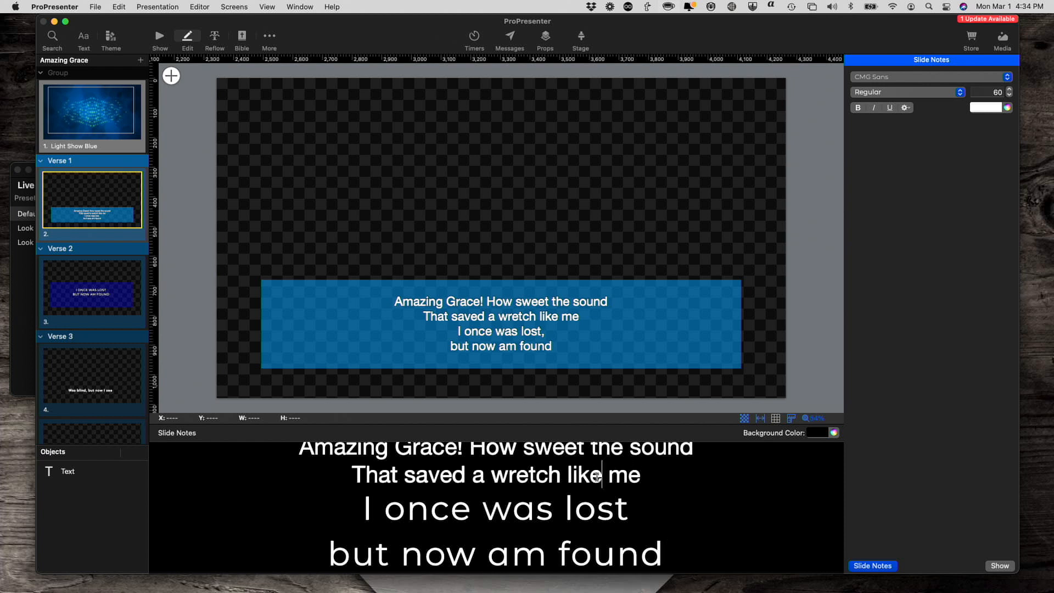
{"action": "left_click", "coordinate": [931, 76]}
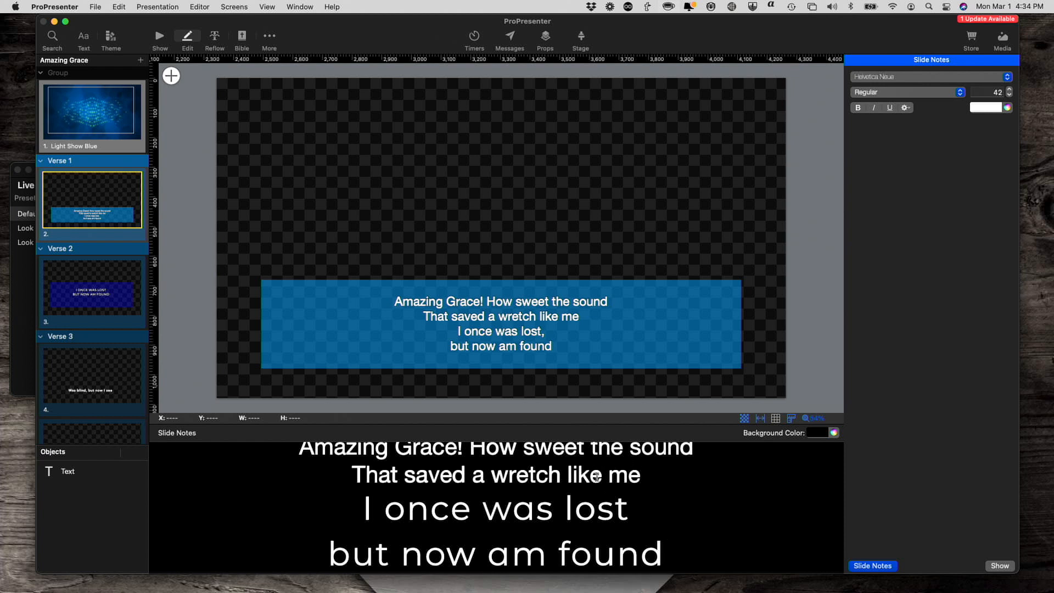
{"action": "mouse_move", "coordinate": [937, 67]}
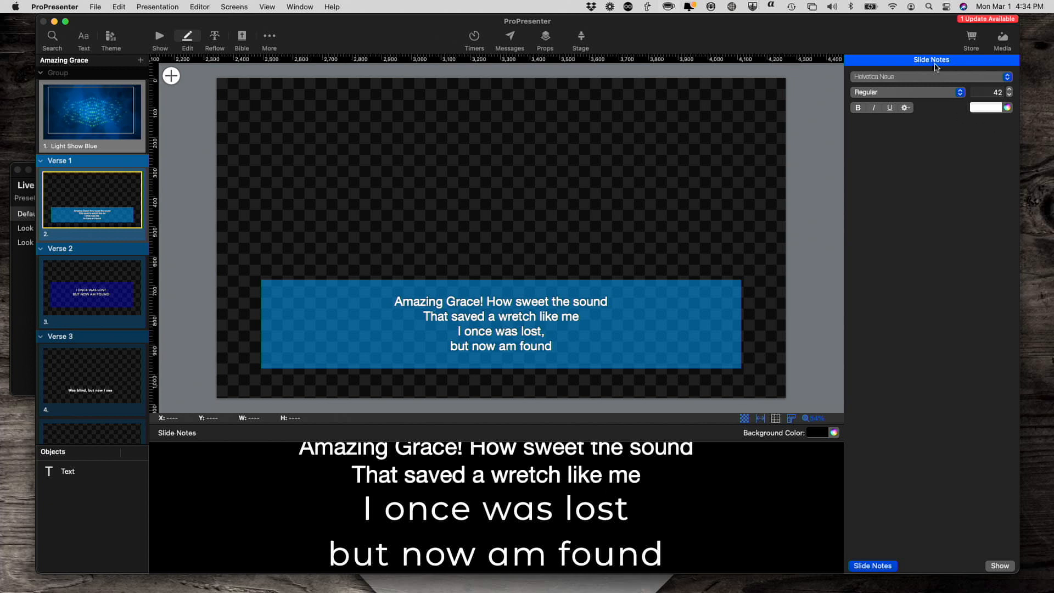
{"action": "mouse_move", "coordinate": [537, 460]}
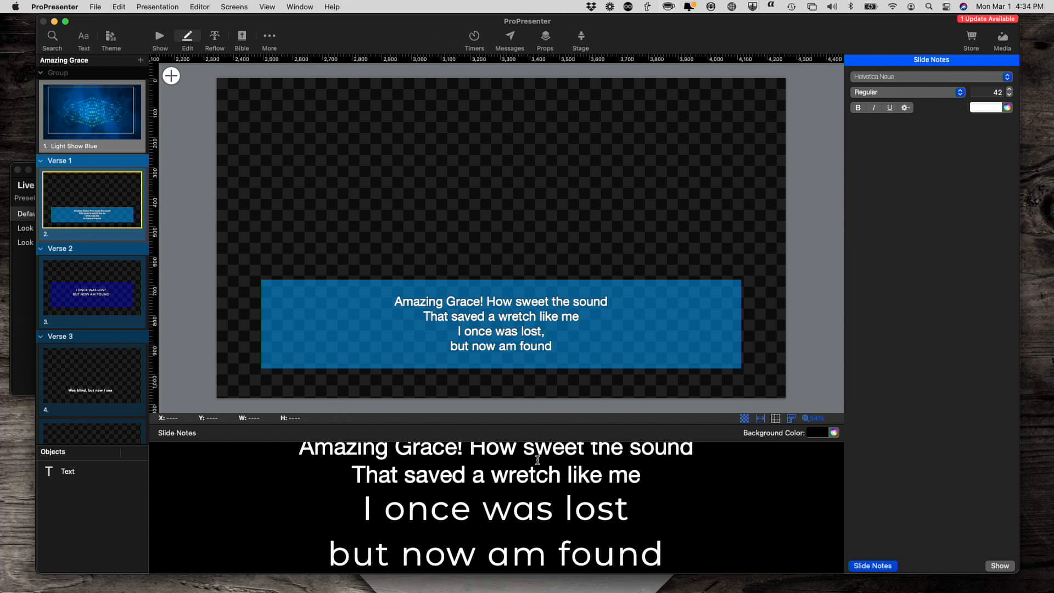
- Set the pasted notes lines to Helvetica Neue and trim the slide lyrics to the first two lines
{"action": "double_click", "coordinate": [369, 507]}
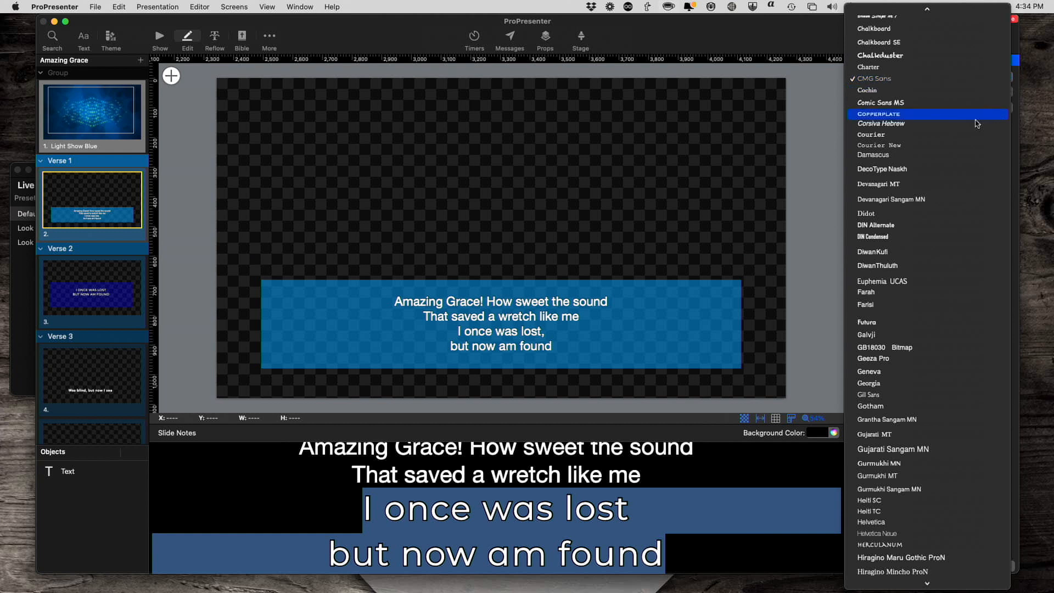
{"action": "scroll", "scroll_direction": "down", "scroll_amount": 3}
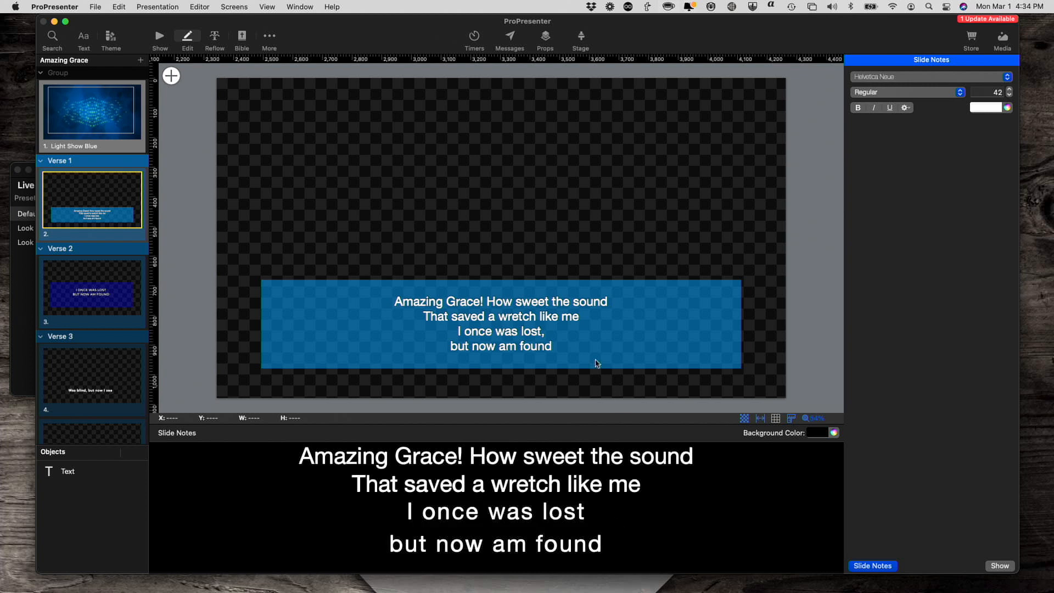
{"action": "left_click", "coordinate": [500, 323]}
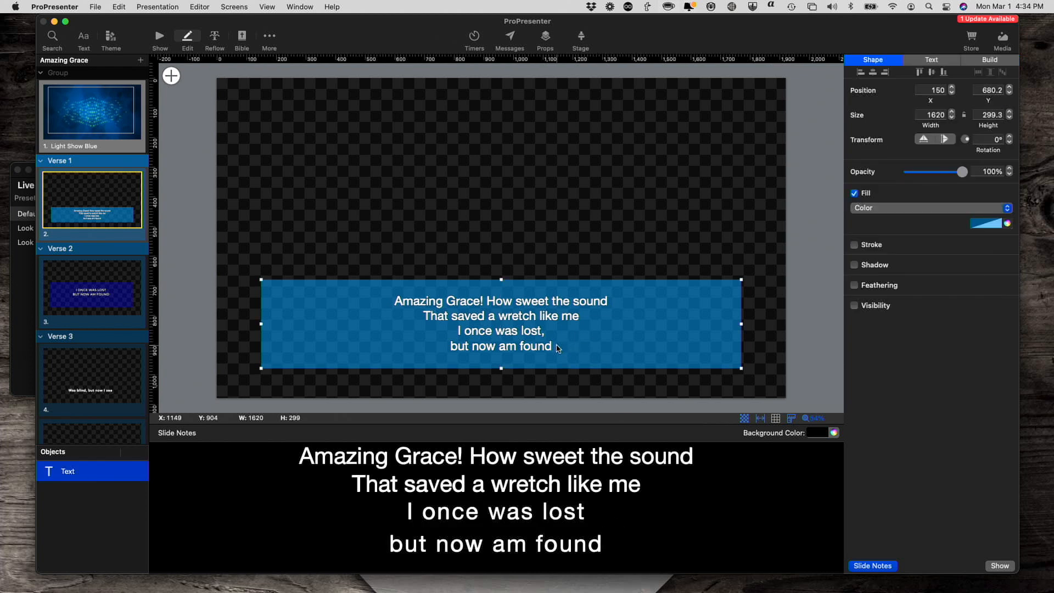
{"action": "left_click", "coordinate": [933, 59]}
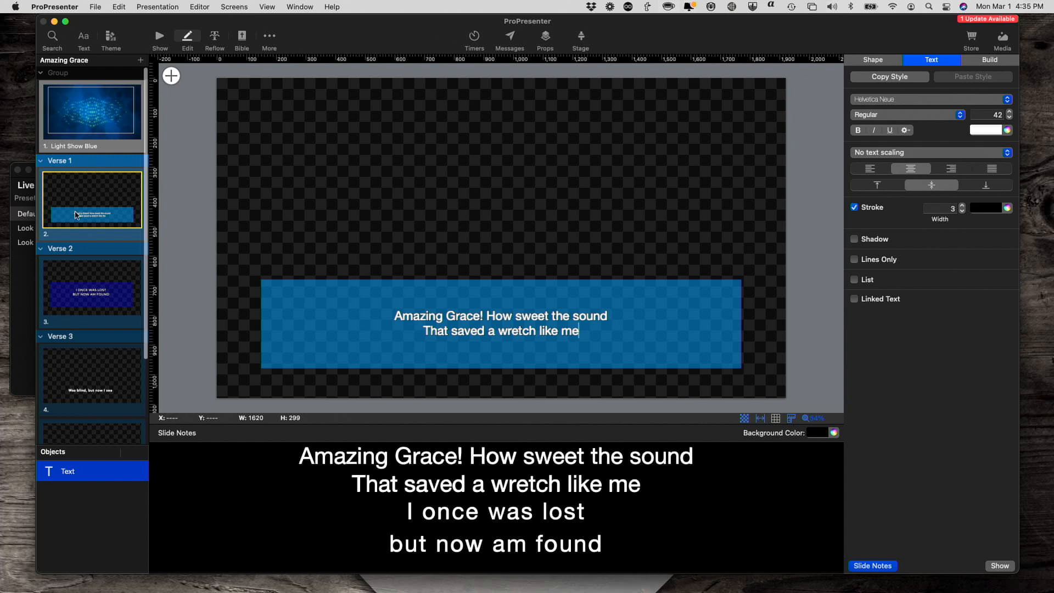
- Duplicate the Verse 1 slide and make its lyrics 'I once was lost / but now am found'
{"action": "right_click", "coordinate": [76, 216]}
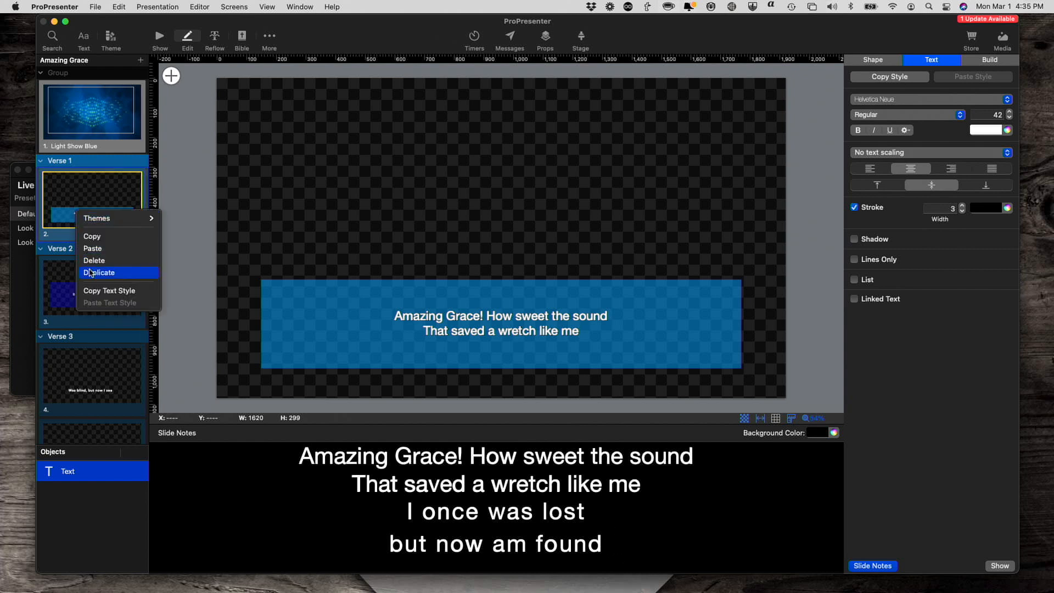
{"action": "left_click", "coordinate": [101, 272]}
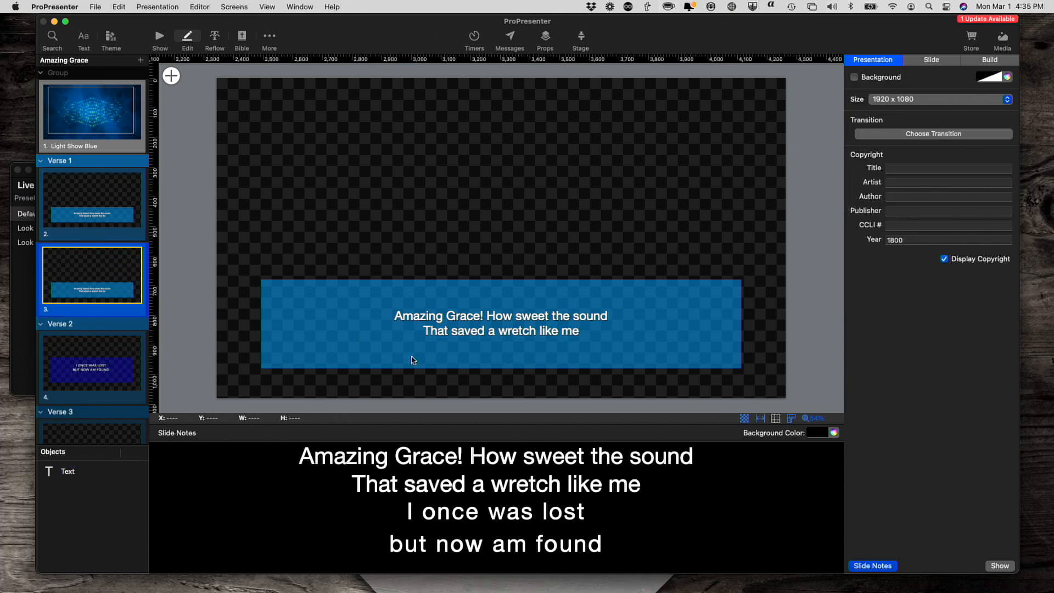
{"action": "mouse_move", "coordinate": [601, 324]}
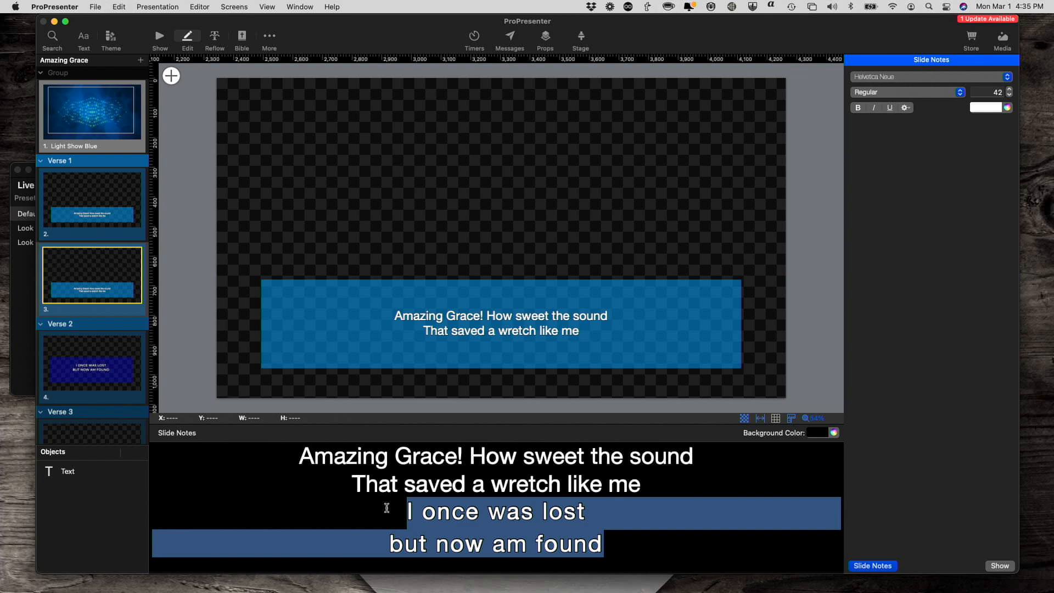
{"action": "left_click", "coordinate": [501, 323]}
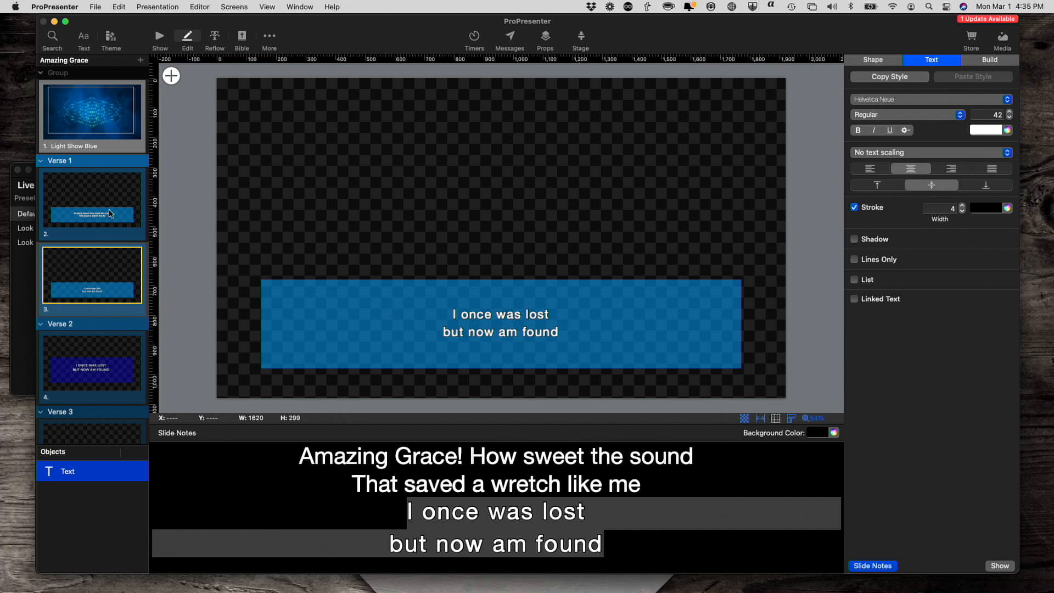
{"action": "mouse_move", "coordinate": [174, 50]}
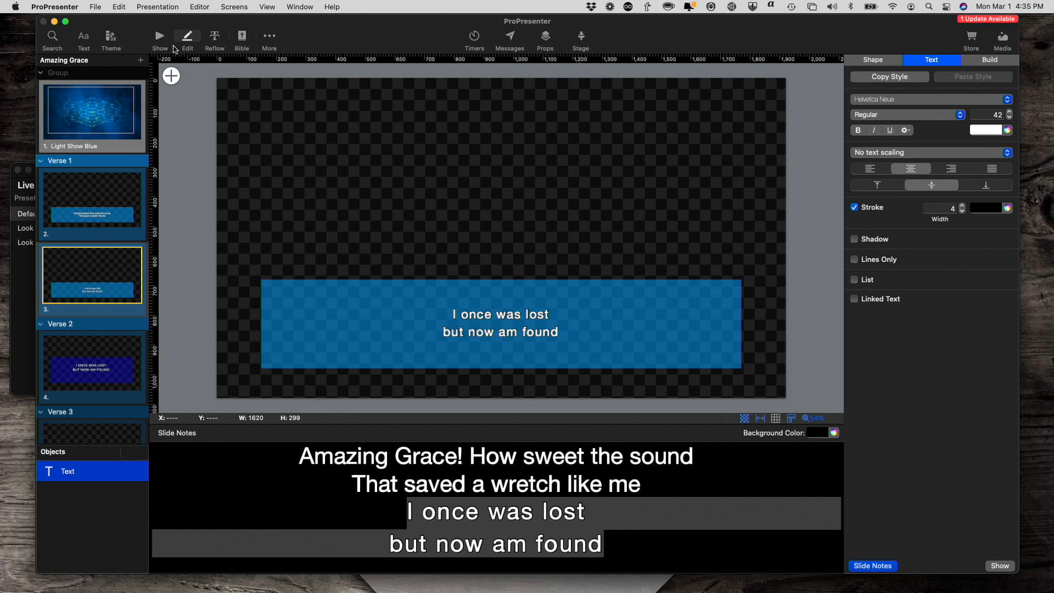
- In Show view, trigger the first and then the second Verse 1 slide to the output
{"action": "left_click", "coordinate": [159, 35]}
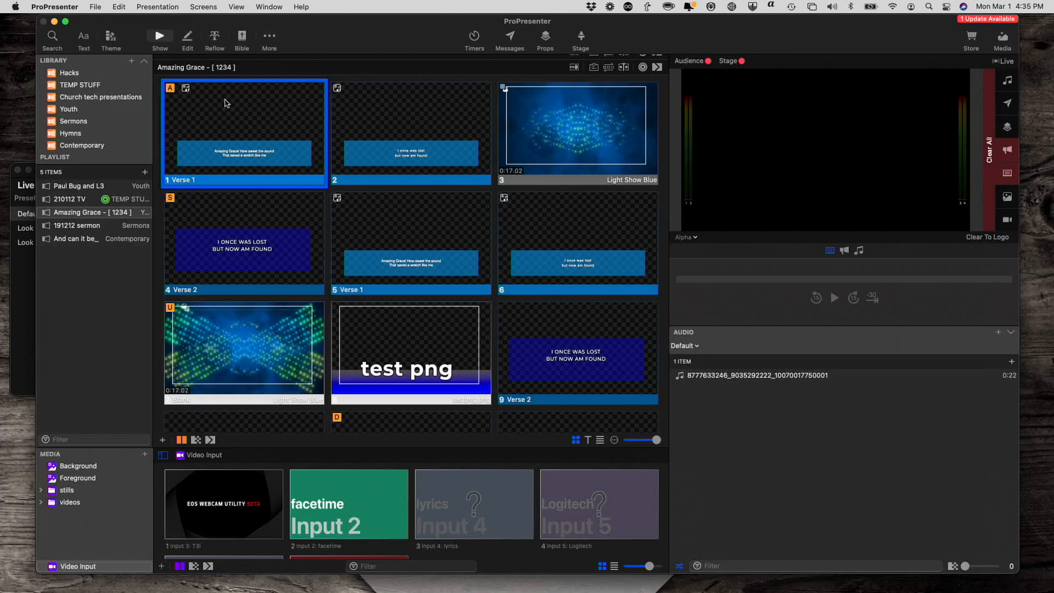
{"action": "left_click", "coordinate": [244, 131]}
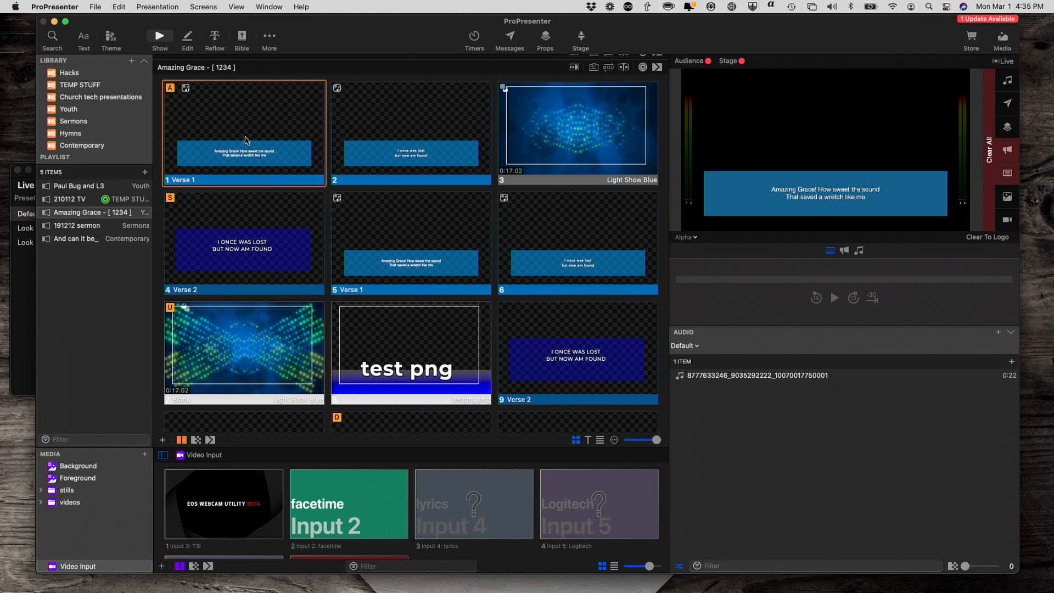
{"action": "mouse_move", "coordinate": [283, 160]}
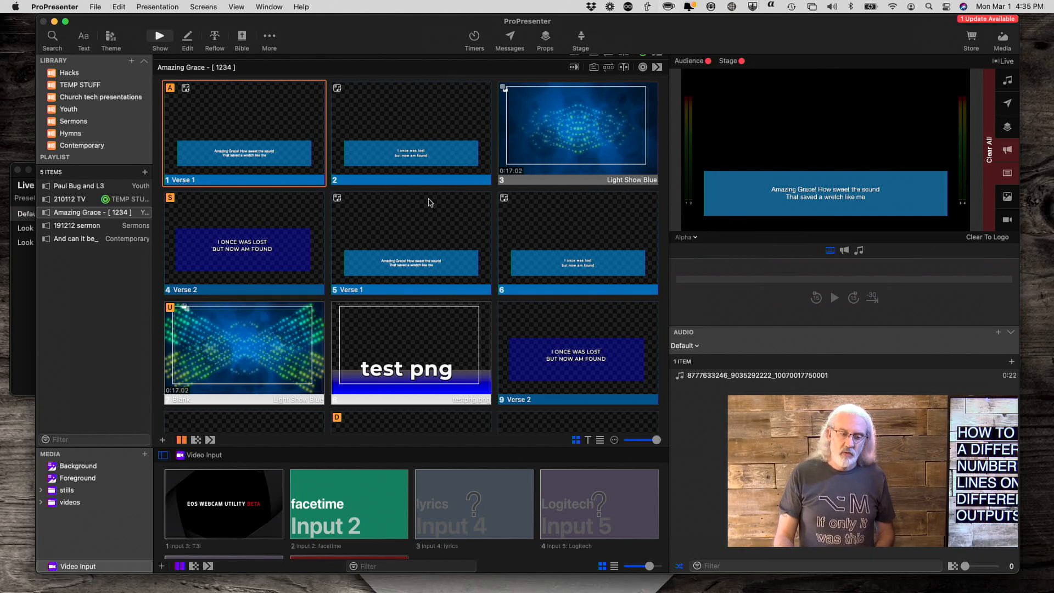
{"action": "mouse_move", "coordinate": [826, 193]}
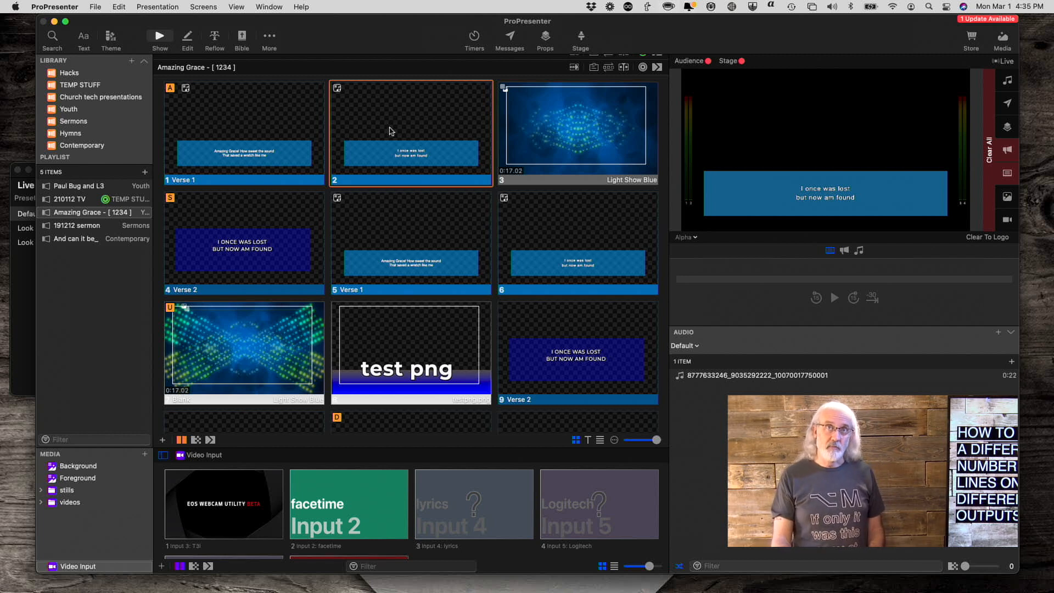
{"action": "mouse_move", "coordinate": [221, 61]}
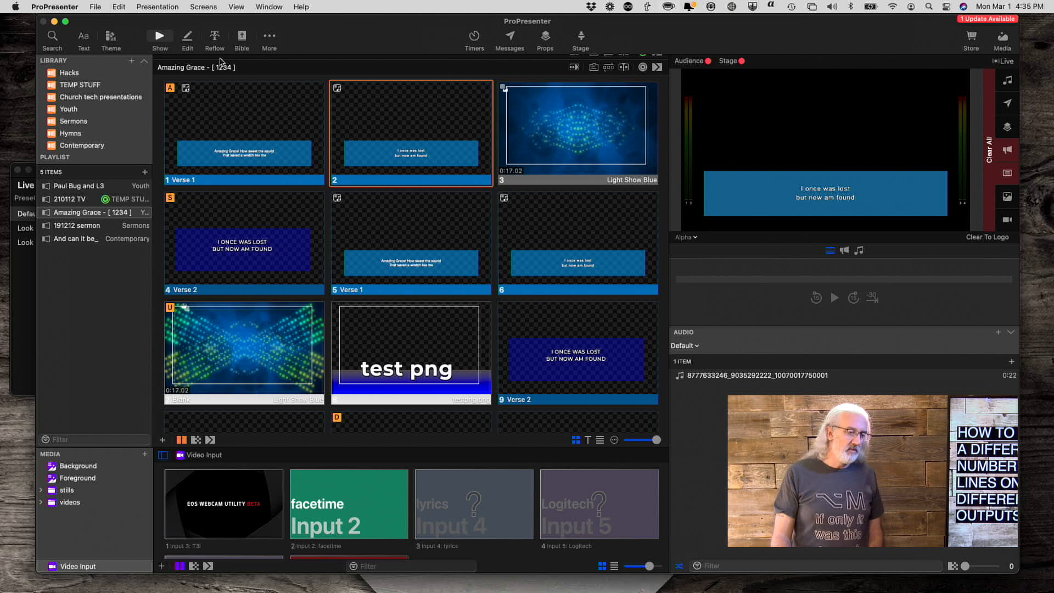
{"action": "left_click", "coordinate": [268, 35]}
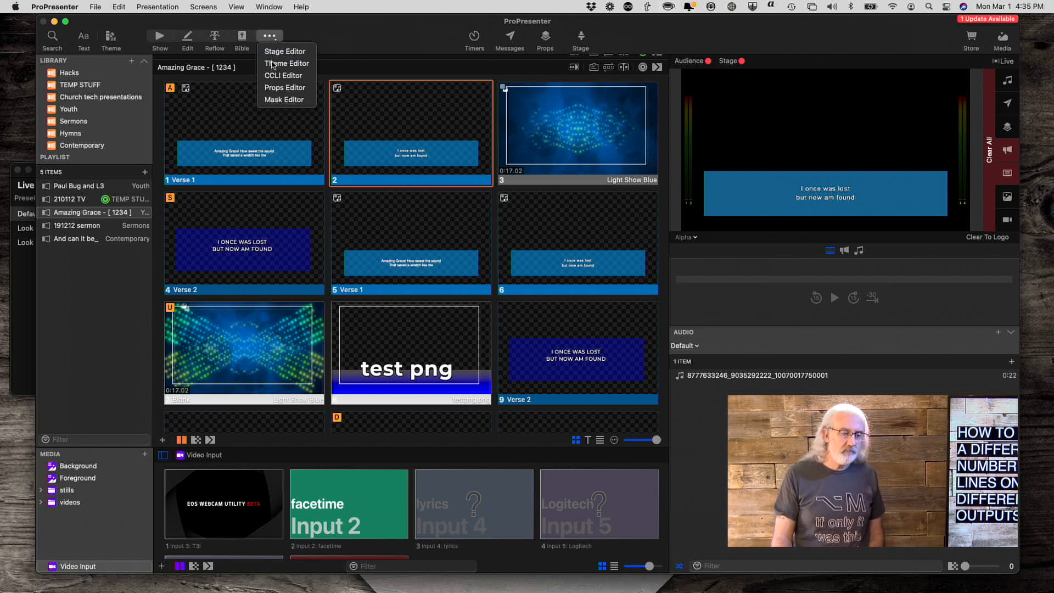
- In the Theme Editor, add a third 4-2 theme slide holding a single centred Text box
{"action": "left_click", "coordinate": [286, 63]}
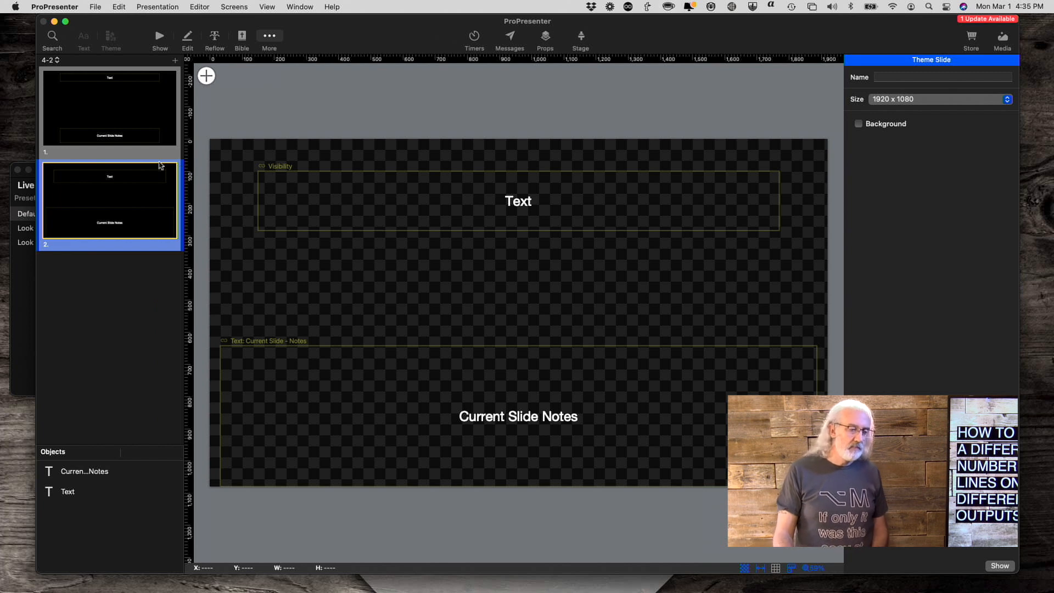
{"action": "mouse_move", "coordinate": [344, 224]}
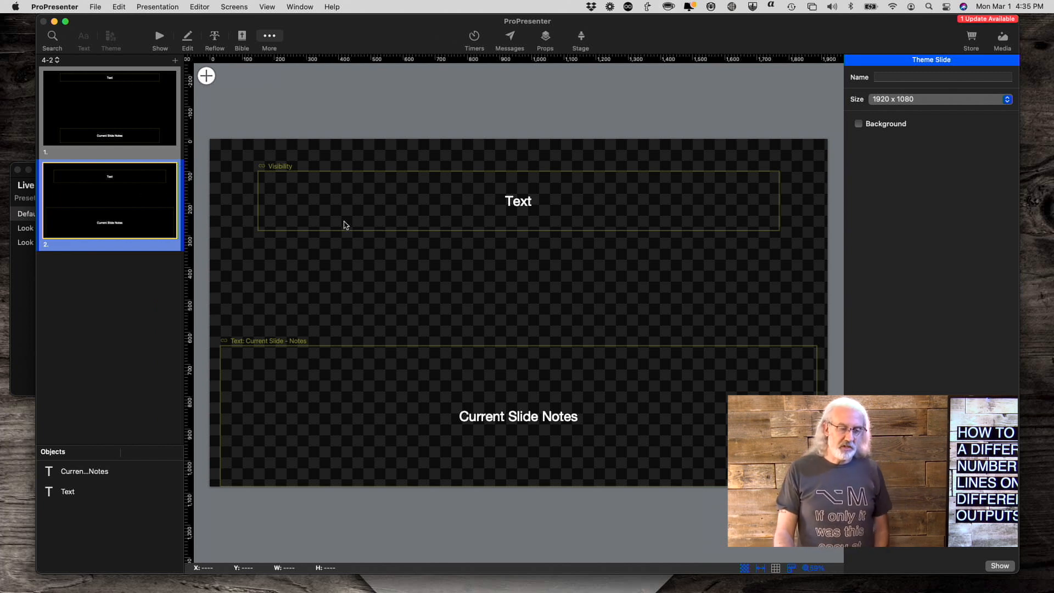
{"action": "mouse_move", "coordinate": [137, 200]}
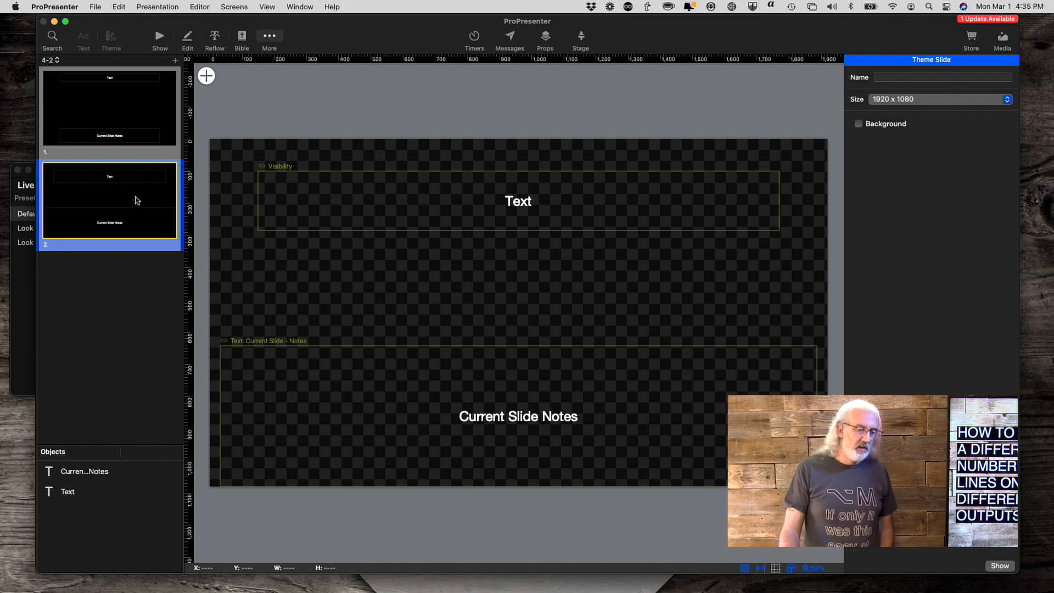
{"action": "mouse_move", "coordinate": [178, 66]}
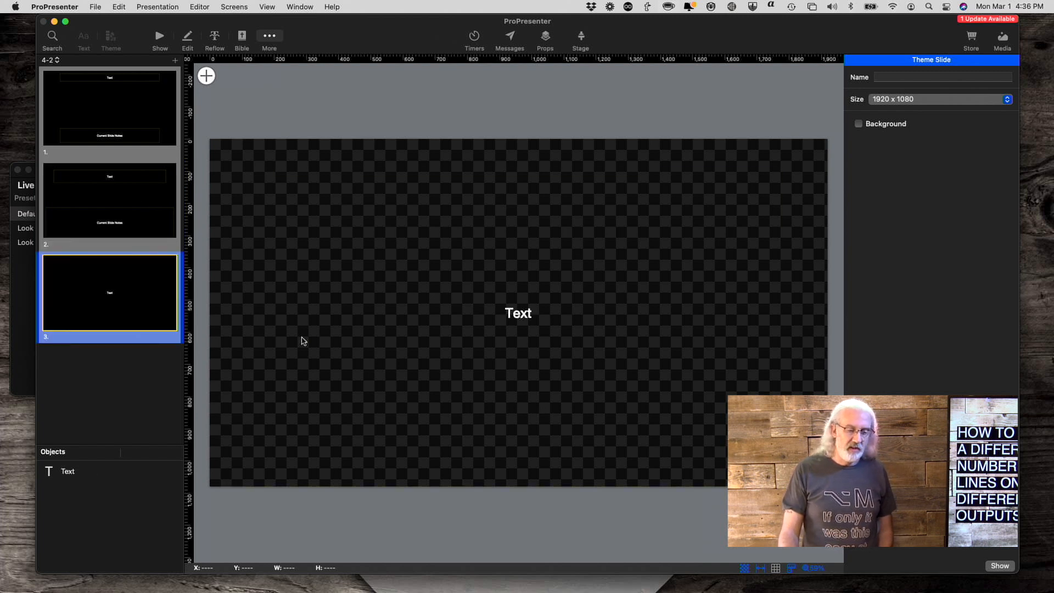
{"action": "left_click", "coordinate": [517, 313]}
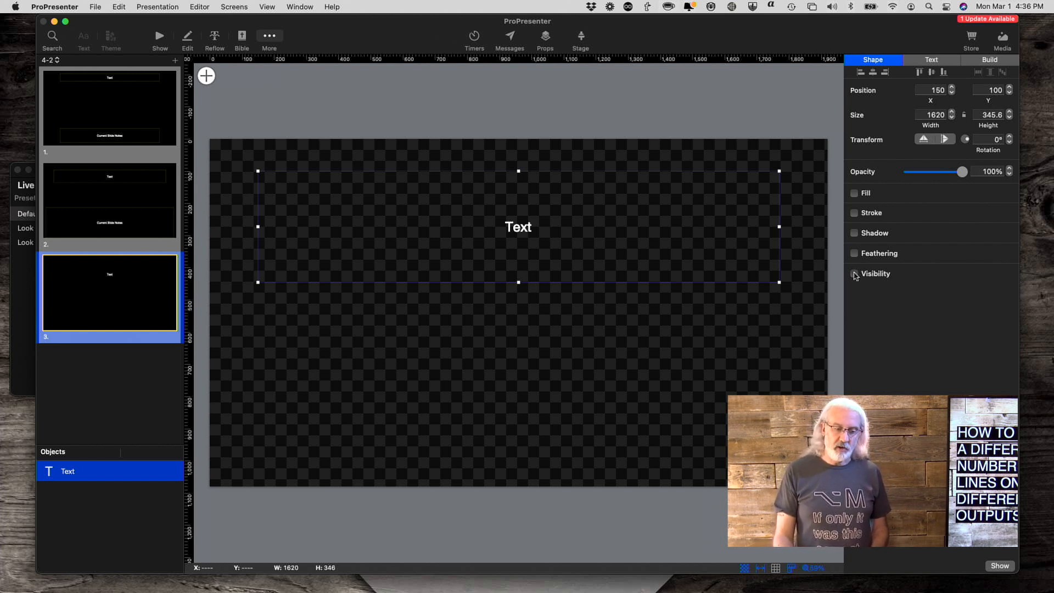
- Give the text box a visibility rule: shown only when Text does not have text
{"action": "left_click", "coordinate": [855, 273]}
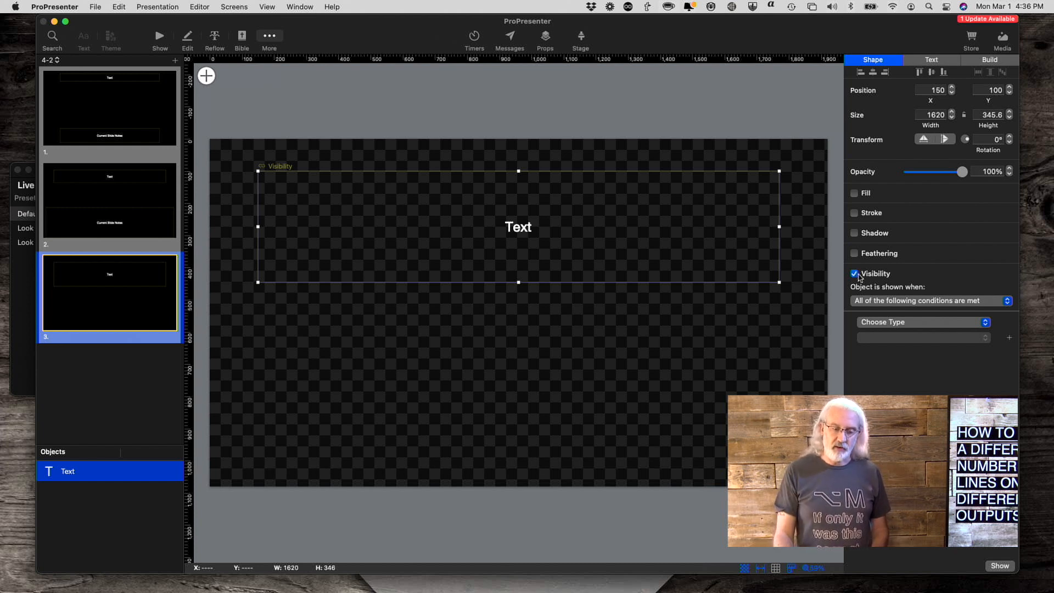
{"action": "mouse_move", "coordinate": [872, 303]}
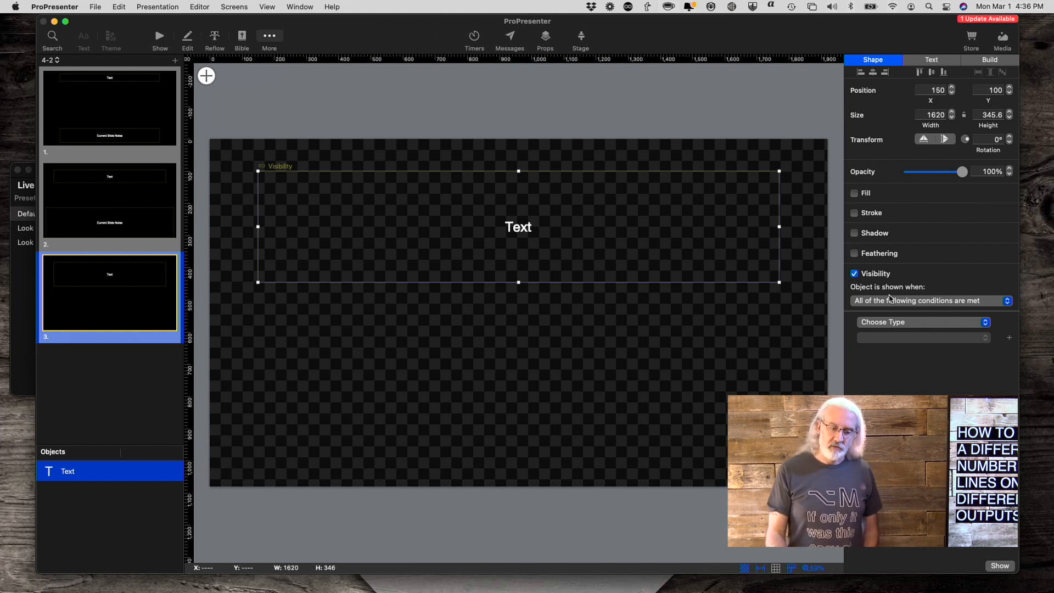
{"action": "left_click", "coordinate": [922, 322]}
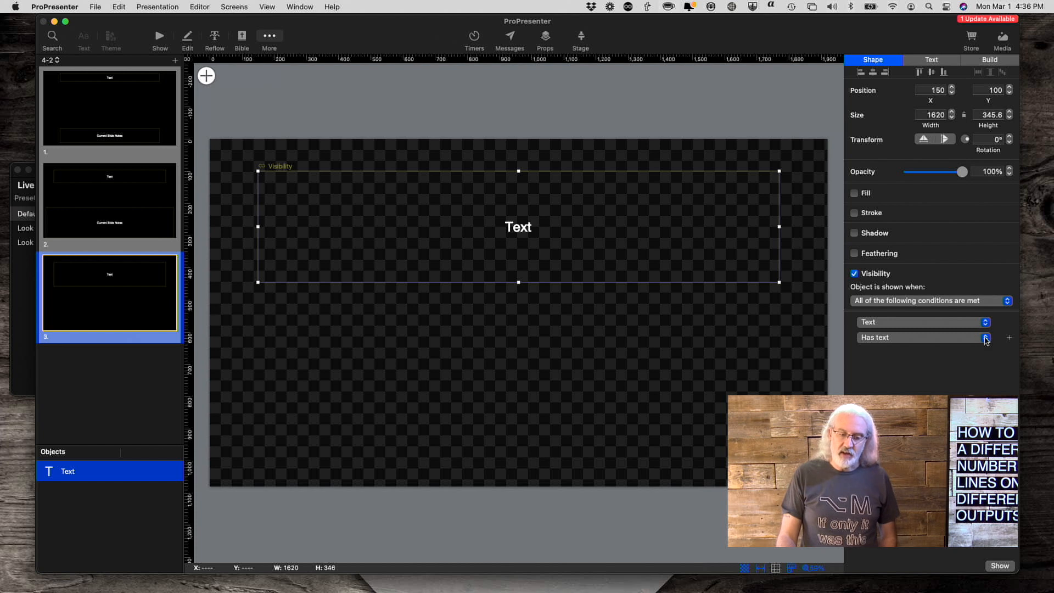
{"action": "left_click", "coordinate": [987, 338]}
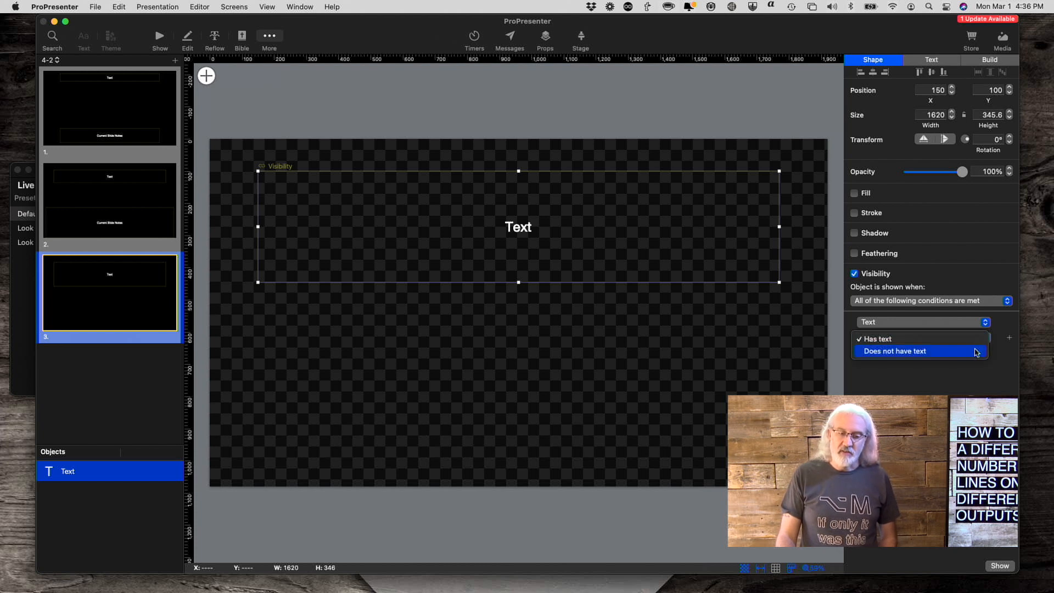
{"action": "left_click", "coordinate": [896, 351]}
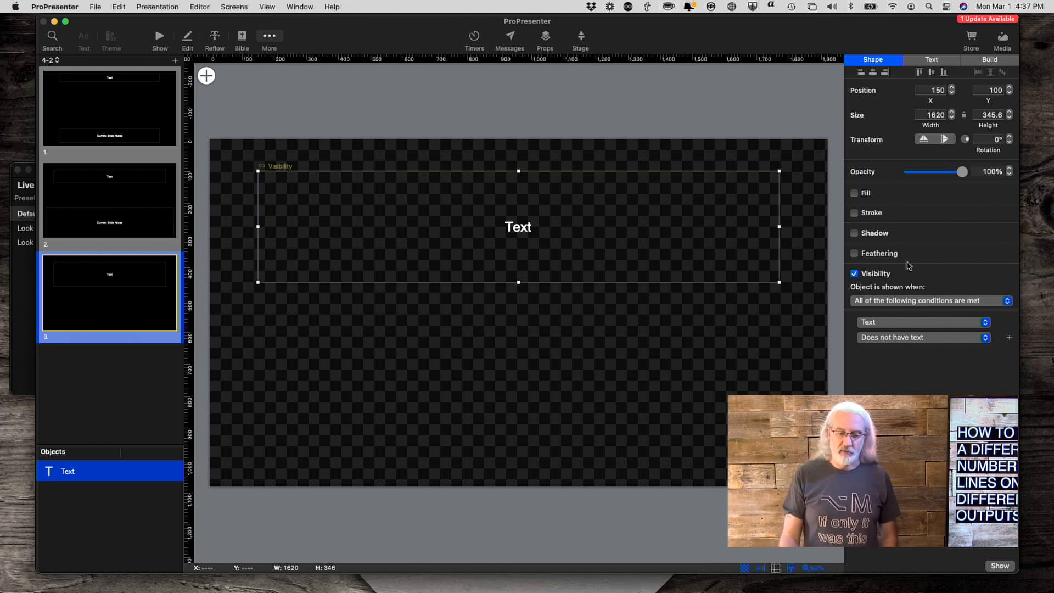
{"action": "mouse_move", "coordinate": [576, 195]}
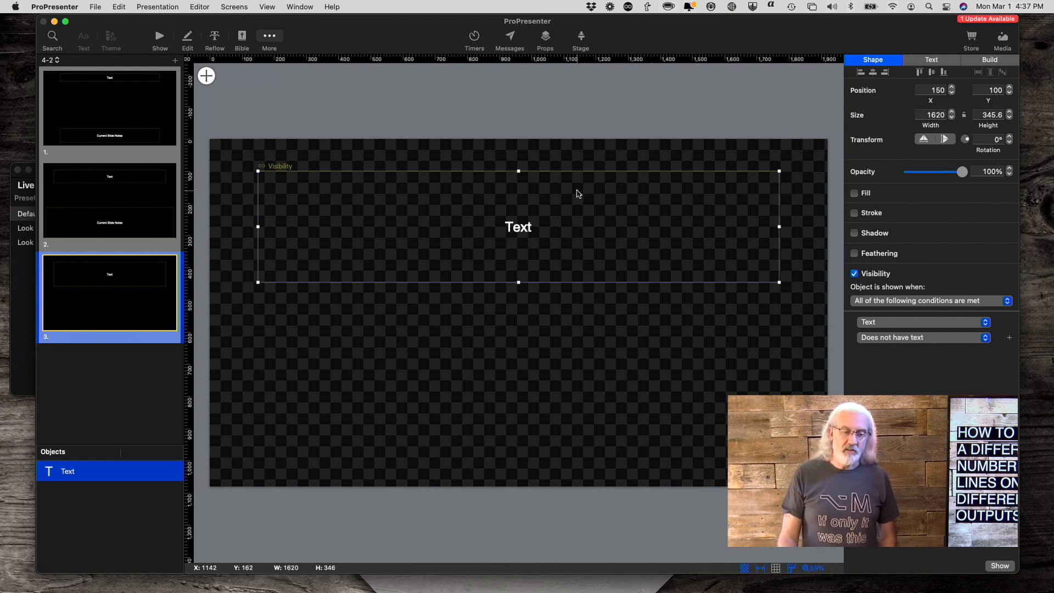
{"action": "mouse_move", "coordinate": [478, 245]}
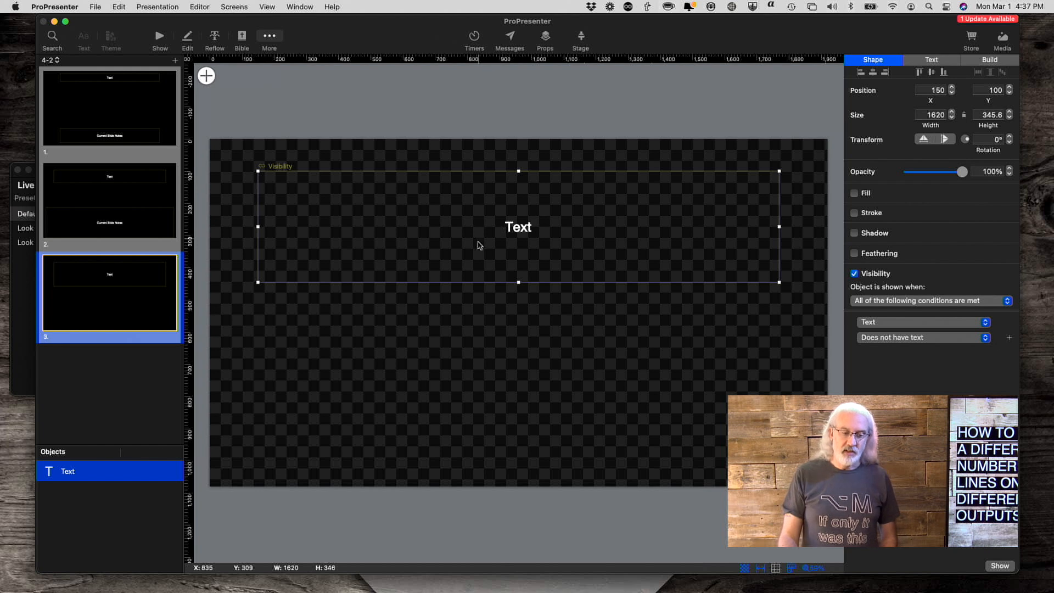
{"action": "mouse_move", "coordinate": [505, 253]}
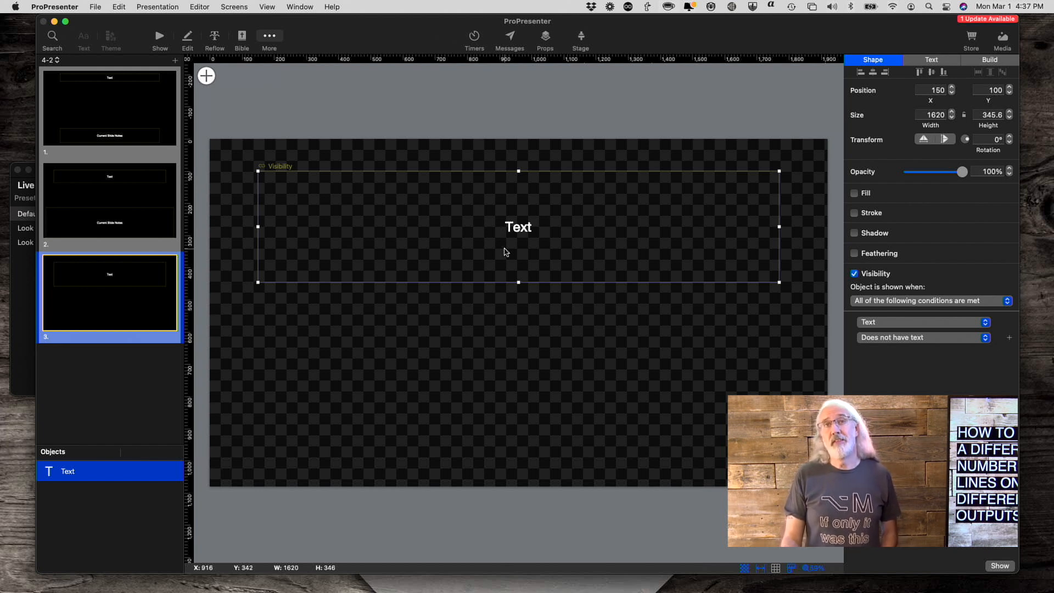
{"action": "mouse_move", "coordinate": [553, 230]}
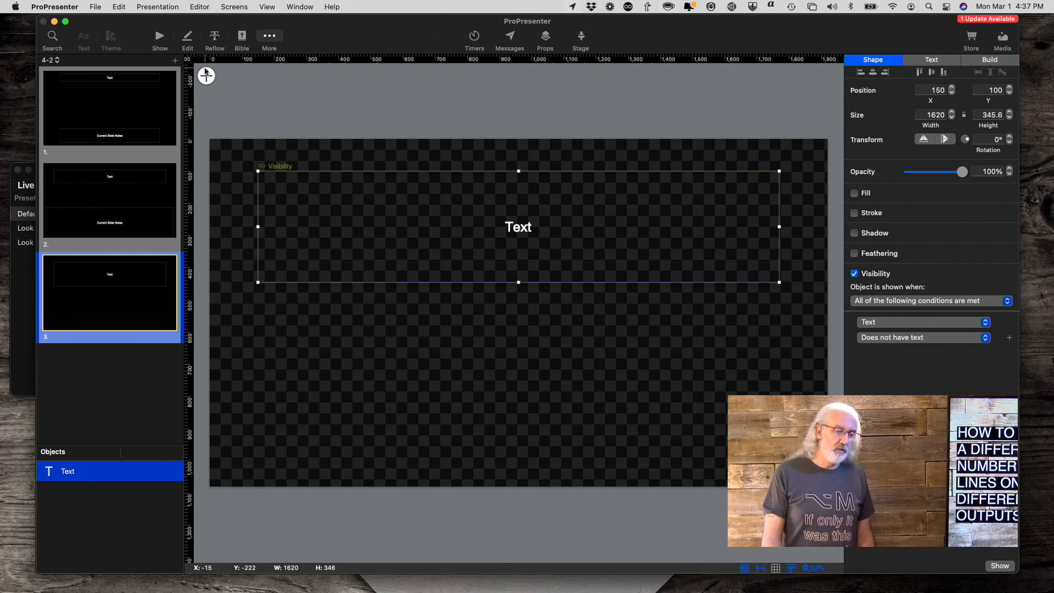
- Add a second large Text box covering most of the theme slide's upper and middle area
{"action": "left_click", "coordinate": [206, 76]}
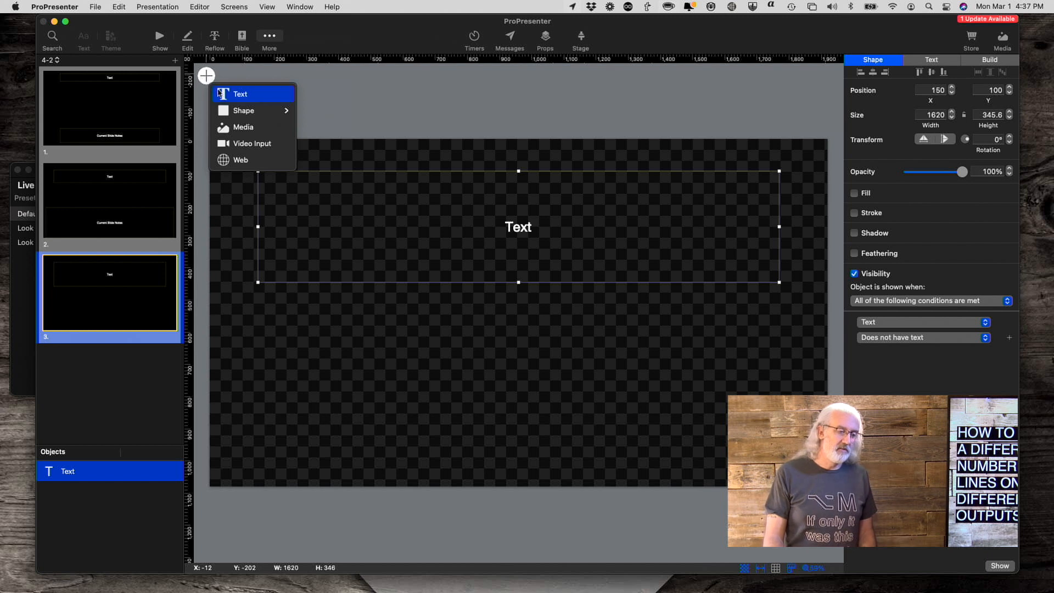
{"action": "left_click", "coordinate": [241, 93]}
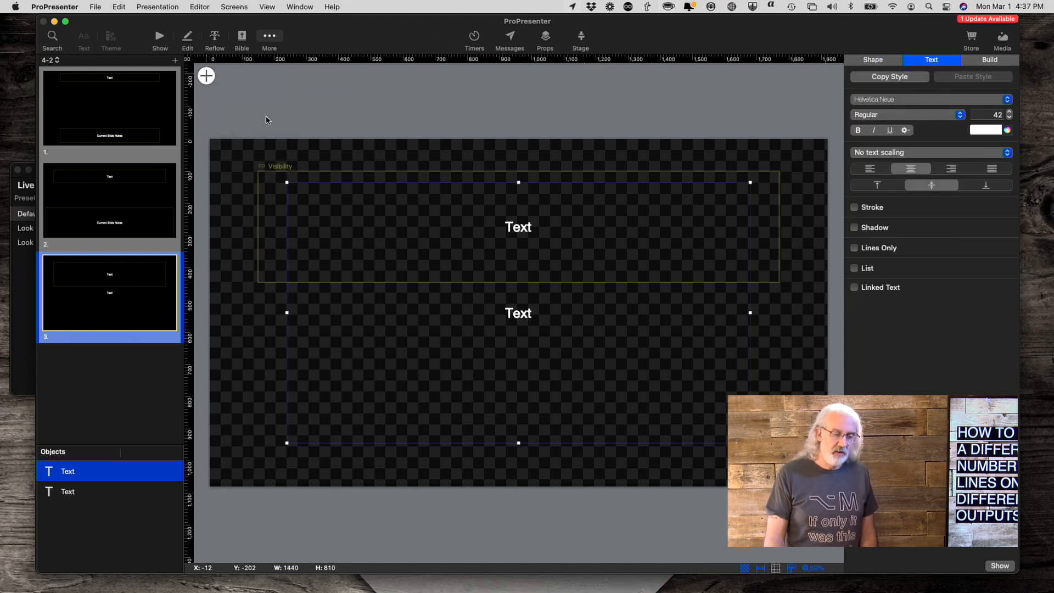
{"action": "mouse_move", "coordinate": [449, 339]}
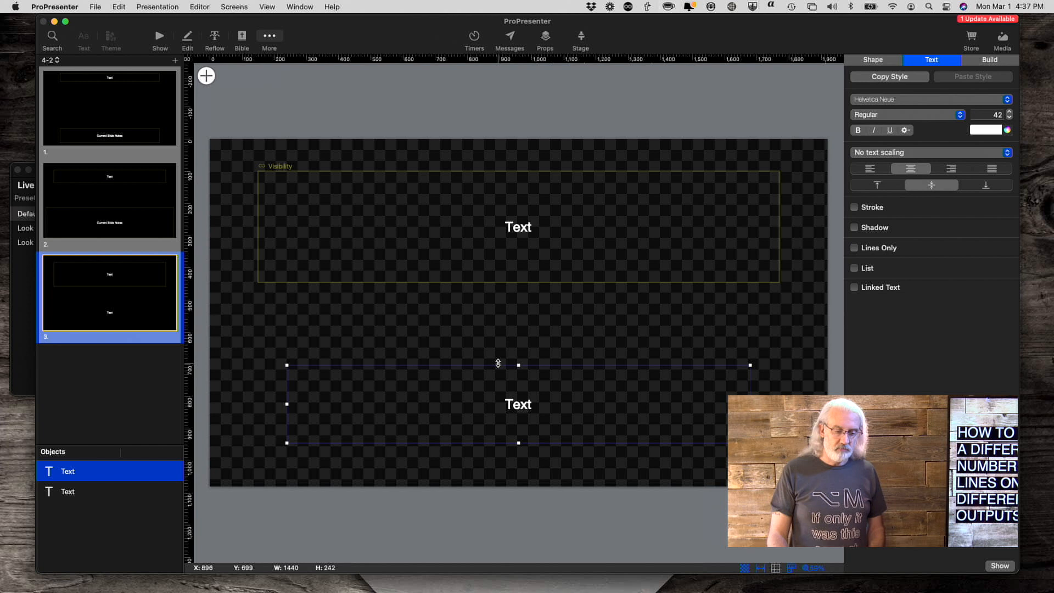
{"action": "mouse_move", "coordinate": [490, 393]}
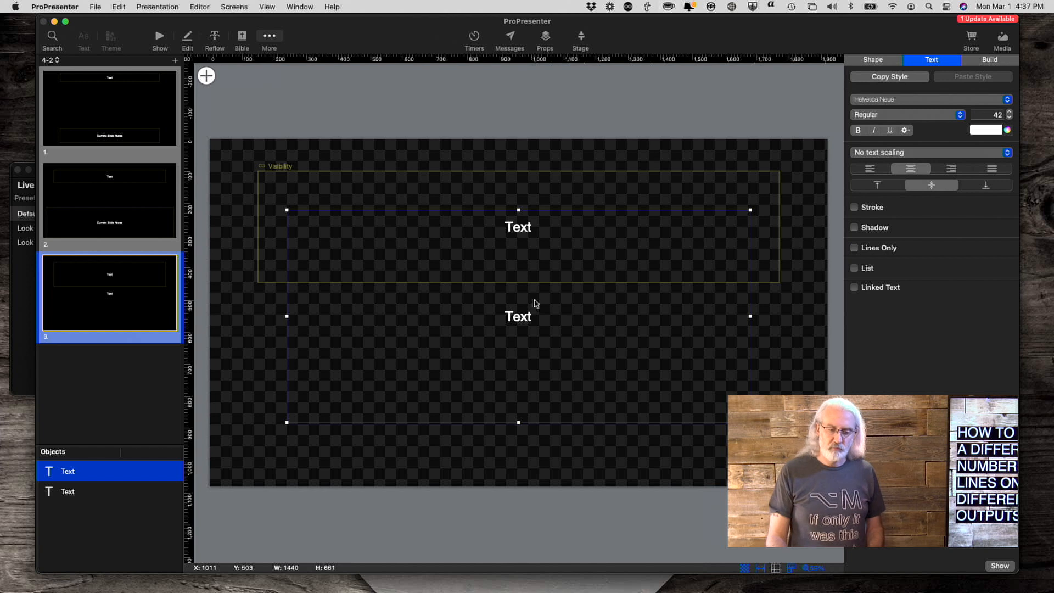
{"action": "mouse_move", "coordinate": [853, 288]}
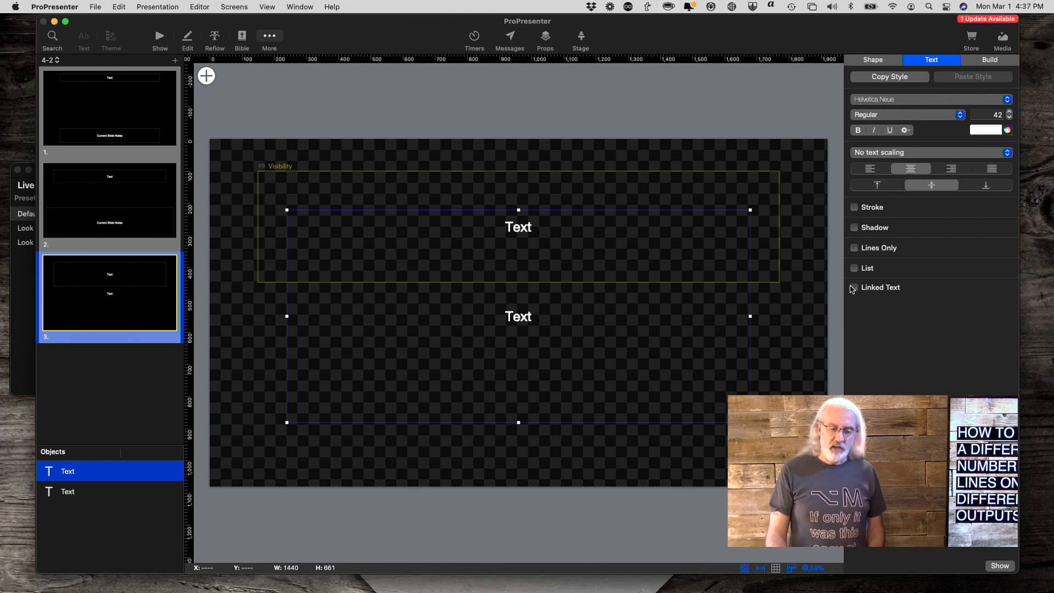
- Link the large box to Current Slide > Notes with Preserve Notes Format enabled
{"action": "left_click", "coordinate": [855, 287]}
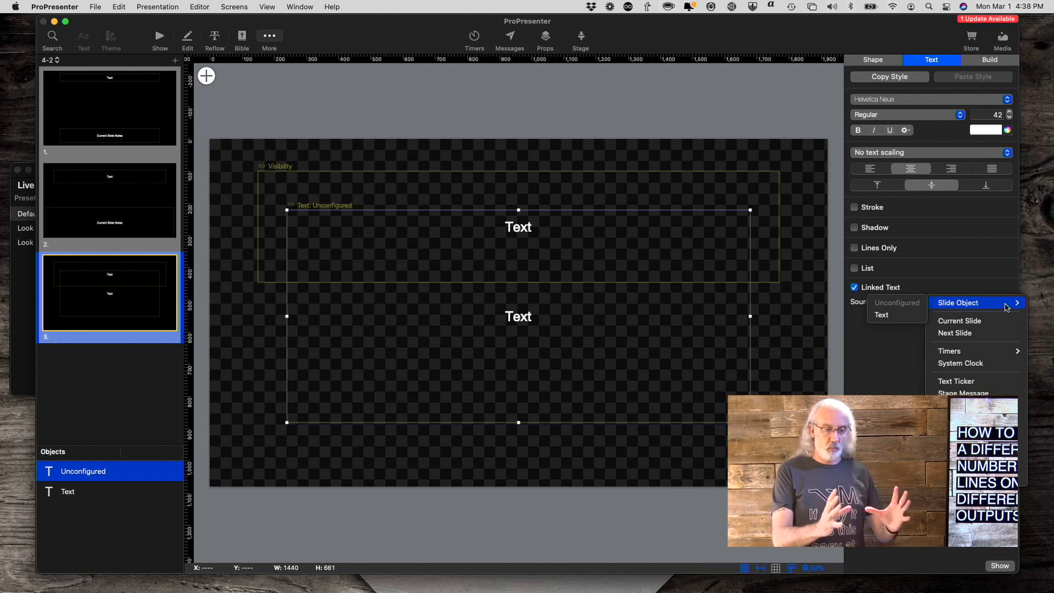
{"action": "mouse_move", "coordinate": [1002, 315]}
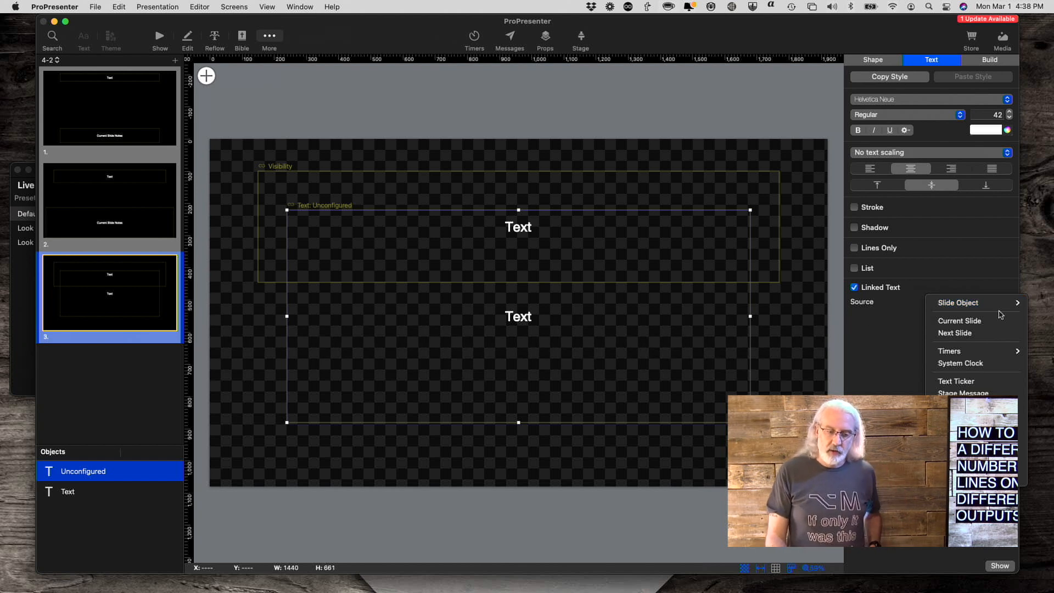
{"action": "left_click", "coordinate": [959, 304]}
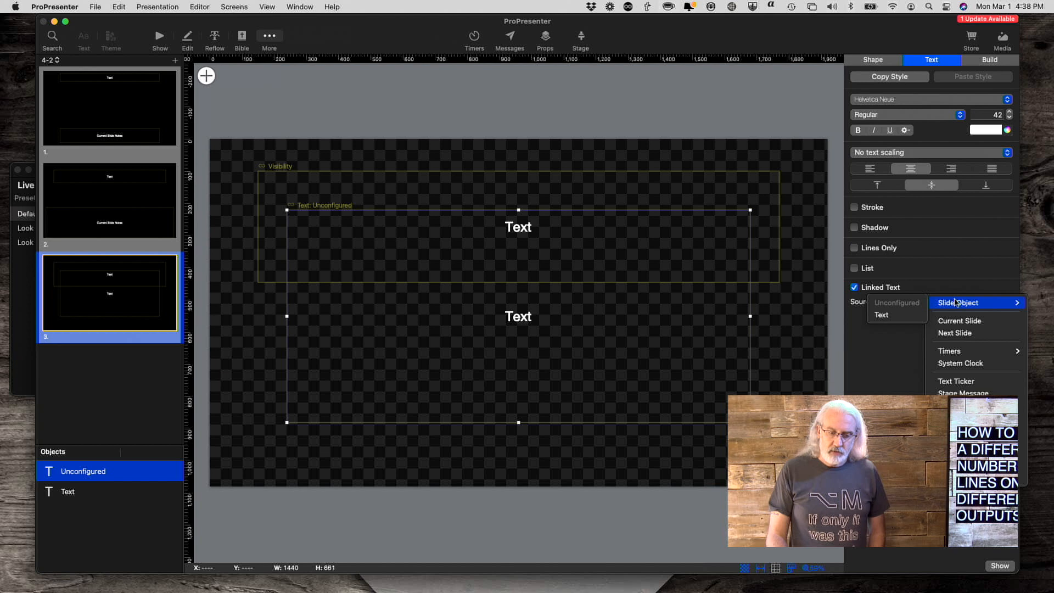
{"action": "mouse_move", "coordinate": [963, 333]}
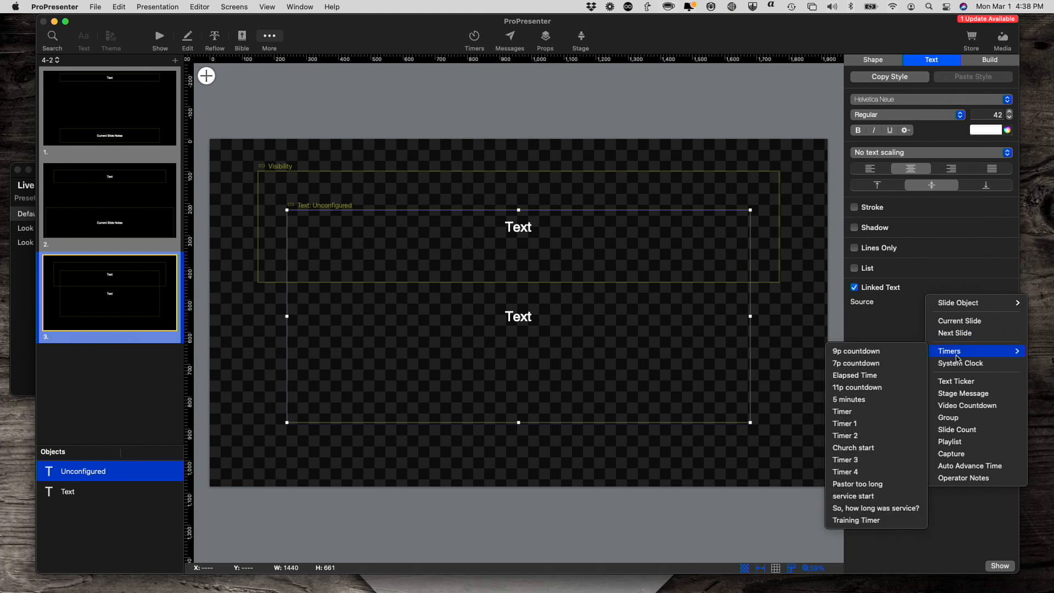
{"action": "mouse_move", "coordinate": [960, 321]}
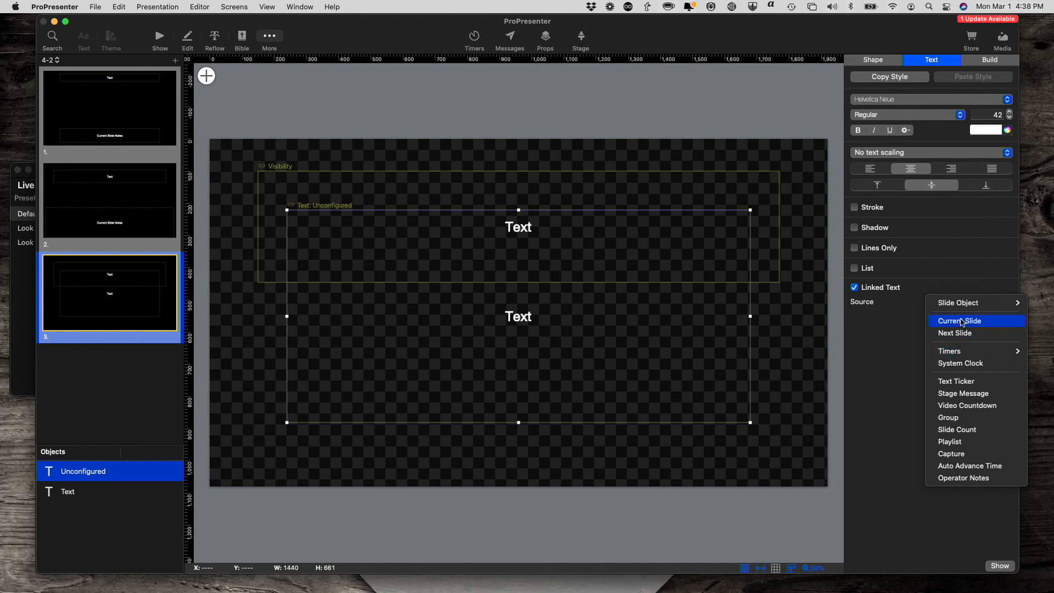
{"action": "left_click", "coordinate": [960, 320]}
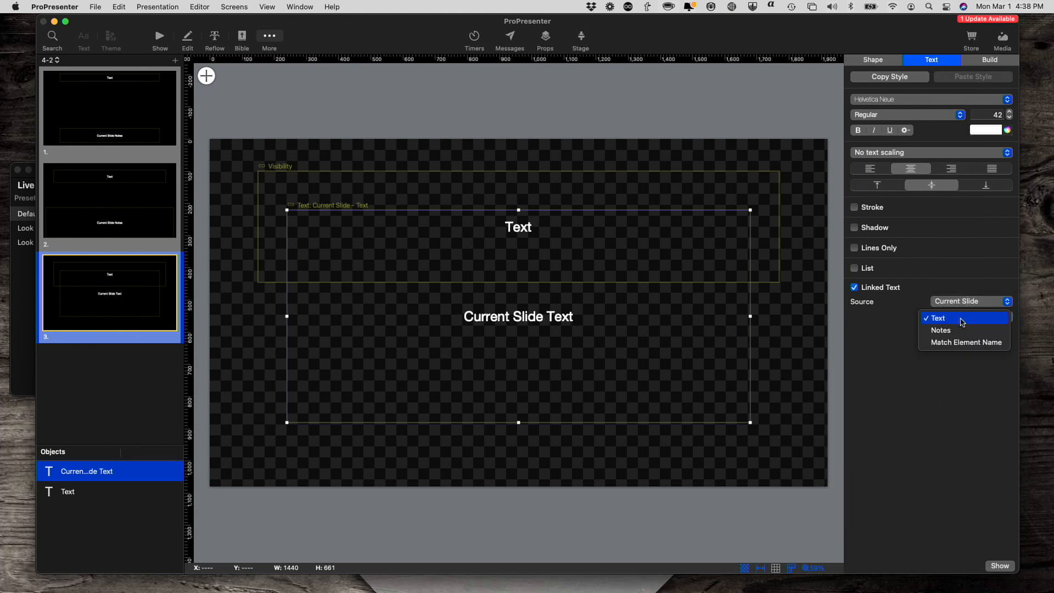
{"action": "left_click", "coordinate": [940, 331]}
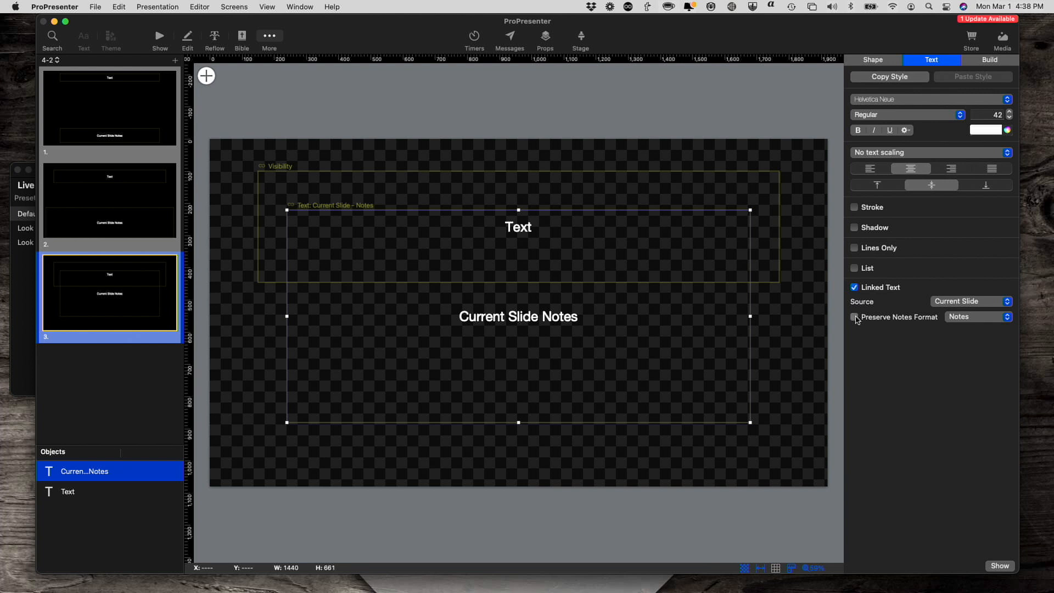
{"action": "left_click", "coordinate": [855, 316]}
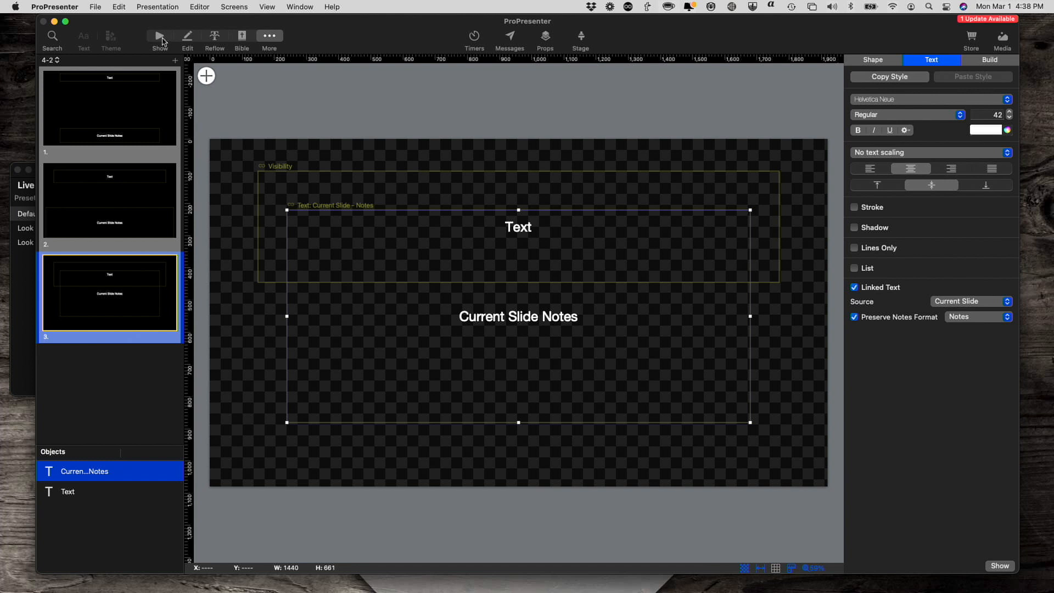
- Send both Verse 1 slides live and switch the preview from Alpha to the lyrics output
{"action": "left_click", "coordinate": [159, 38]}
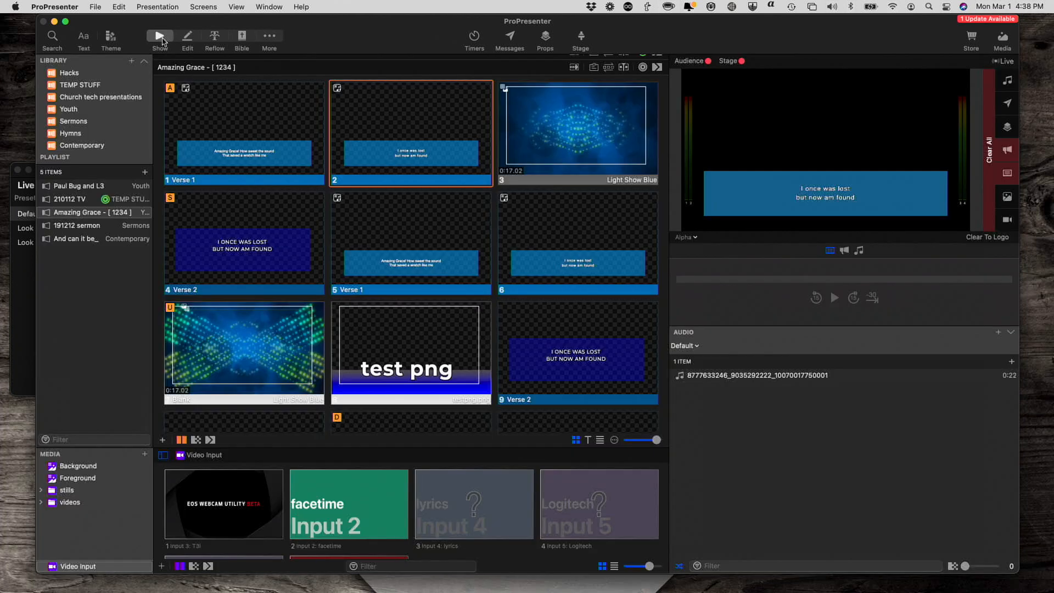
{"action": "left_click", "coordinate": [243, 127]}
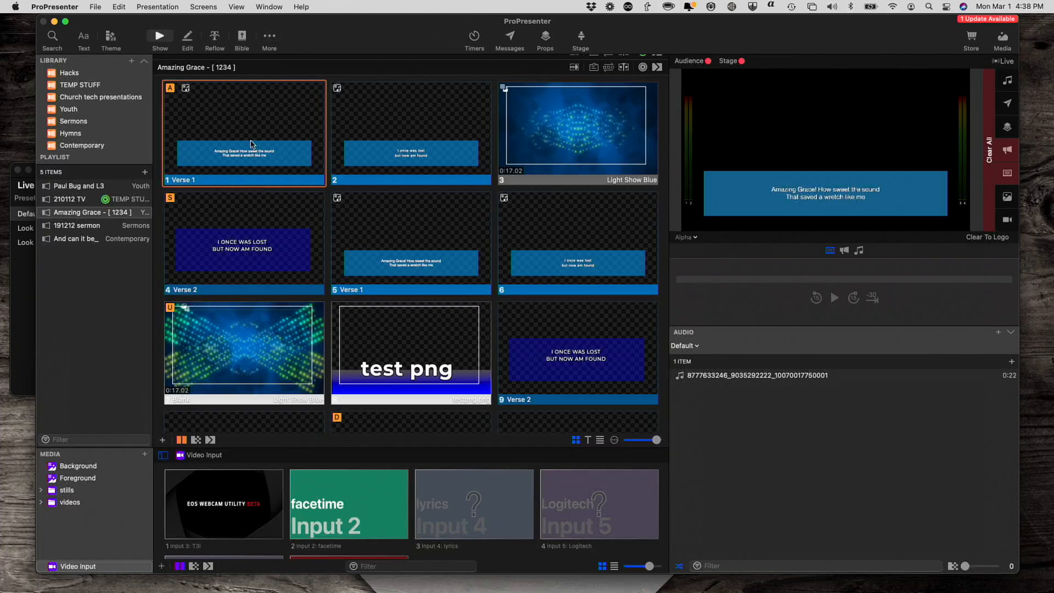
{"action": "left_click", "coordinate": [411, 131]}
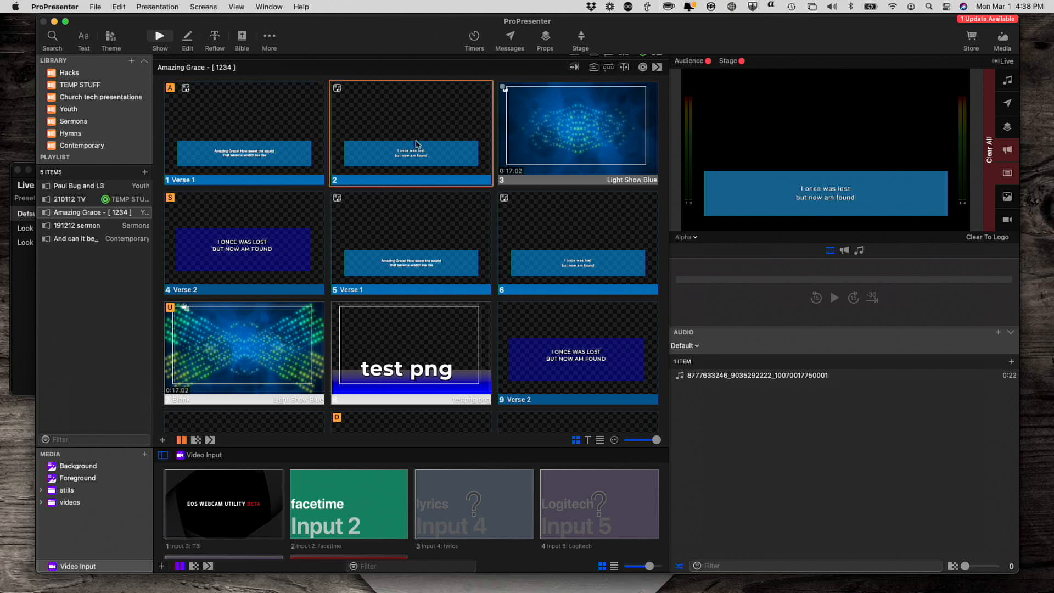
{"action": "mouse_move", "coordinate": [362, 142]}
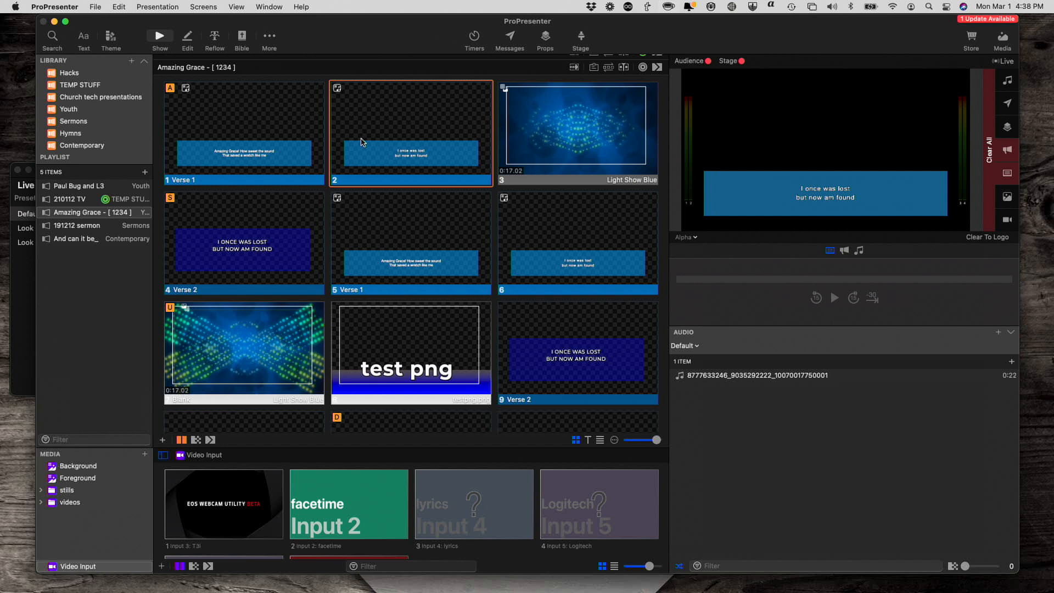
{"action": "left_click", "coordinate": [686, 238]}
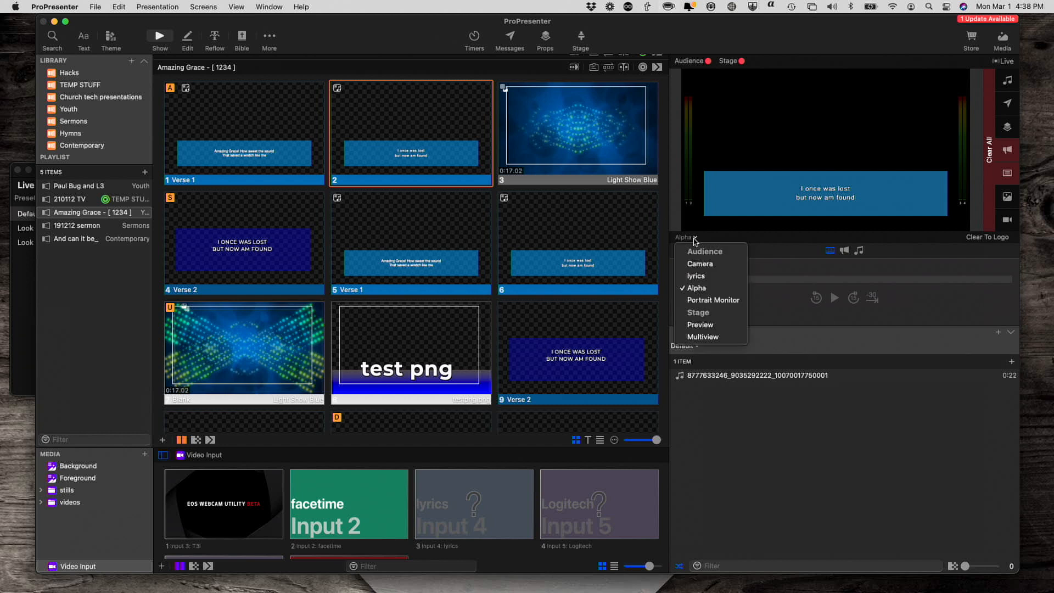
{"action": "mouse_move", "coordinate": [697, 276]}
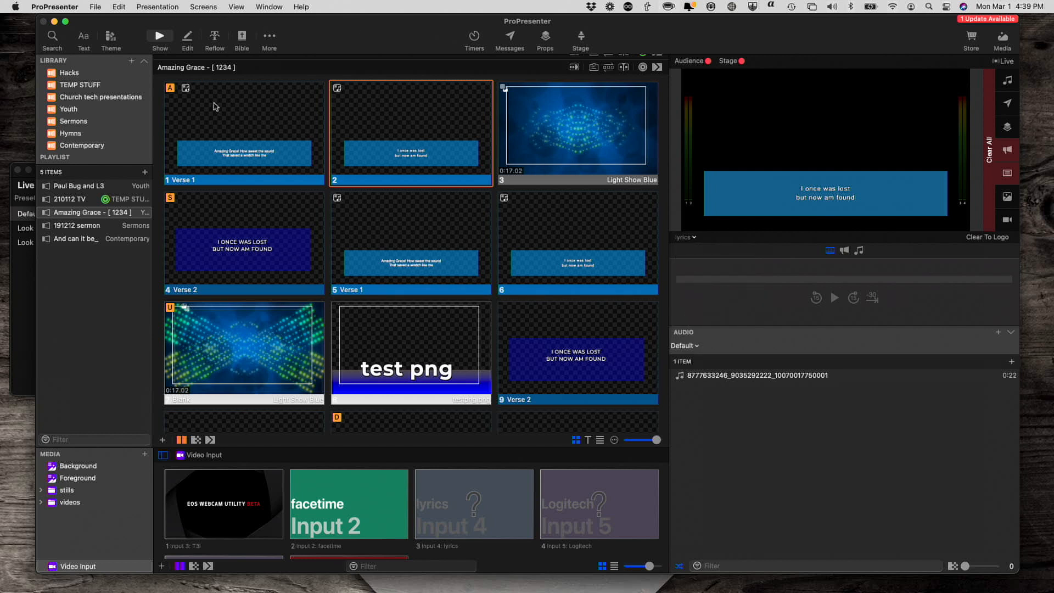
- In Edit Looks, give the Default look's lyrics screen a 4-2 theme override for presentations
{"action": "left_click", "coordinate": [158, 7]}
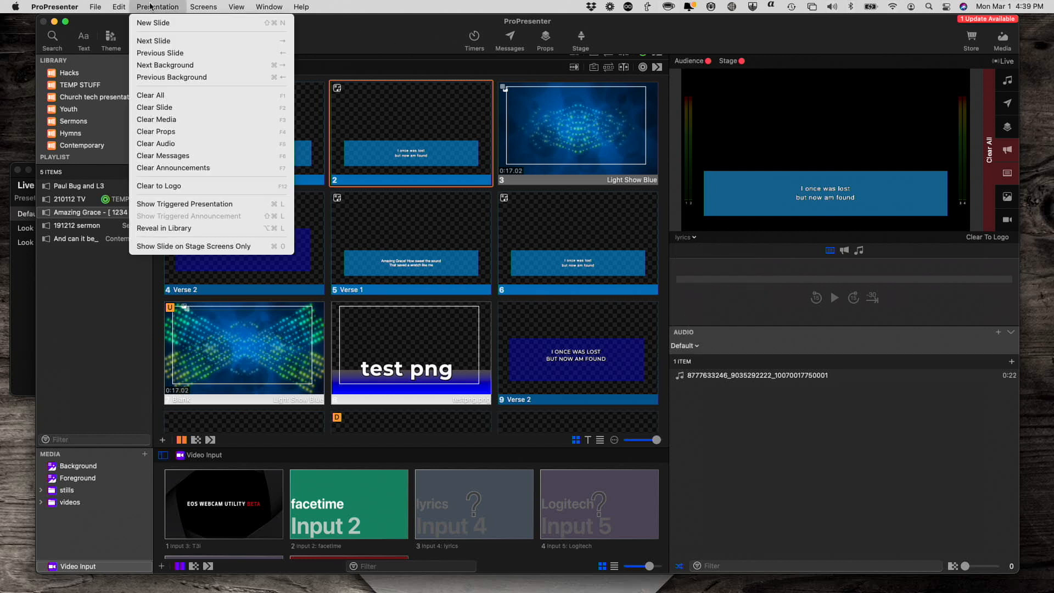
{"action": "left_click", "coordinate": [203, 6]}
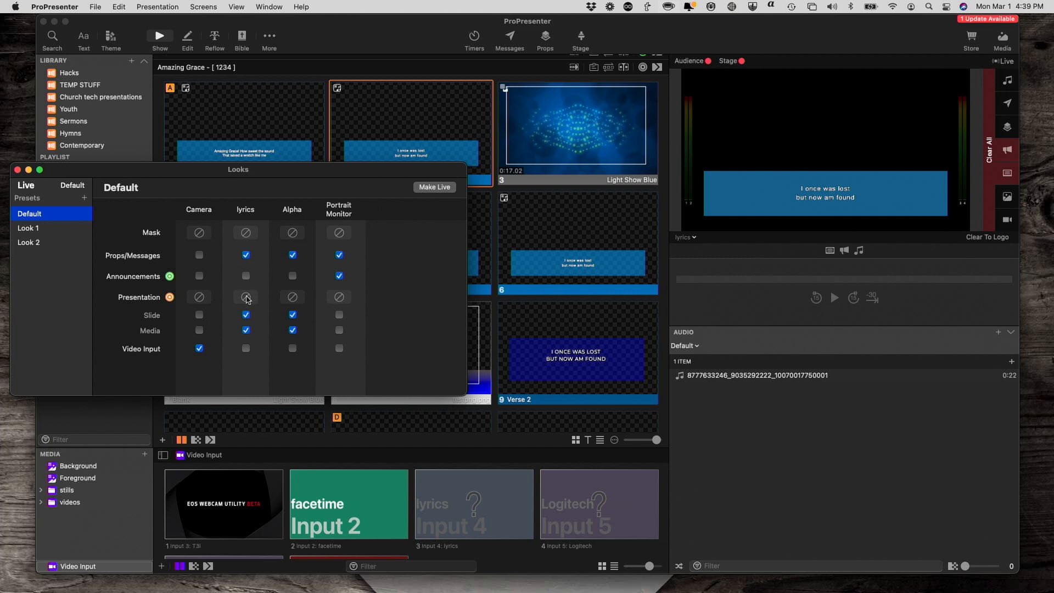
{"action": "left_click", "coordinate": [245, 314]}
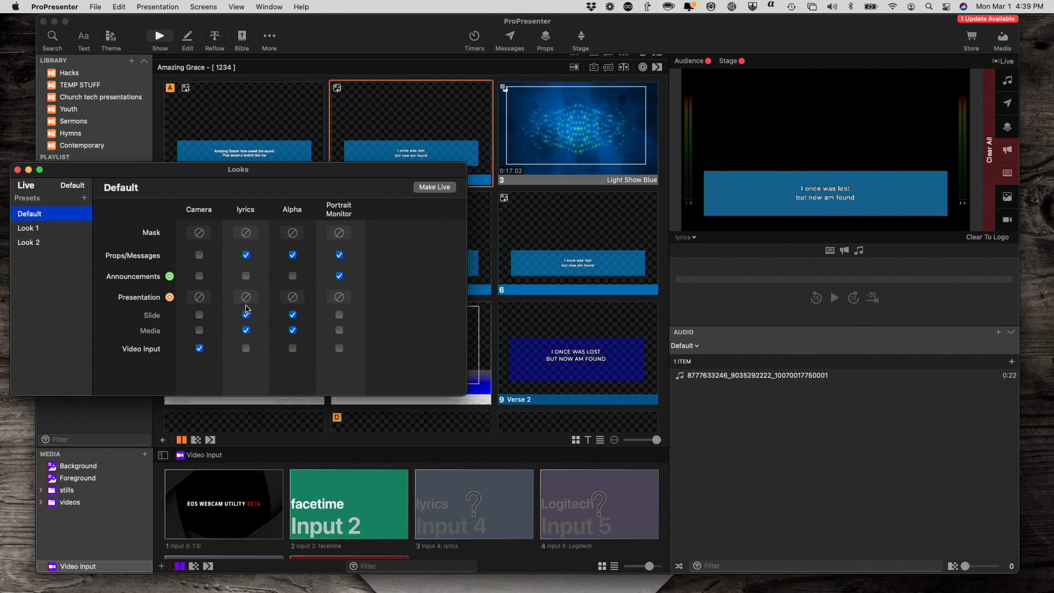
{"action": "left_click", "coordinate": [245, 296]}
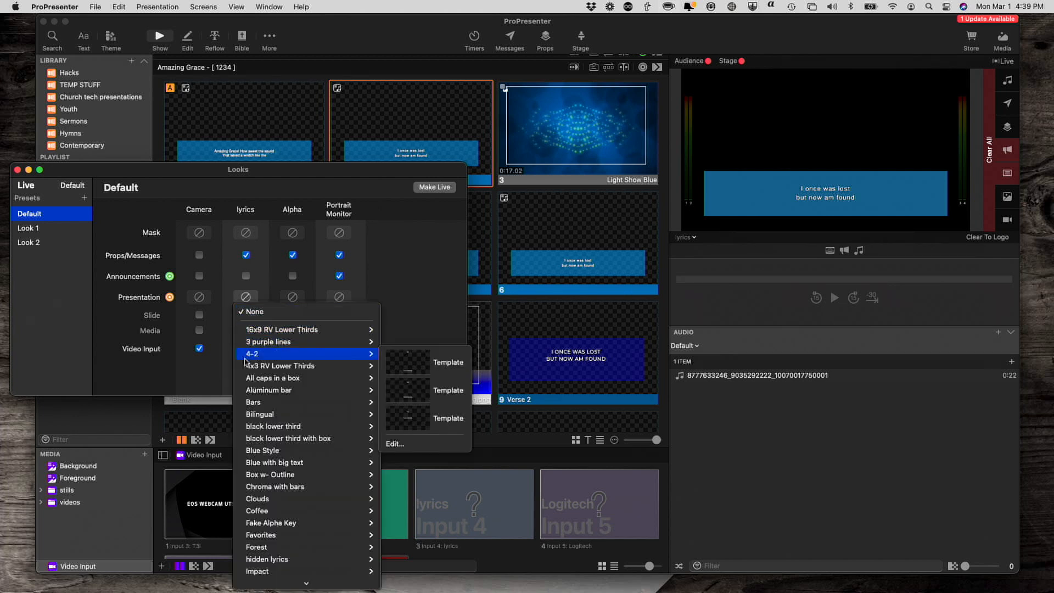
{"action": "mouse_move", "coordinate": [339, 355]}
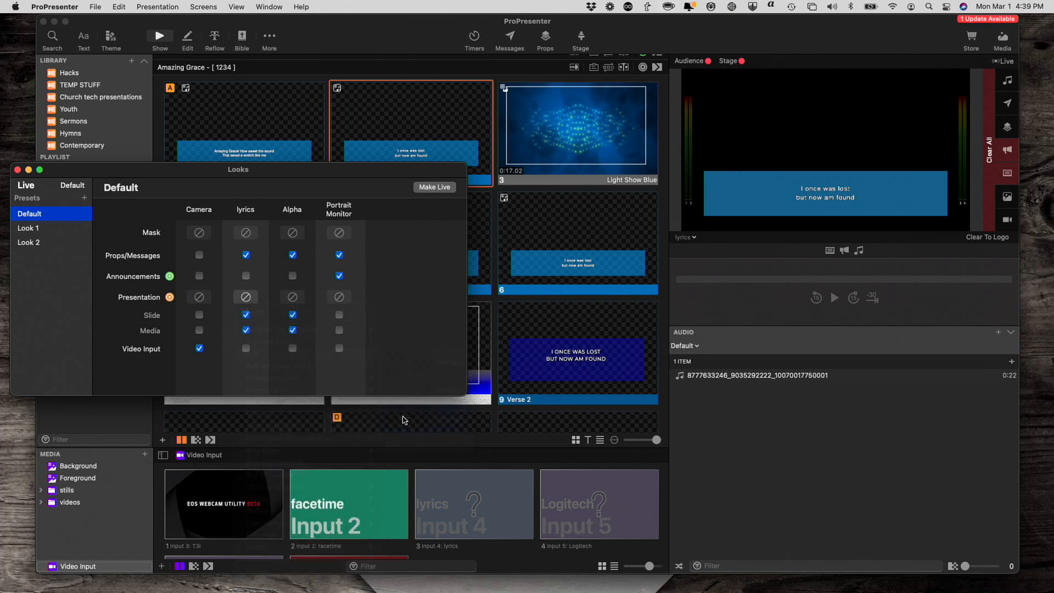
{"action": "left_click", "coordinate": [245, 296]}
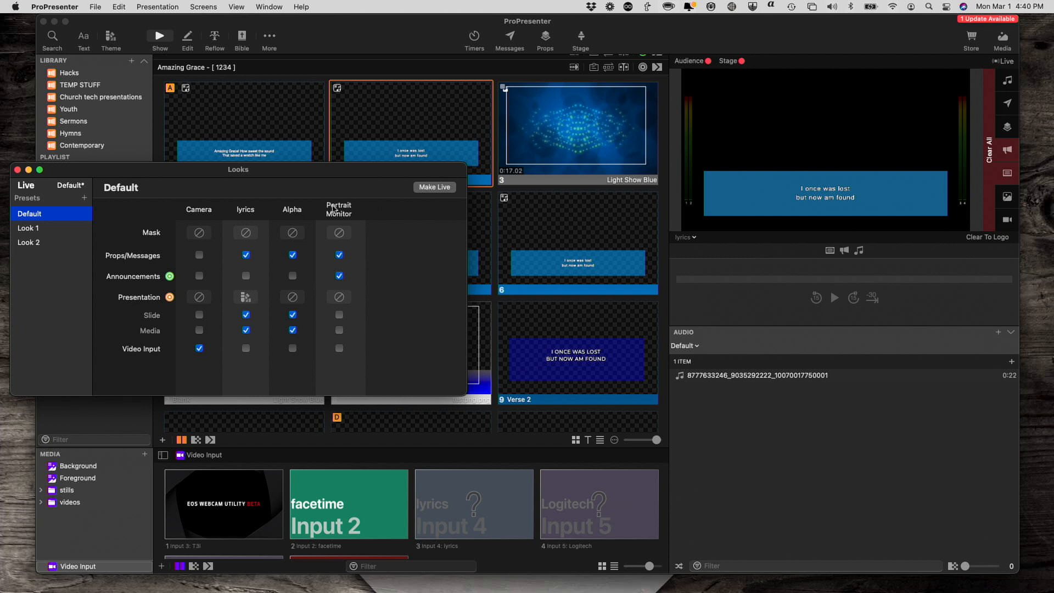
{"action": "mouse_move", "coordinate": [415, 199]}
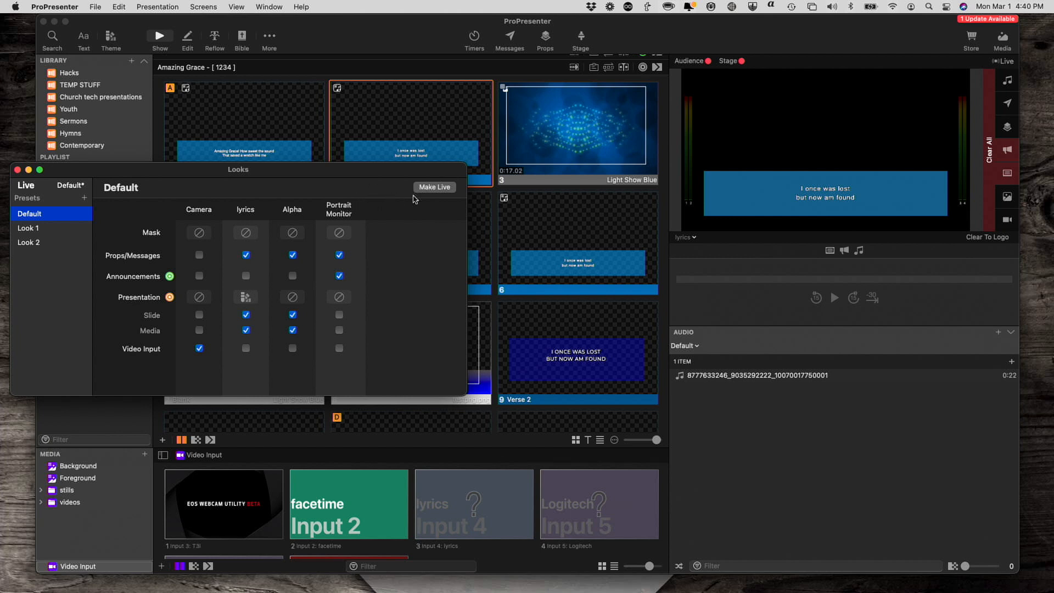
{"action": "mouse_move", "coordinate": [235, 155]}
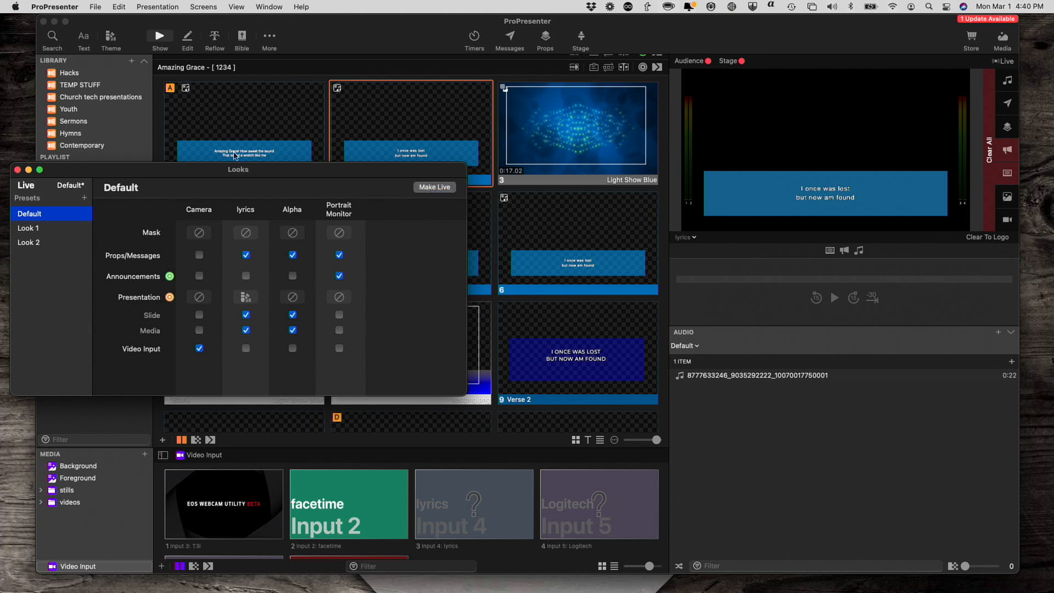
- Close Looks and send Verse 1 then its second slide live, Alpha showing two lines
{"action": "left_click", "coordinate": [18, 169]}
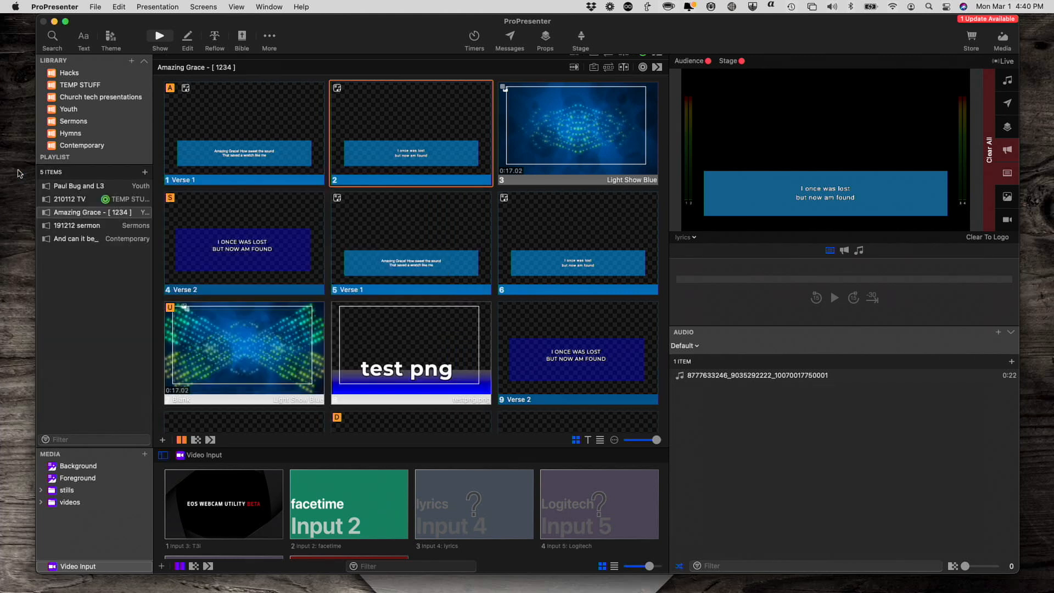
{"action": "mouse_move", "coordinate": [248, 153]}
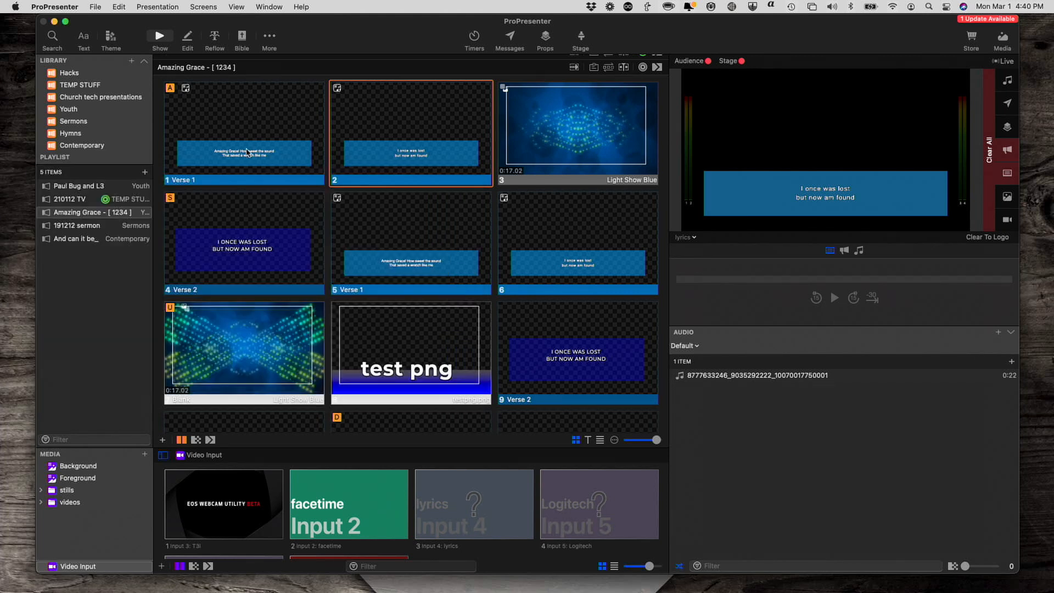
{"action": "mouse_move", "coordinate": [257, 146]}
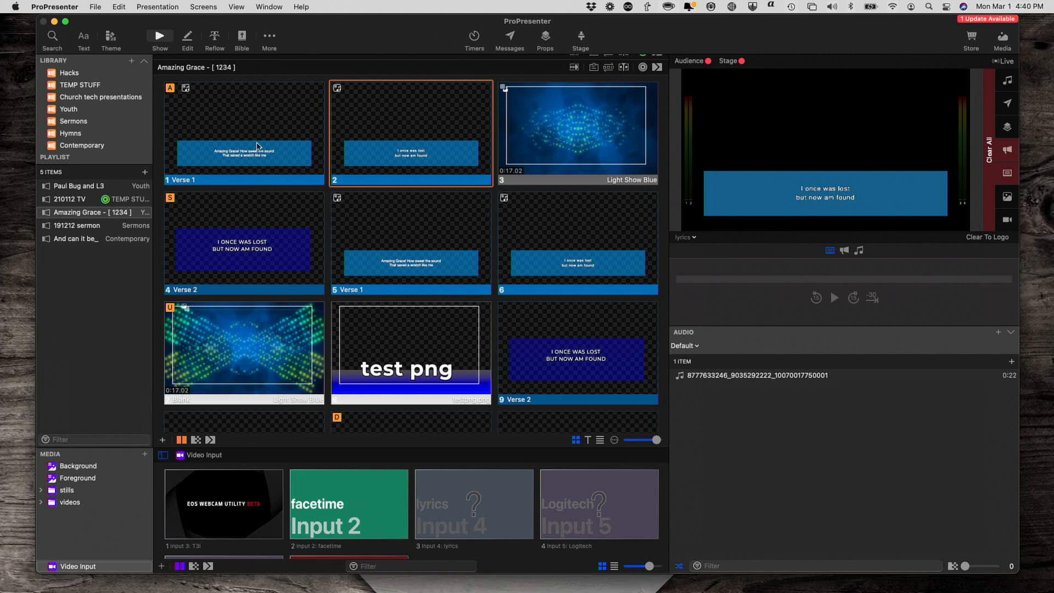
{"action": "mouse_move", "coordinate": [176, 171]}
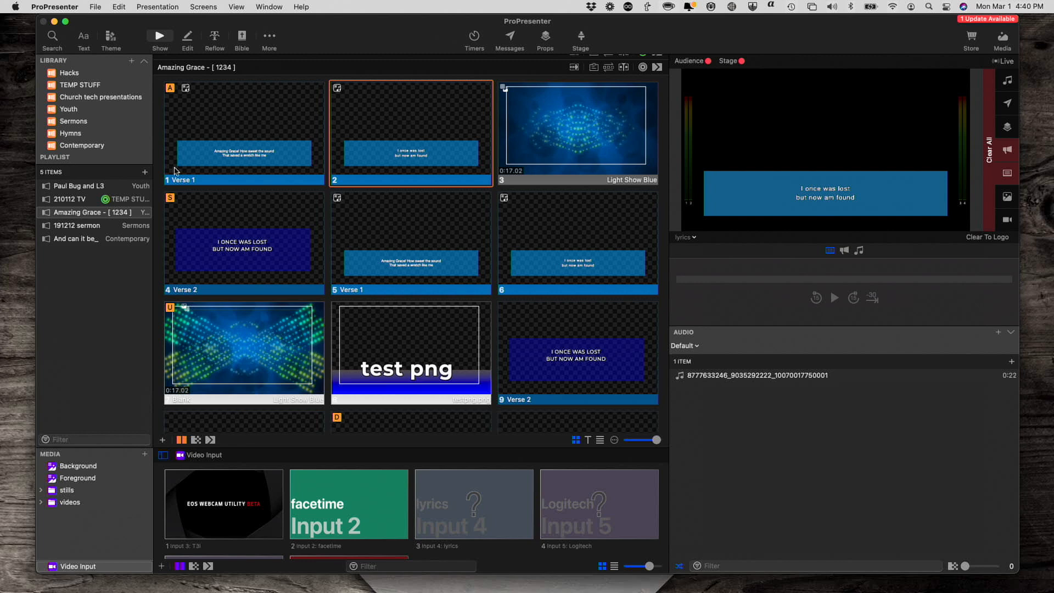
{"action": "left_click", "coordinate": [244, 127]}
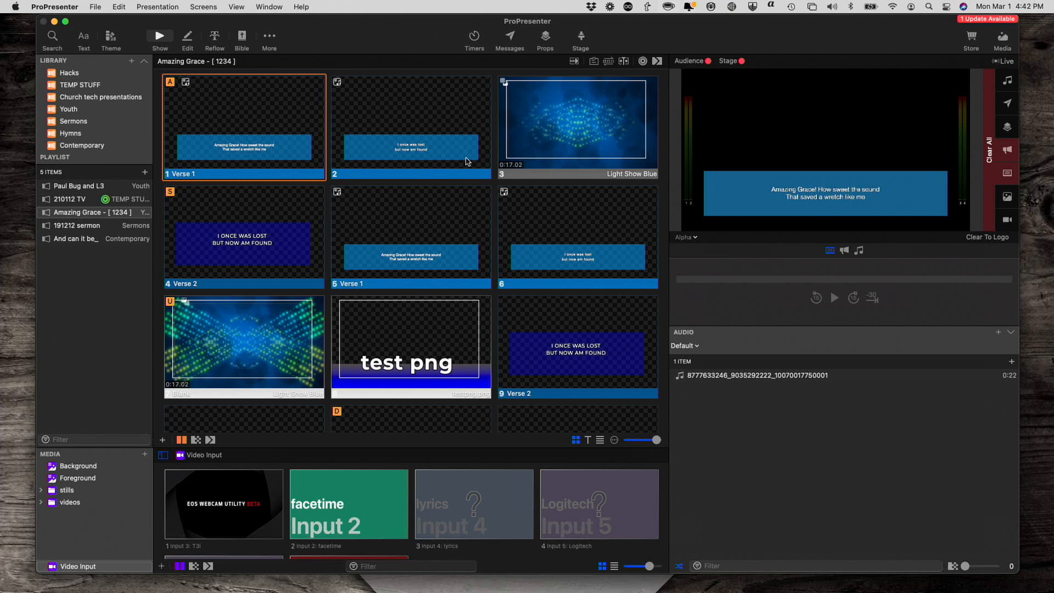
{"action": "left_click", "coordinate": [409, 125]}
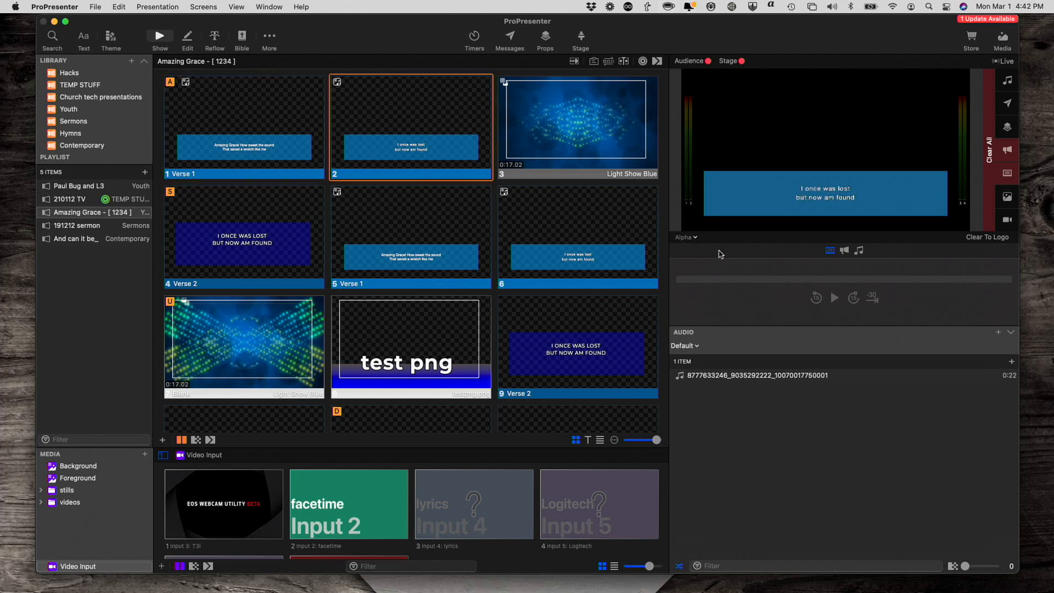
- Preview the lyrics output showing all four Verse 1 lines, with Verse 1 live
{"action": "left_click", "coordinate": [686, 238]}
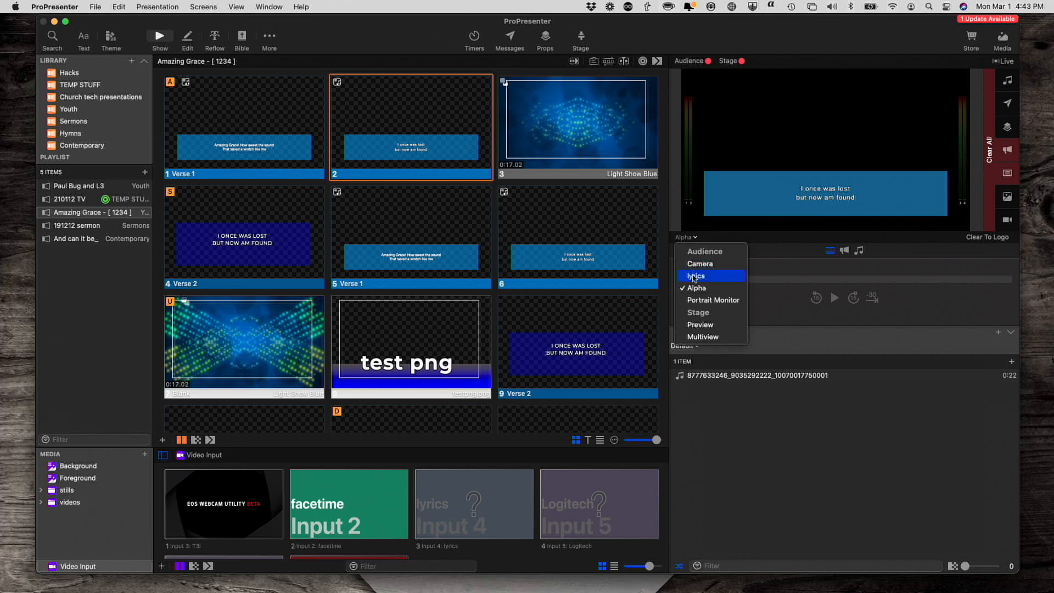
{"action": "left_click", "coordinate": [696, 276]}
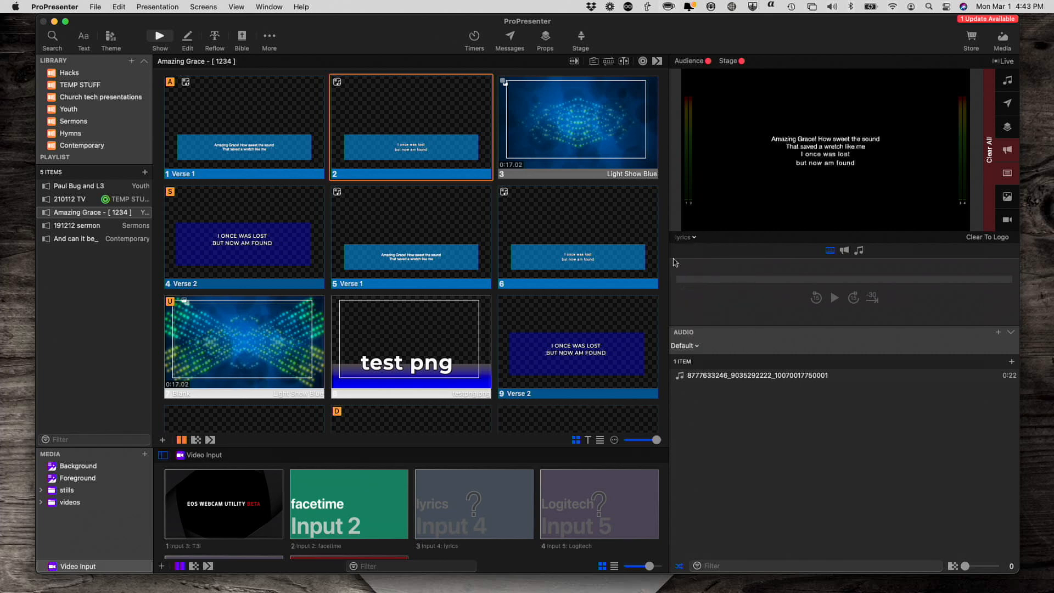
{"action": "mouse_move", "coordinate": [274, 123]}
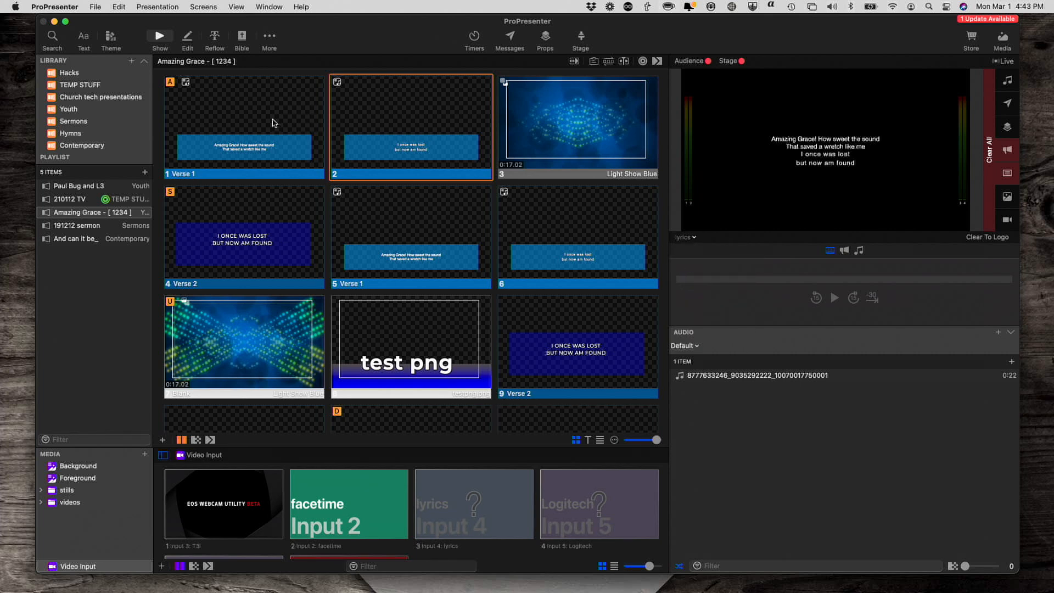
{"action": "mouse_move", "coordinate": [430, 154]}
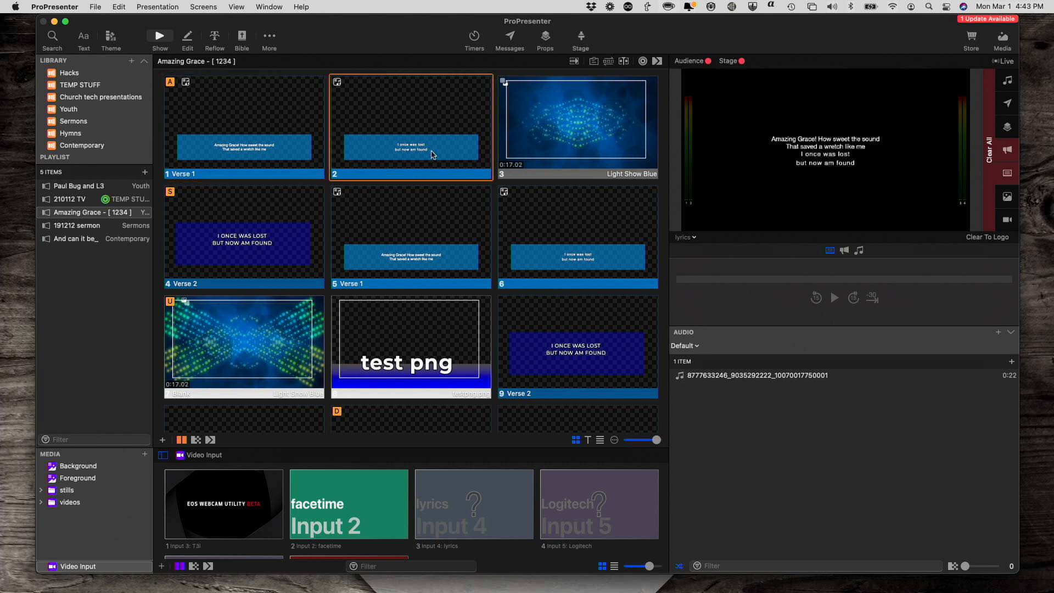
{"action": "left_click", "coordinate": [244, 124]}
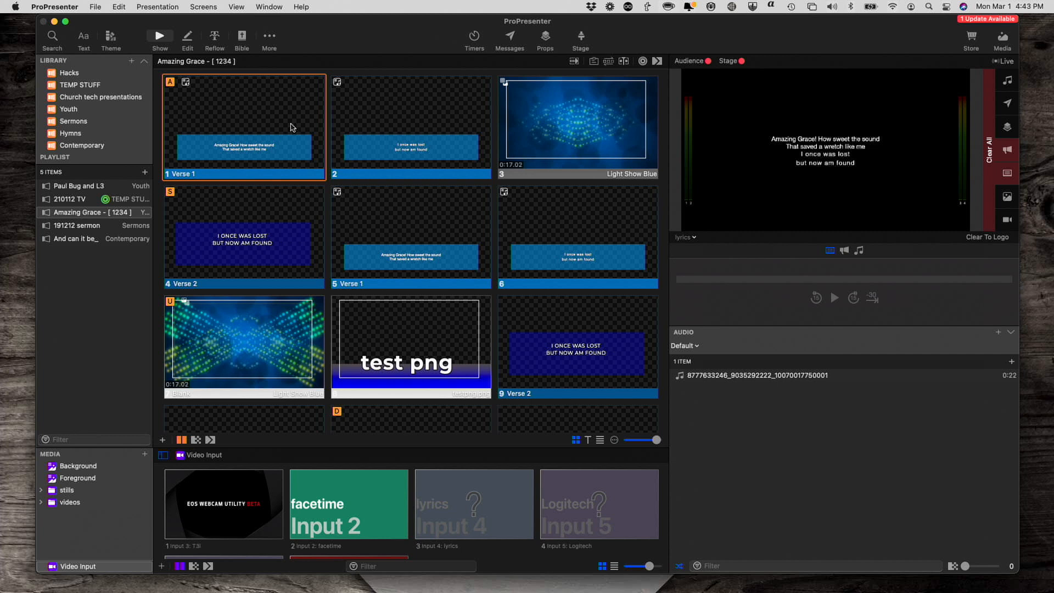
{"action": "mouse_move", "coordinate": [301, 138]}
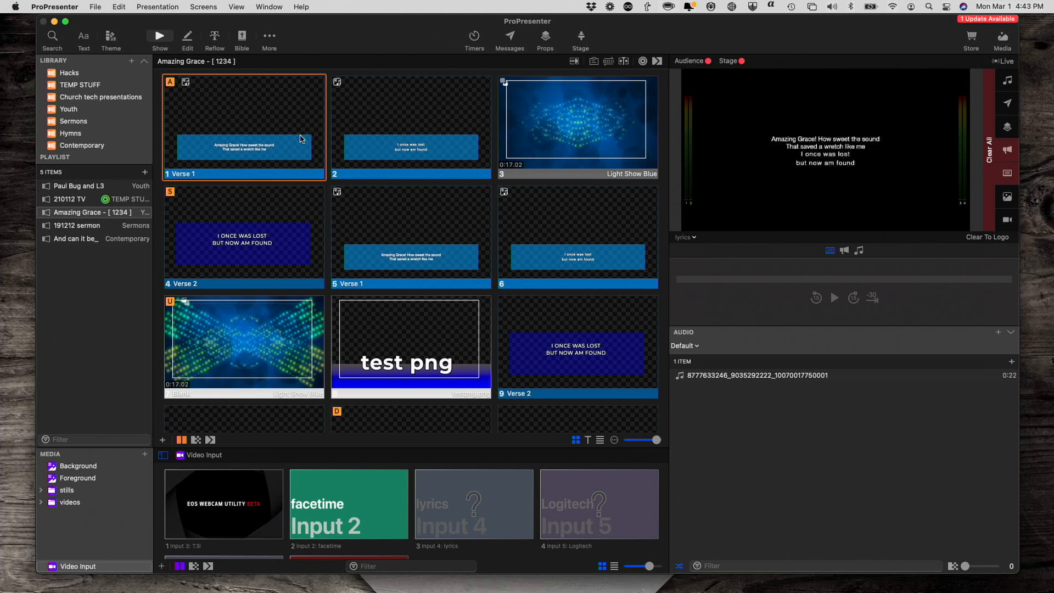
{"action": "mouse_move", "coordinate": [403, 142]}
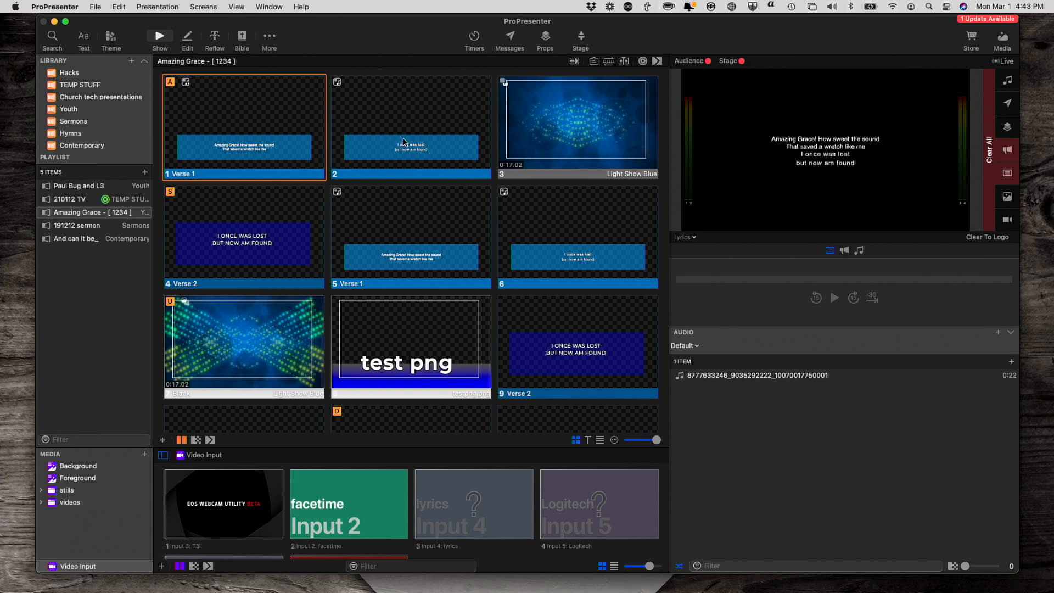
{"action": "mouse_move", "coordinate": [823, 169]}
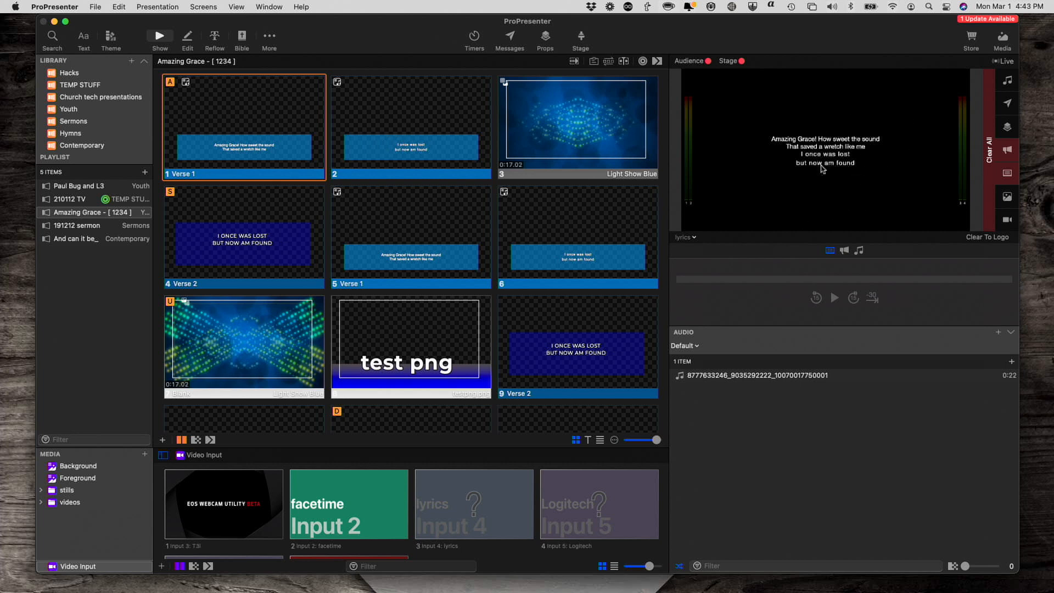
{"action": "mouse_move", "coordinate": [422, 125]}
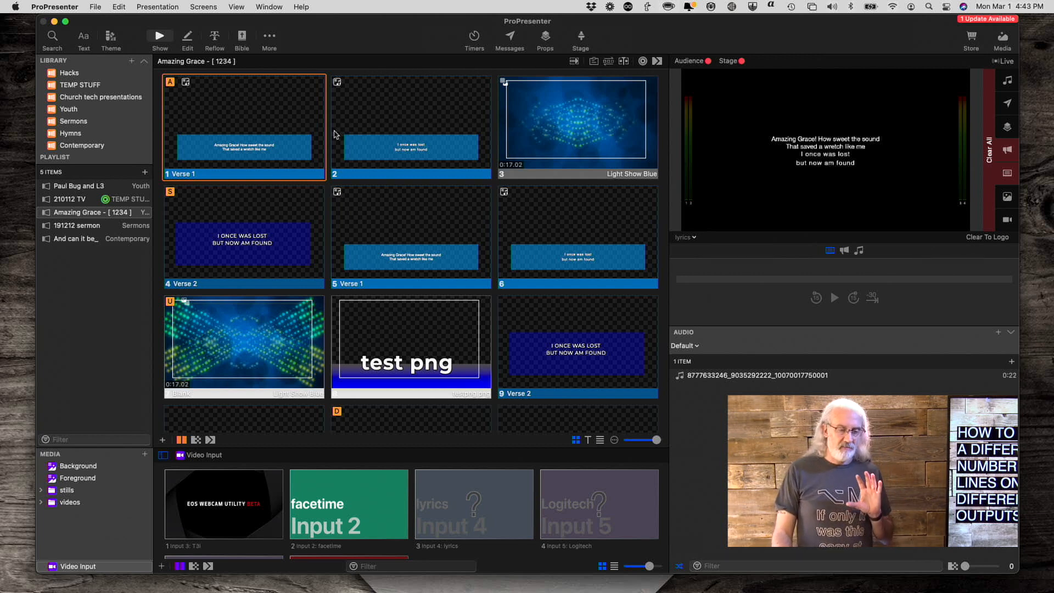
{"action": "mouse_move", "coordinate": [362, 146]}
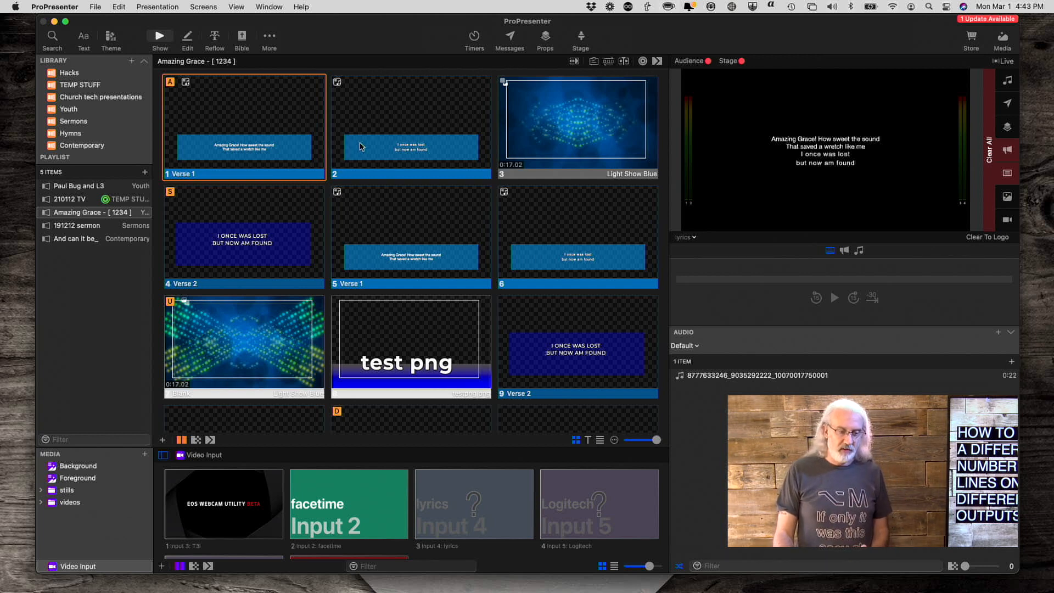
{"action": "mouse_move", "coordinate": [380, 141]}
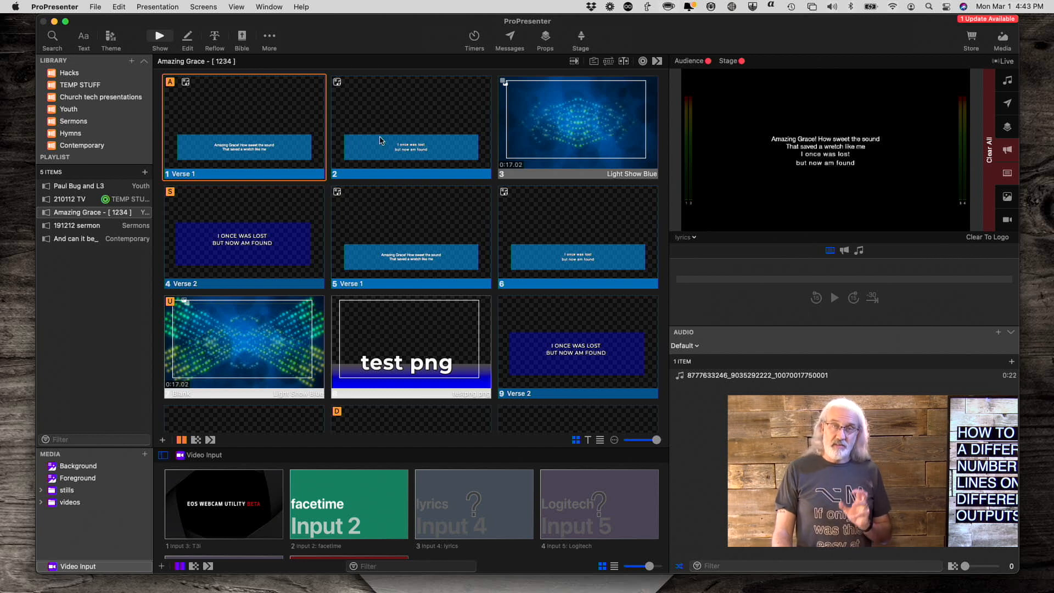